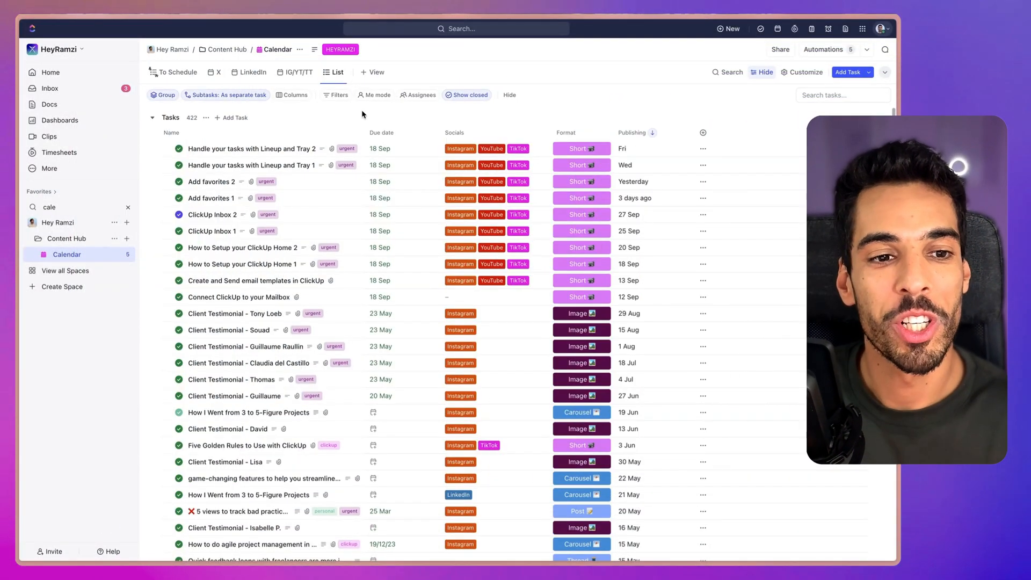
Step: Browse the IG/YT/TT calendar of posts, check the previous month, and return to the full task list
{"action": "scroll", "scroll_direction": "down", "scroll_amount": 3}
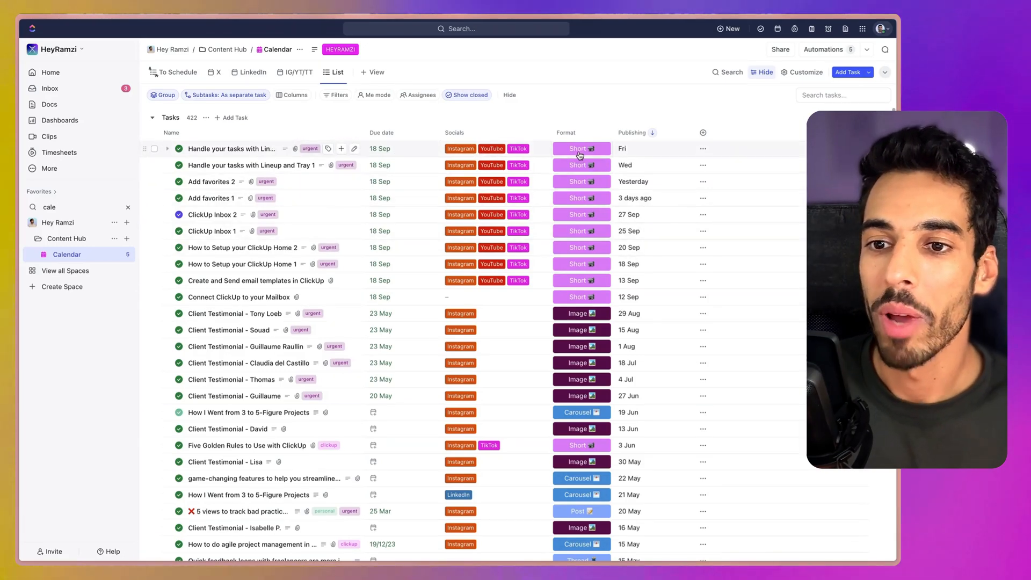
{"action": "left_click", "coordinate": [582, 247]}
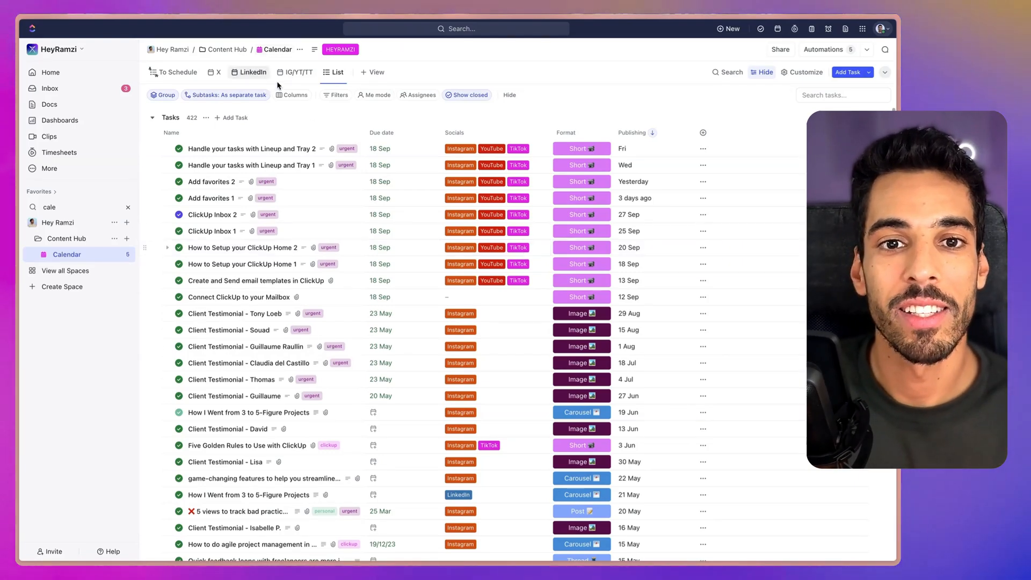
{"action": "left_click", "coordinate": [294, 72]}
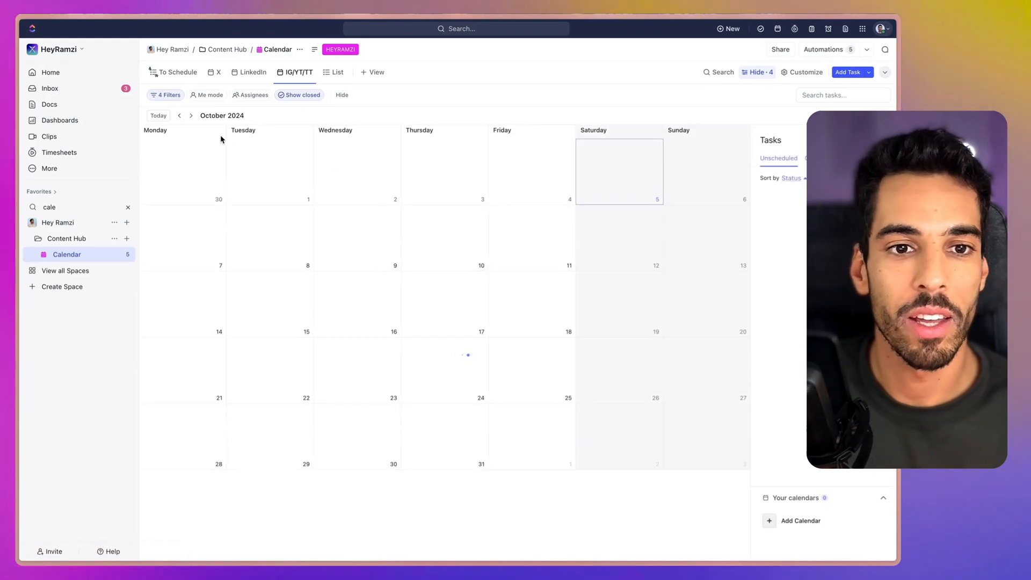
{"action": "left_click", "coordinate": [179, 116]}
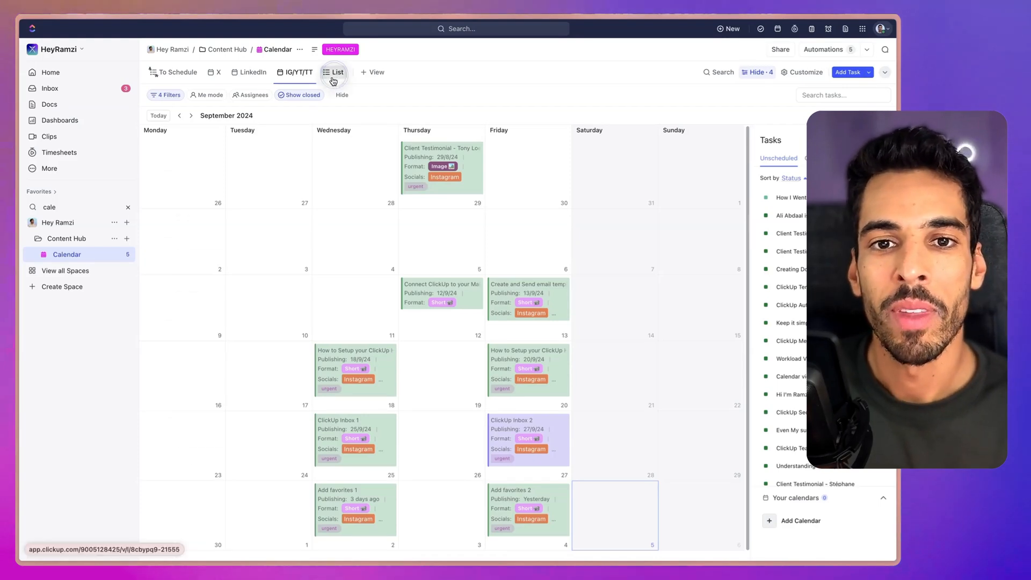
{"action": "left_click", "coordinate": [336, 72]}
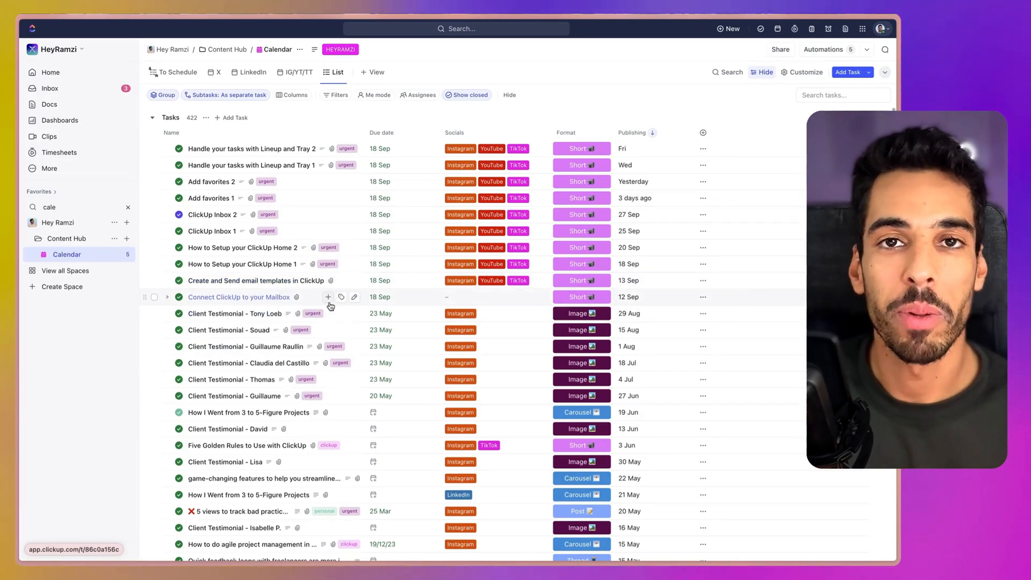
{"action": "mouse_move", "coordinate": [328, 304]}
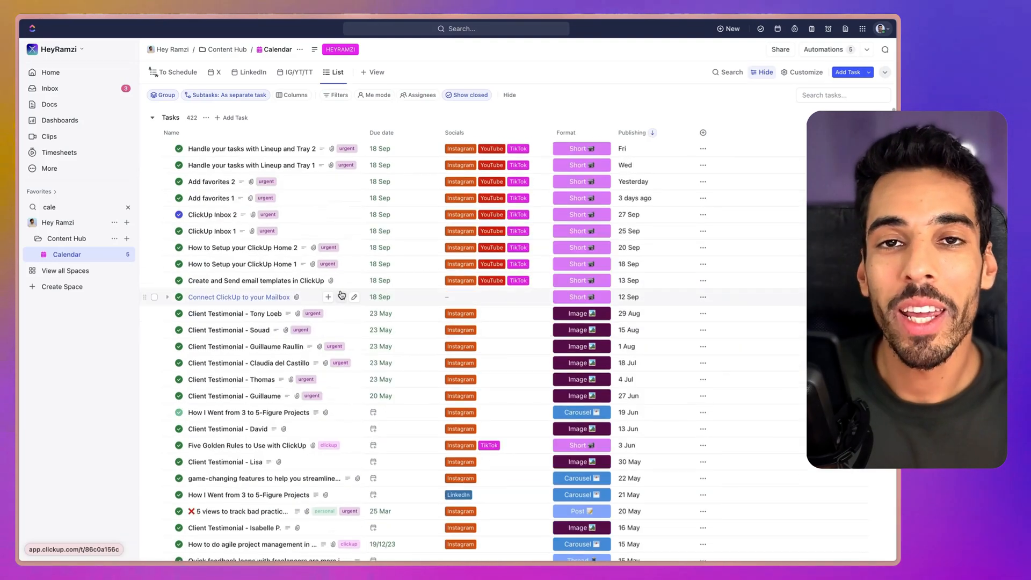
{"action": "scroll", "scroll_direction": "down", "scroll_amount": 3}
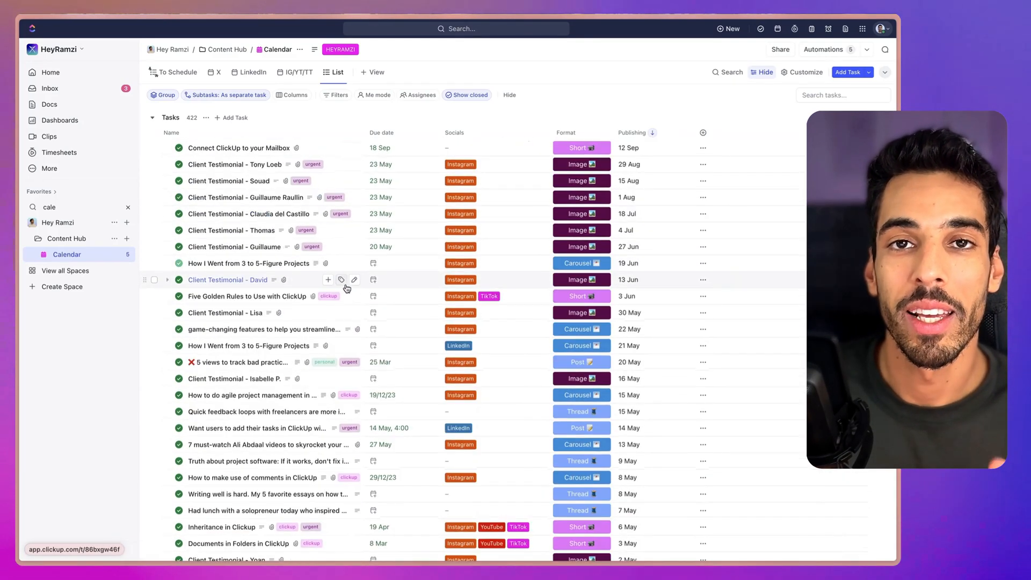
{"action": "scroll", "scroll_direction": "down", "scroll_amount": 3}
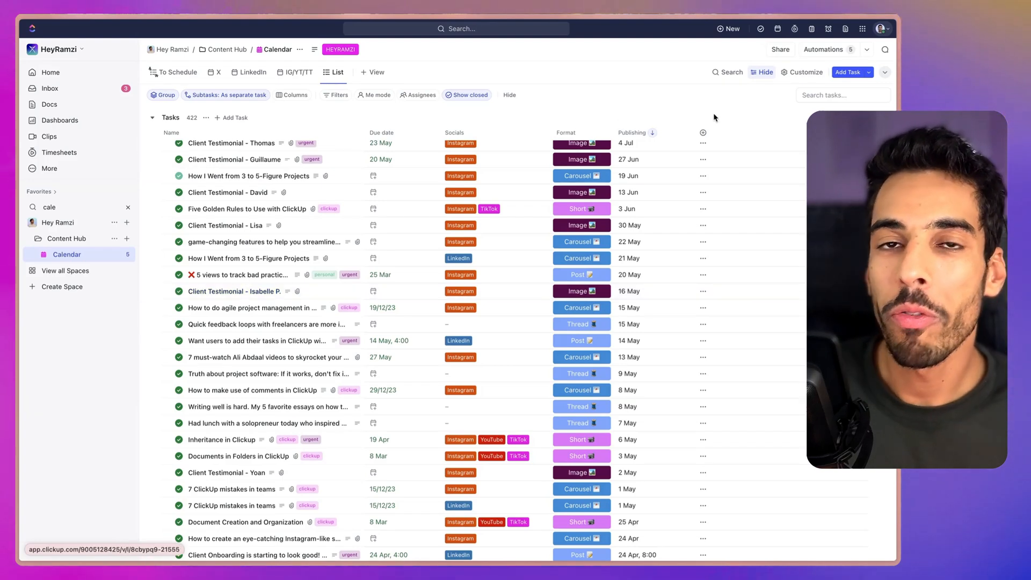
Step: Export the Calendar list view with all columns as a CSV download via Customize > Export view
{"action": "left_click", "coordinate": [801, 72]}
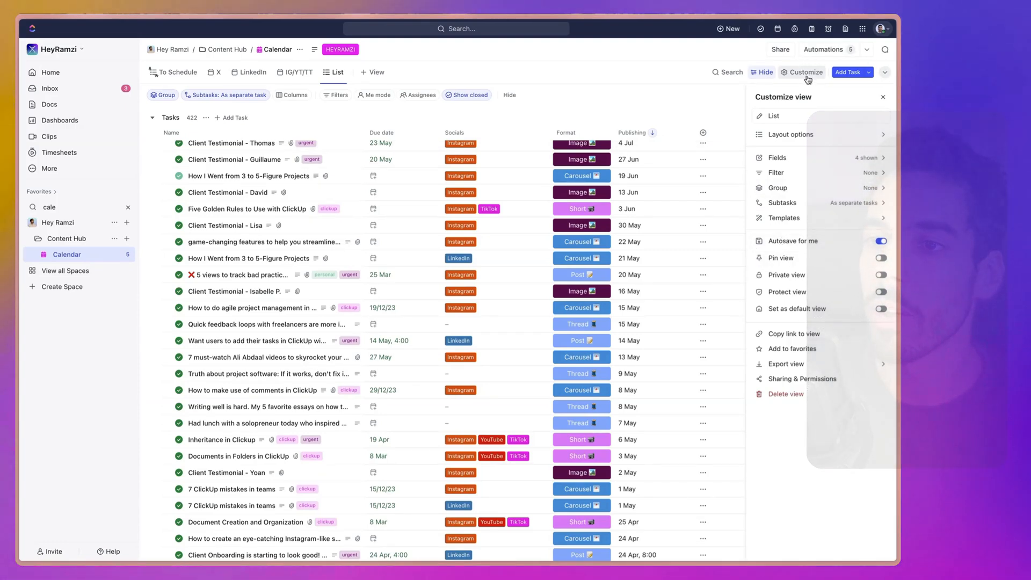
{"action": "left_click", "coordinate": [786, 364]}
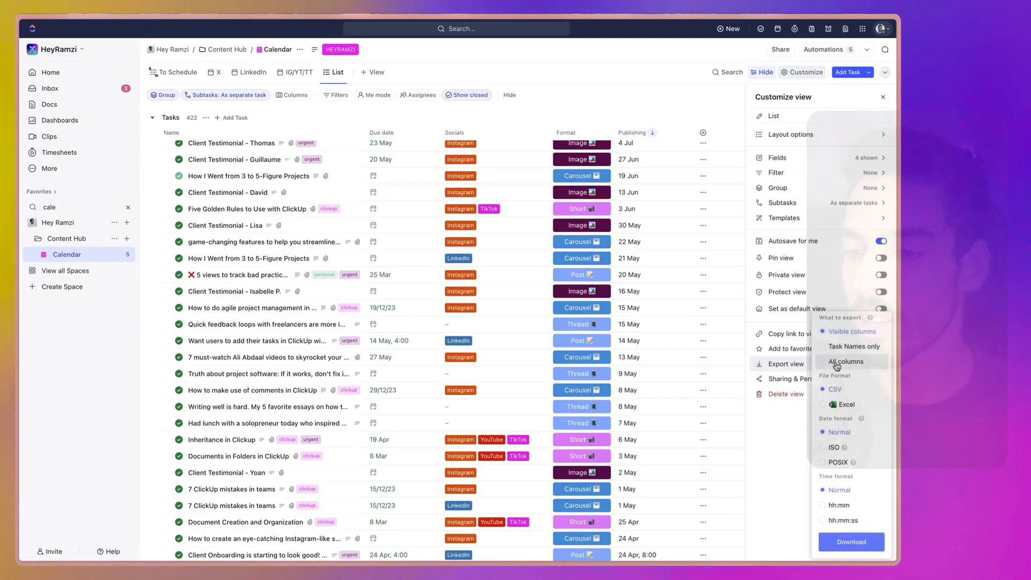
{"action": "left_click", "coordinate": [845, 361]}
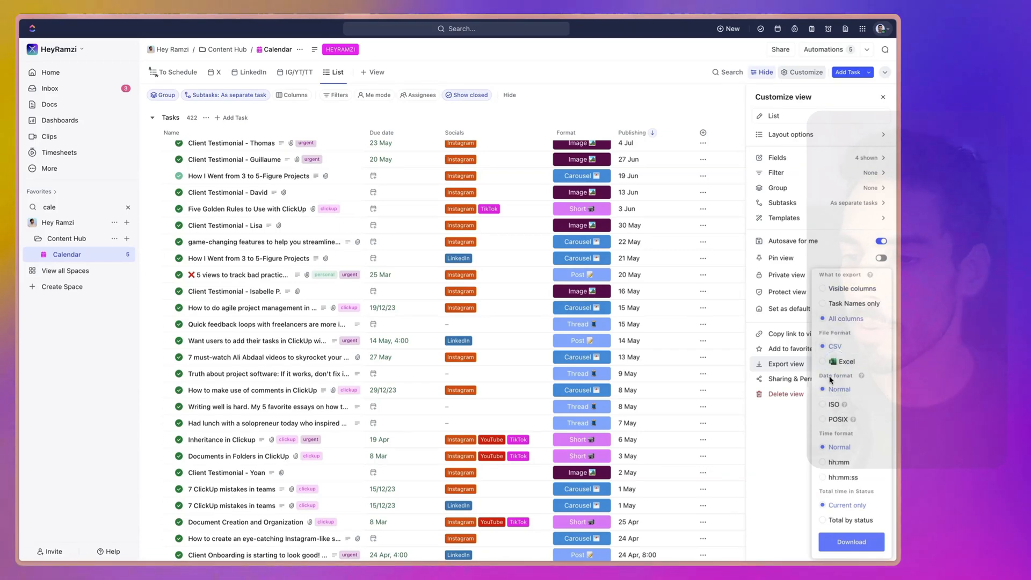
{"action": "left_click", "coordinate": [825, 346]}
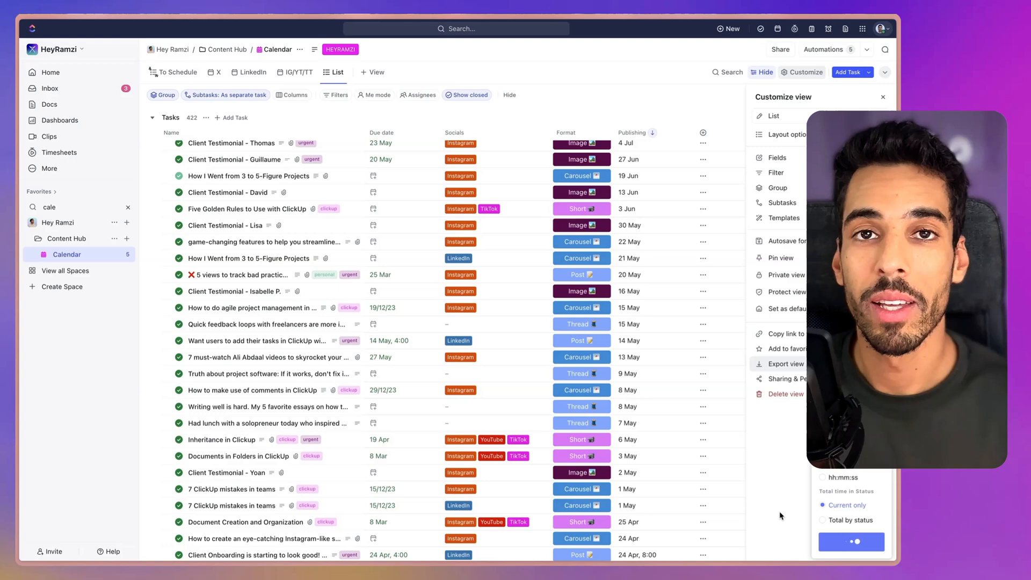
{"action": "left_click", "coordinate": [782, 364]}
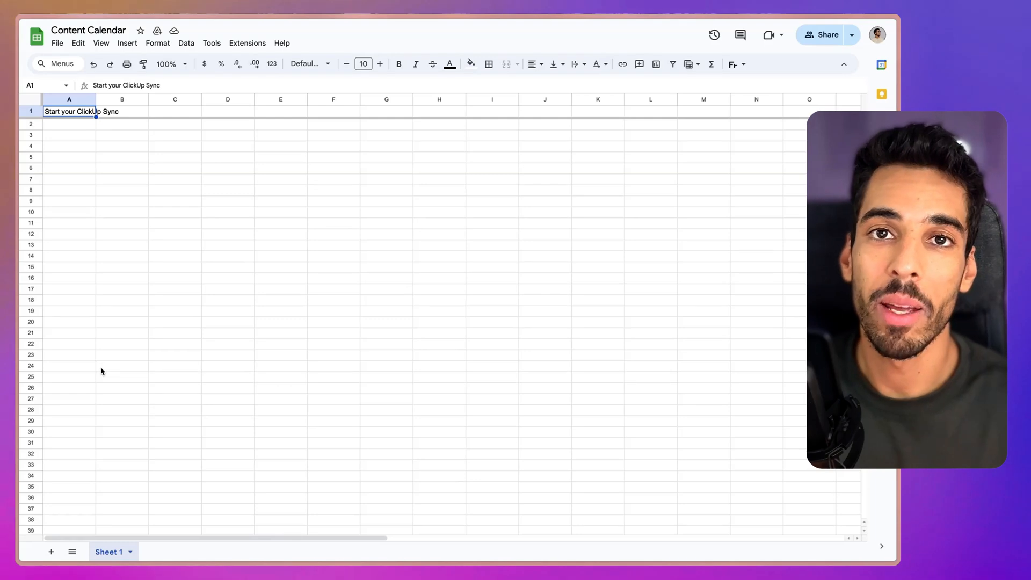
Step: Import 'Hey Ramzi Calendar Oct 5.csv' from the computer as a new sheet in Content Calendar
{"action": "left_click", "coordinate": [57, 43]}
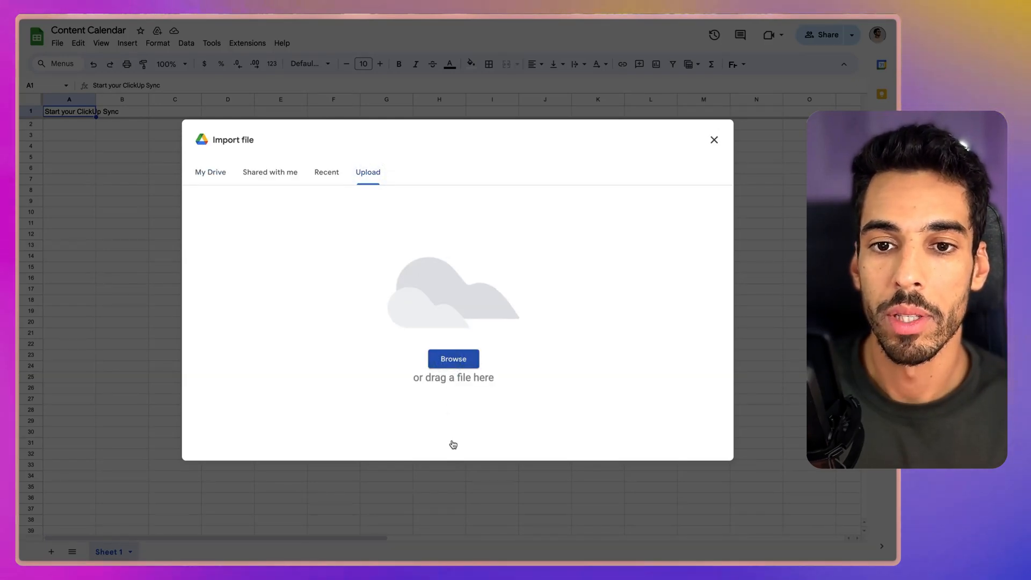
{"action": "left_click", "coordinate": [453, 359]}
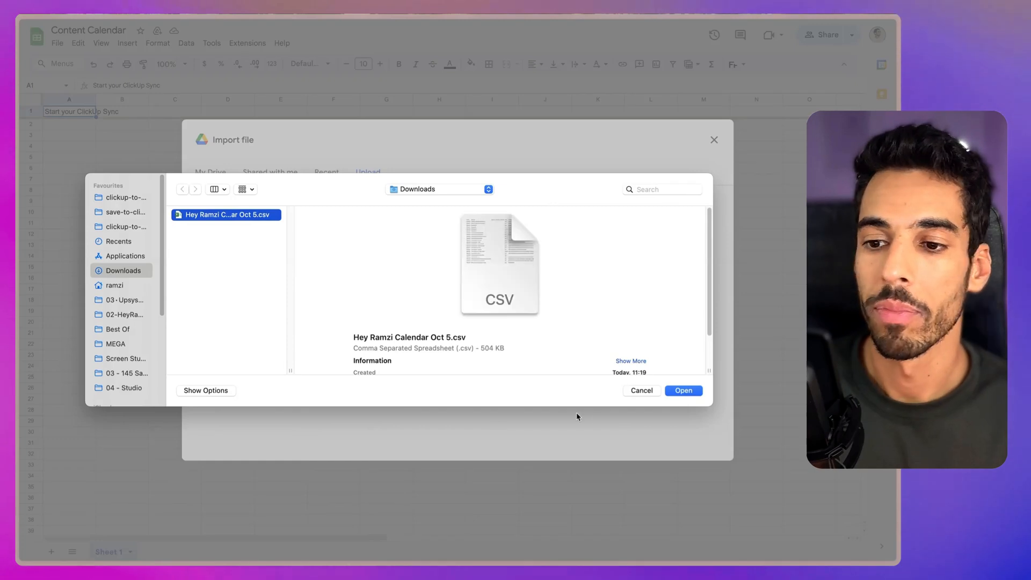
{"action": "left_click", "coordinate": [683, 390]}
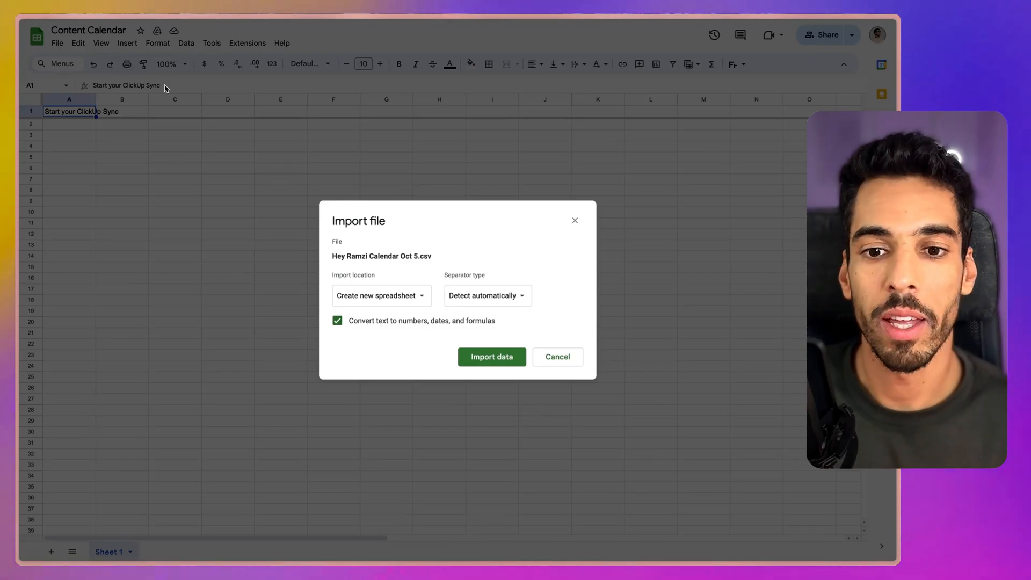
{"action": "left_click", "coordinate": [380, 295]}
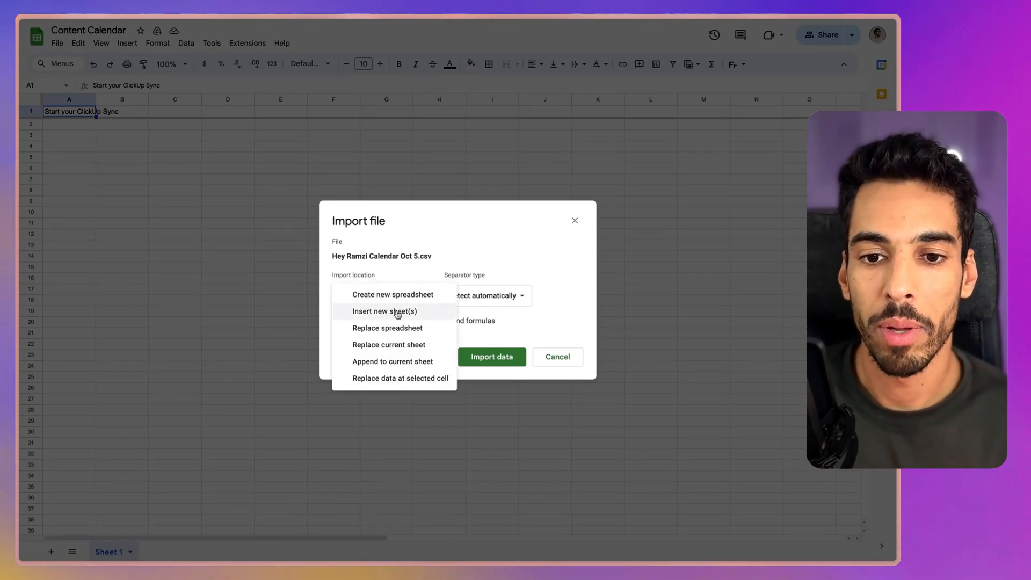
{"action": "left_click", "coordinate": [385, 312]}
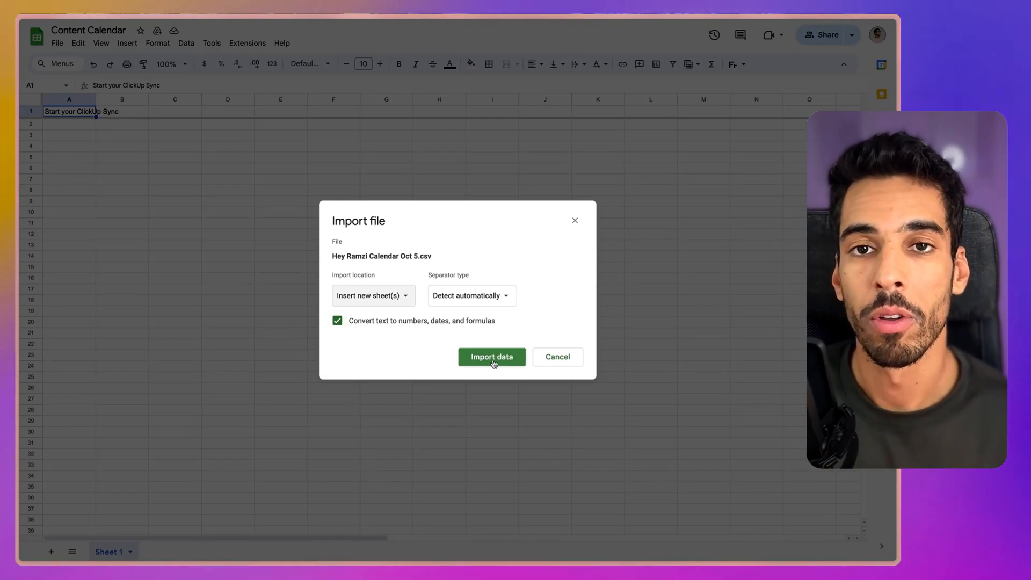
{"action": "left_click", "coordinate": [491, 357]}
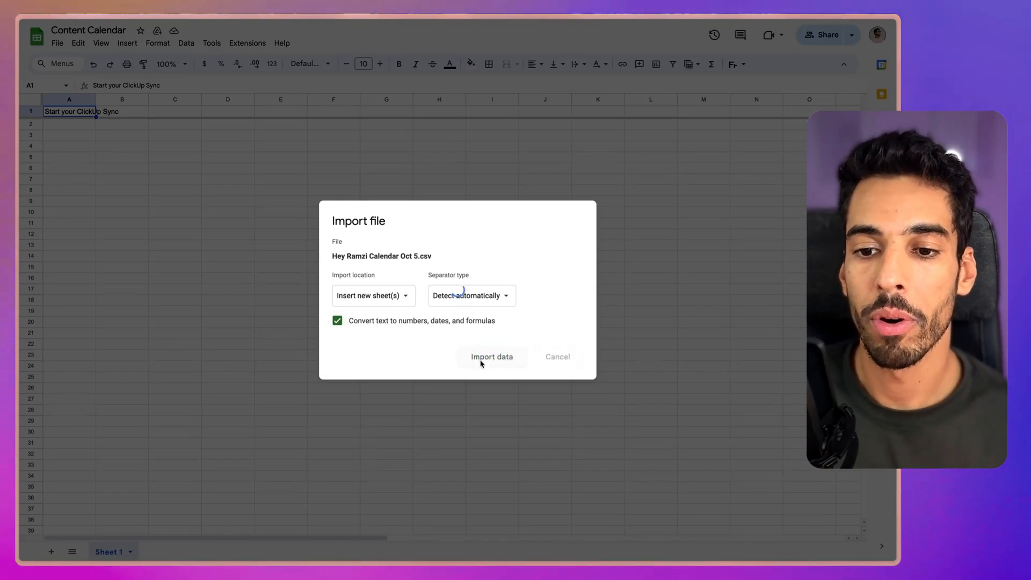
{"action": "left_click", "coordinate": [491, 357]}
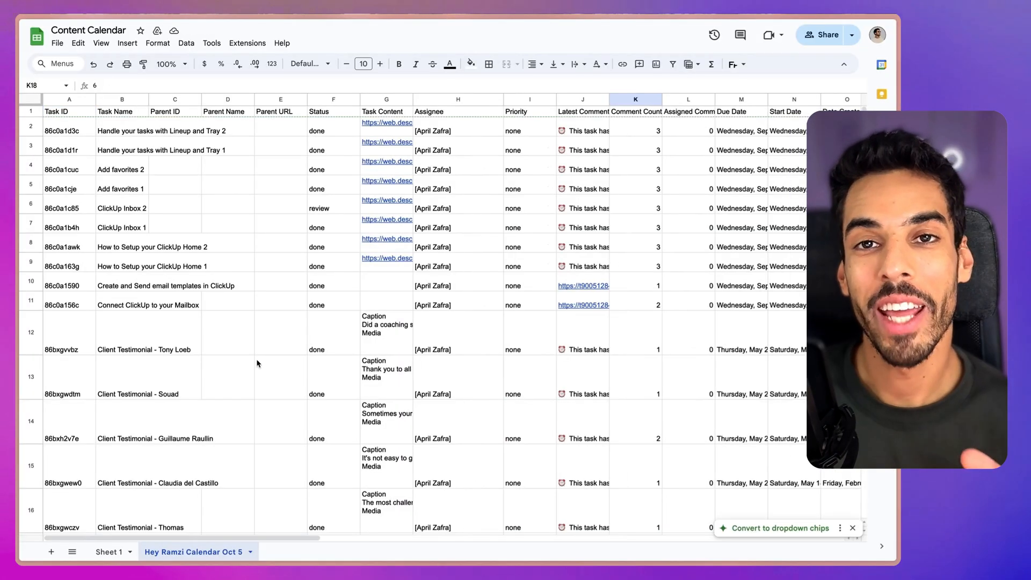
{"action": "mouse_move", "coordinate": [262, 356]}
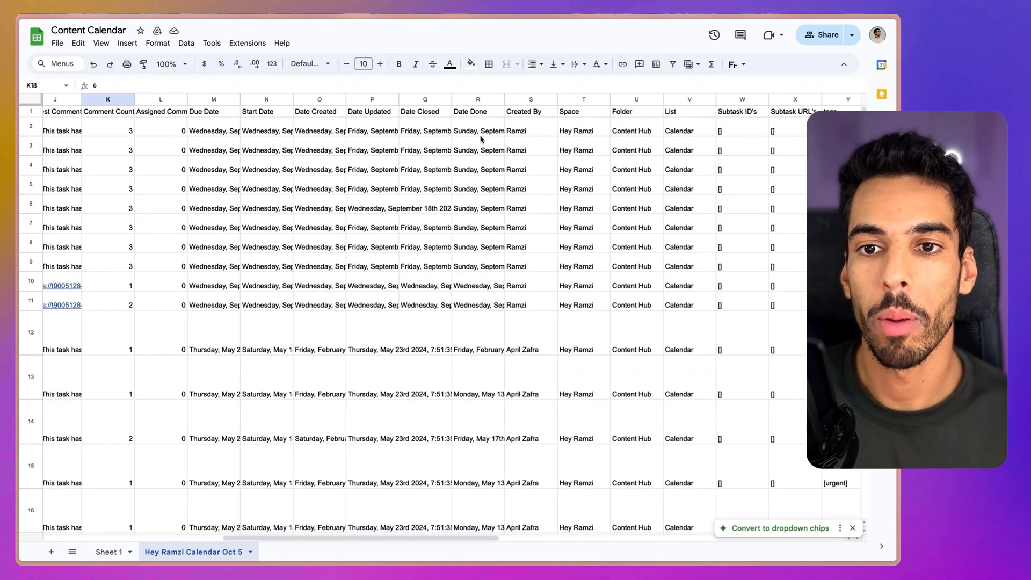
{"action": "left_click", "coordinate": [478, 130]}
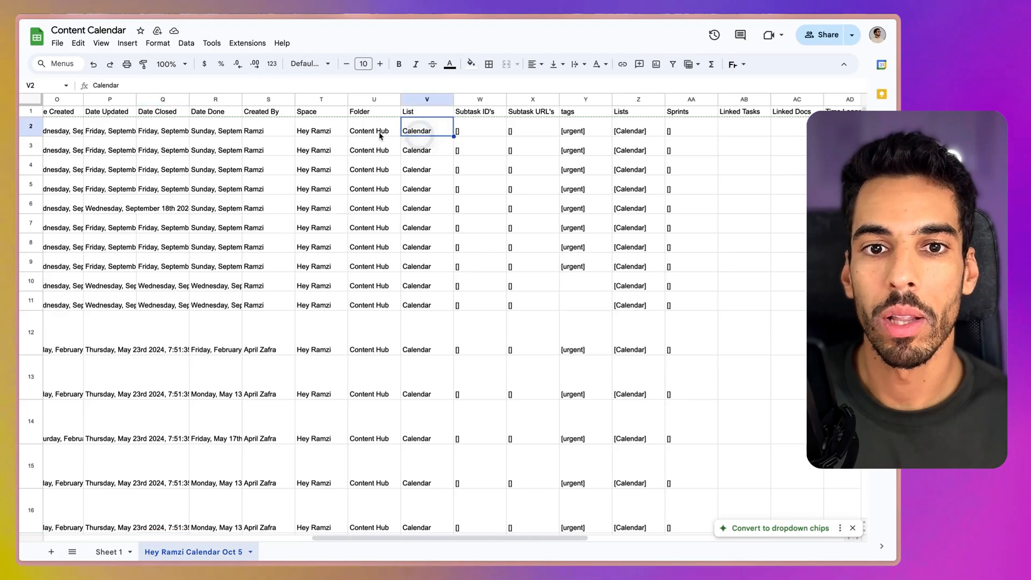
{"action": "left_click", "coordinate": [321, 130]}
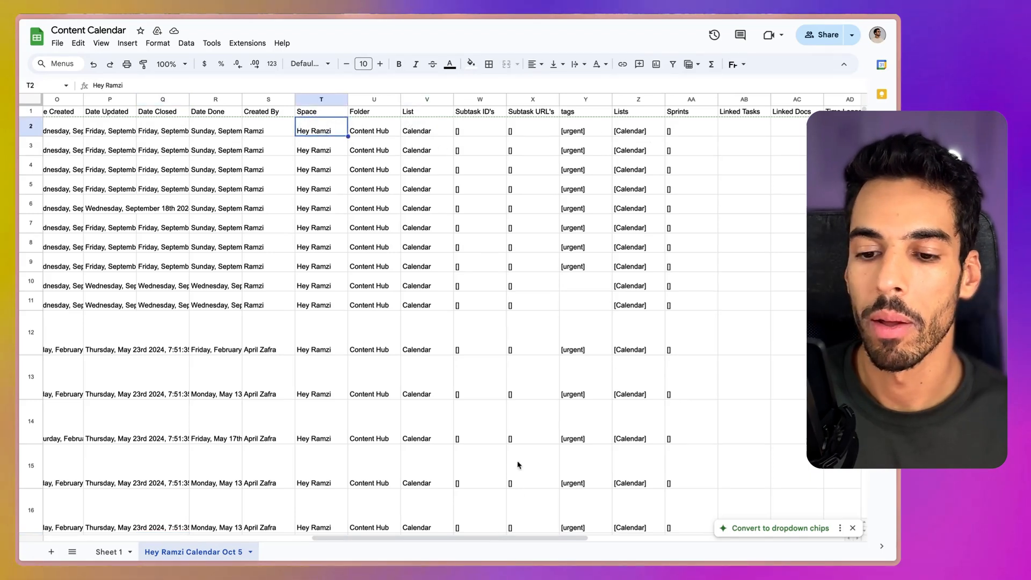
{"action": "scroll", "scroll_direction": "right", "scroll_amount": 3}
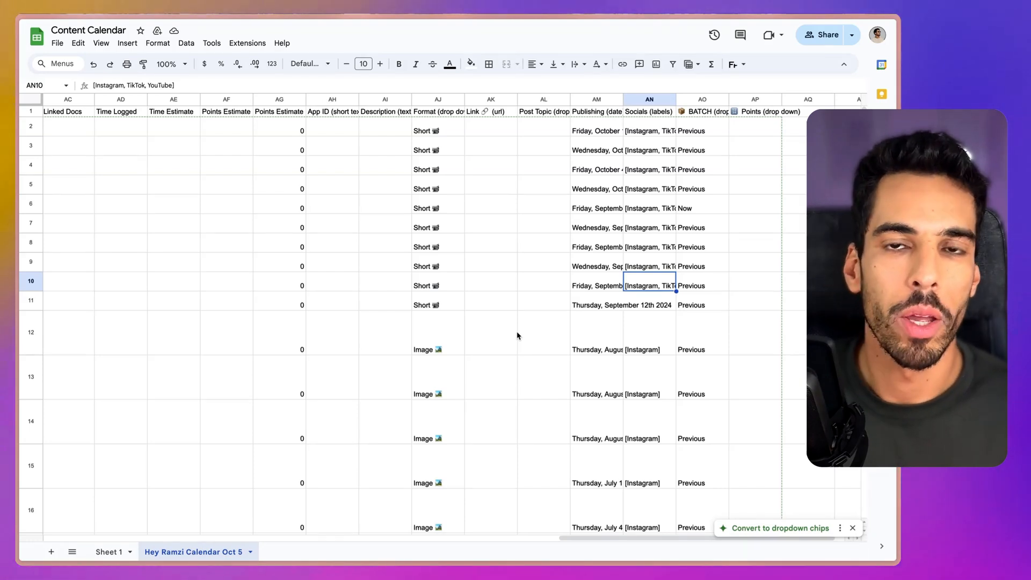
{"action": "mouse_move", "coordinate": [526, 269]}
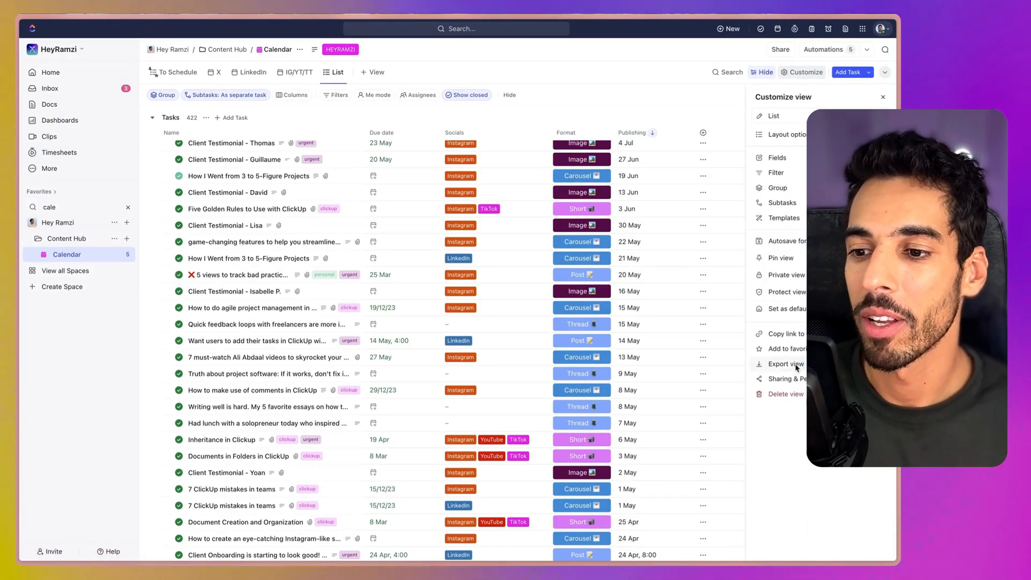
Step: Reopen the Export view options for the Calendar list
{"action": "left_click", "coordinate": [784, 364]}
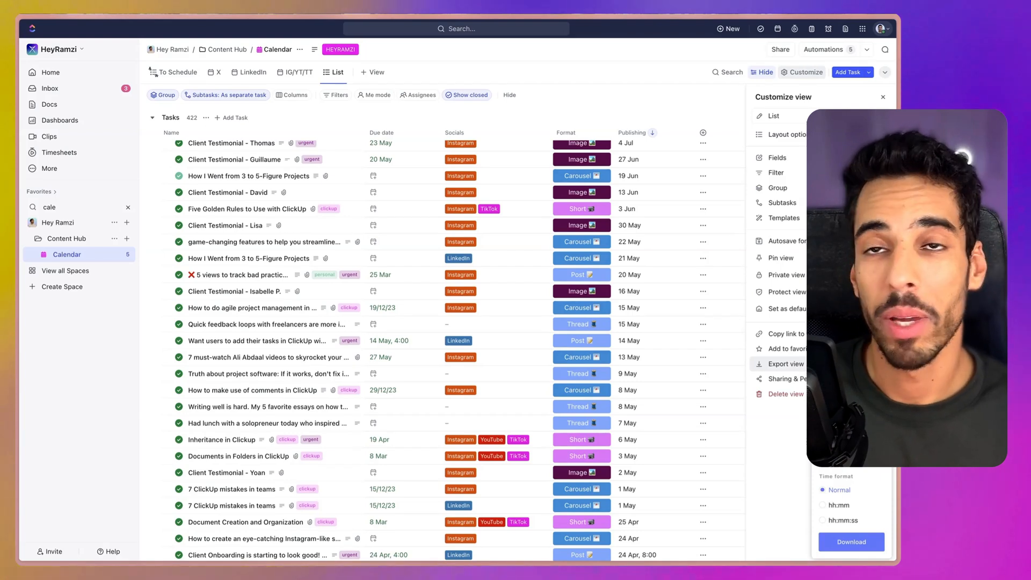
{"action": "mouse_move", "coordinate": [793, 390]}
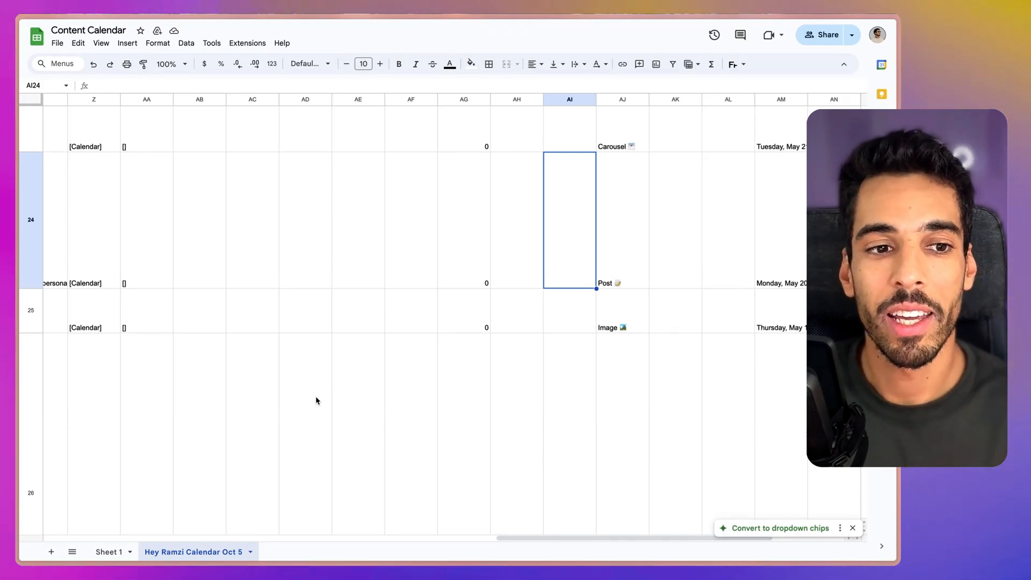
{"action": "scroll", "scroll_direction": "down", "scroll_amount": 3}
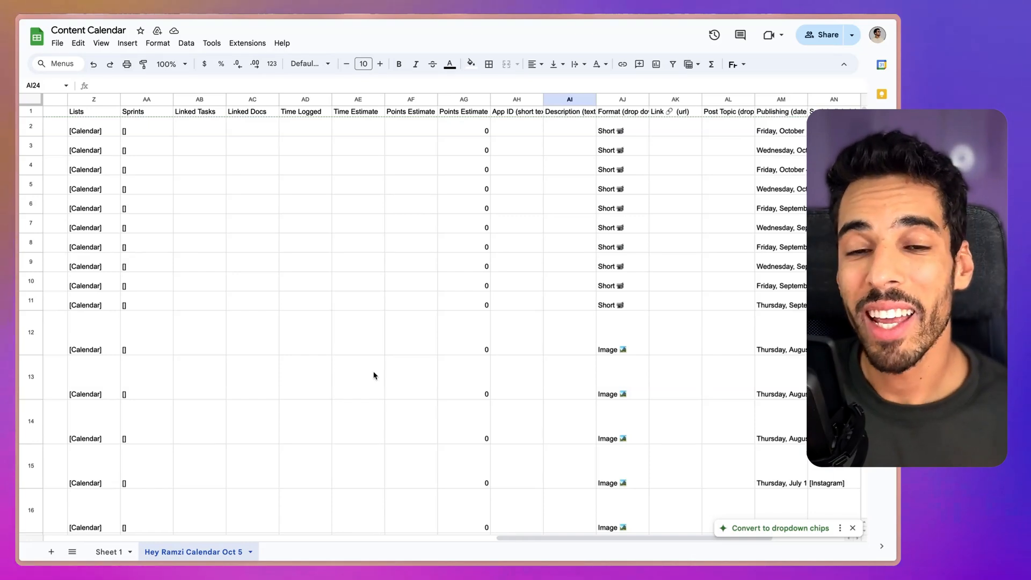
{"action": "scroll", "scroll_direction": "right", "scroll_amount": 3}
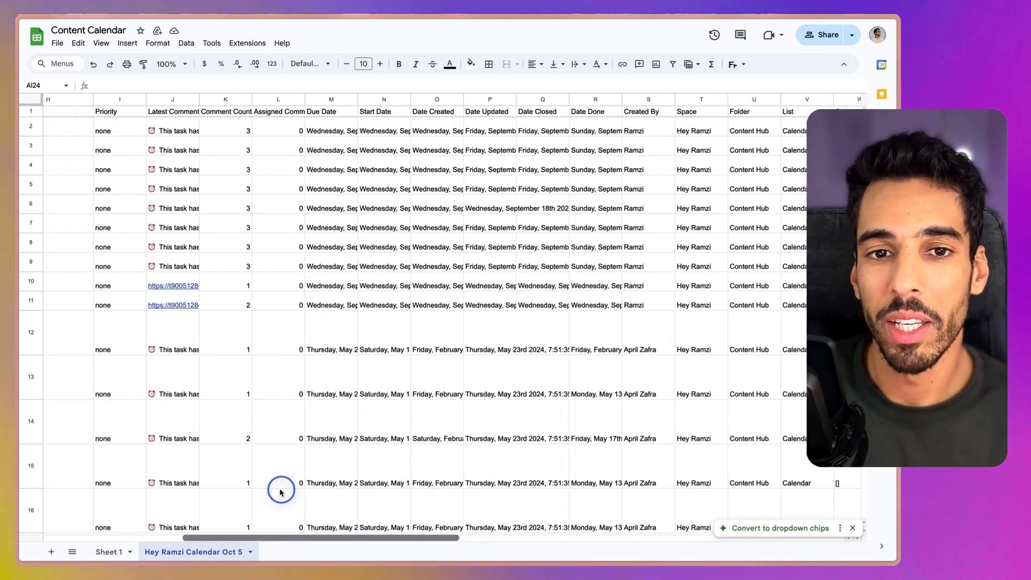
{"action": "scroll", "scroll_direction": "right", "scroll_amount": 3}
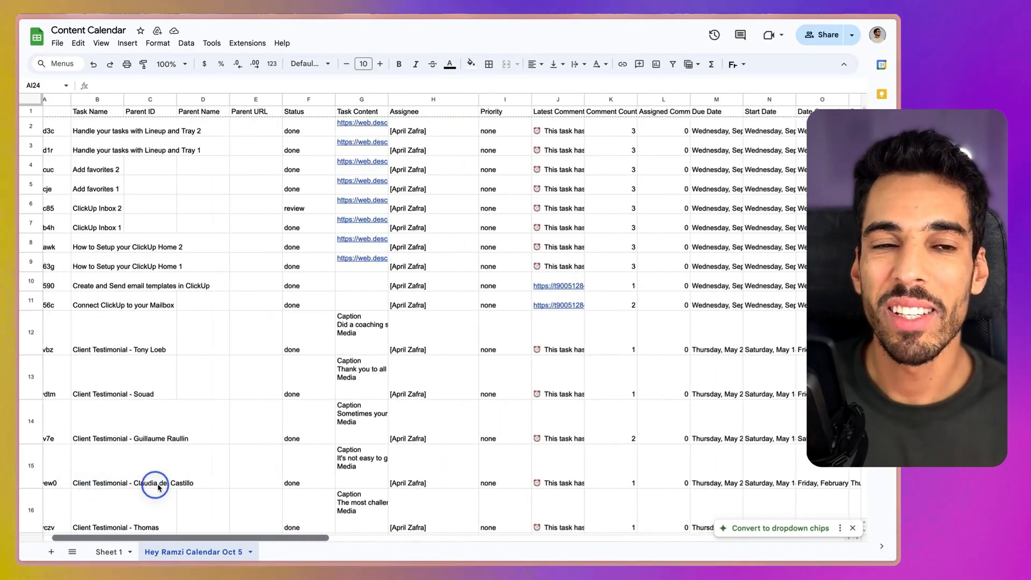
{"action": "scroll", "scroll_direction": "right", "scroll_amount": 3}
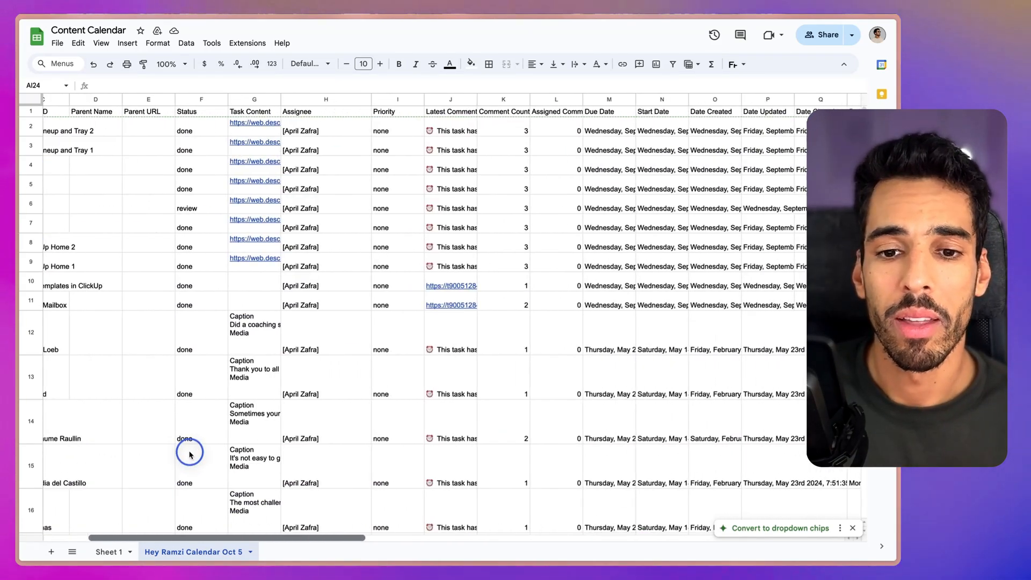
{"action": "scroll", "scroll_direction": "right", "scroll_amount": 3}
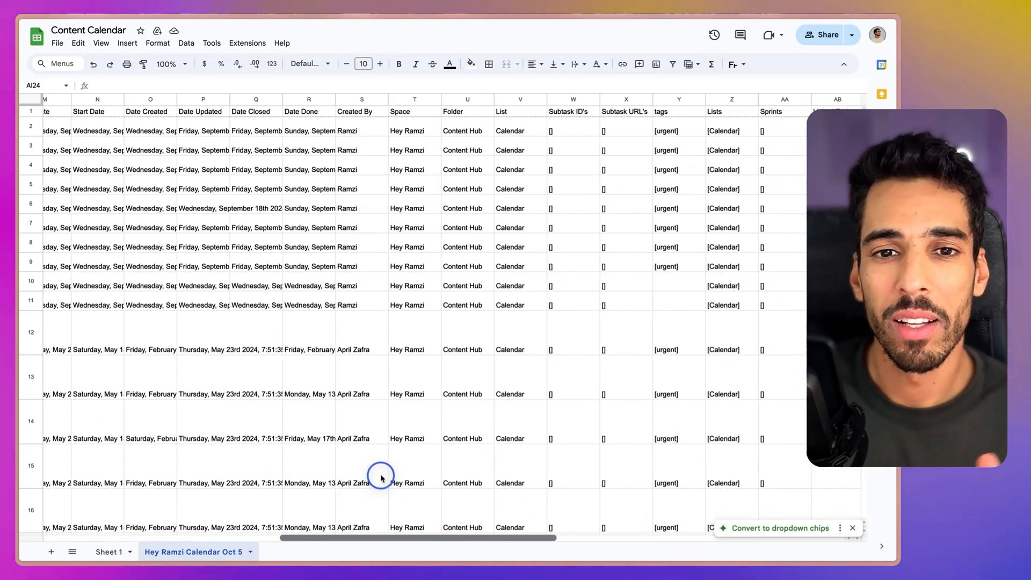
{"action": "scroll", "scroll_direction": "right", "scroll_amount": 3}
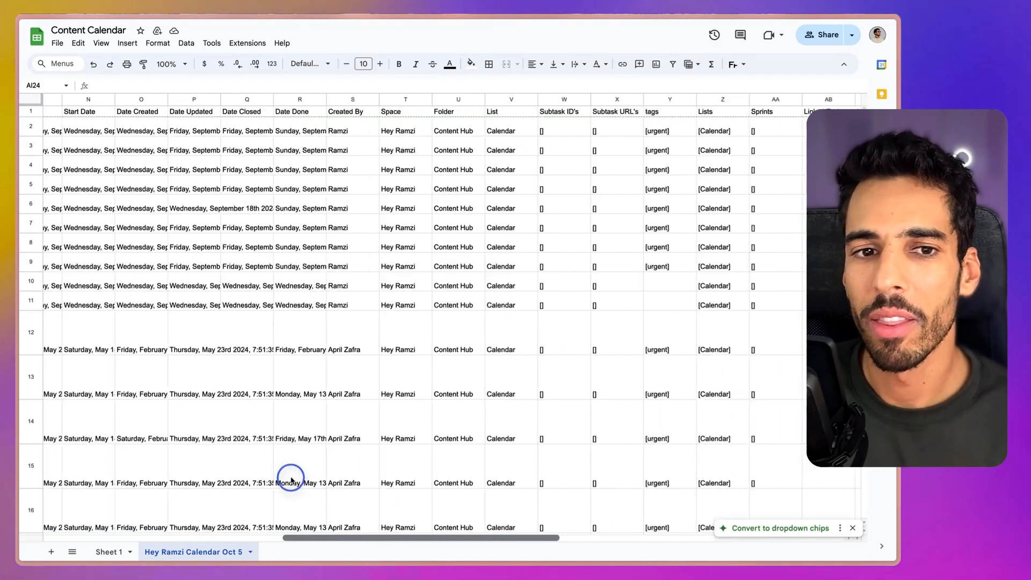
{"action": "scroll", "scroll_direction": "left", "scroll_amount": 3}
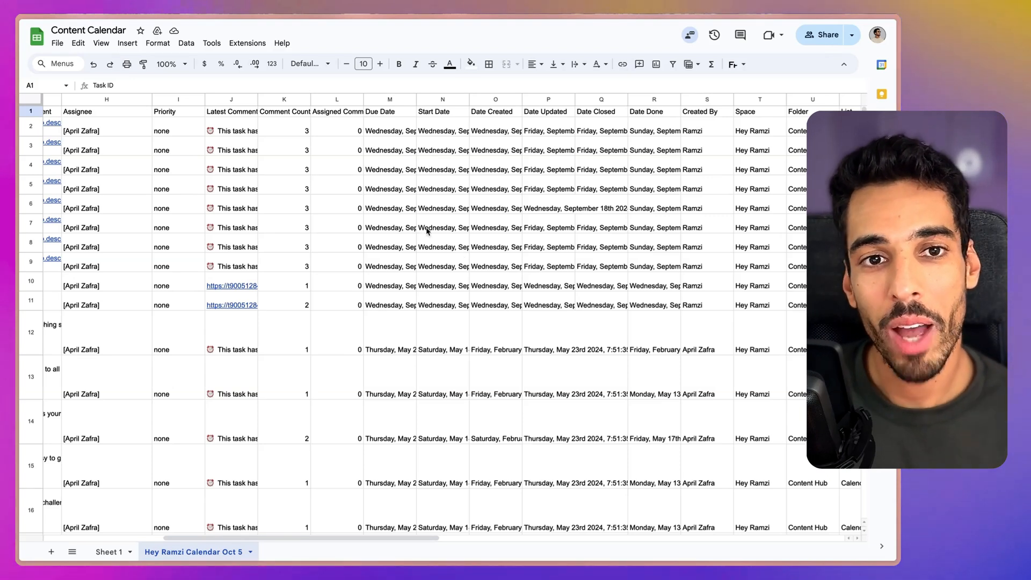
Step: Search the Workspace Marketplace for 'clickup' and open the ClickUp to Sheets listing
{"action": "left_click", "coordinate": [247, 43]}
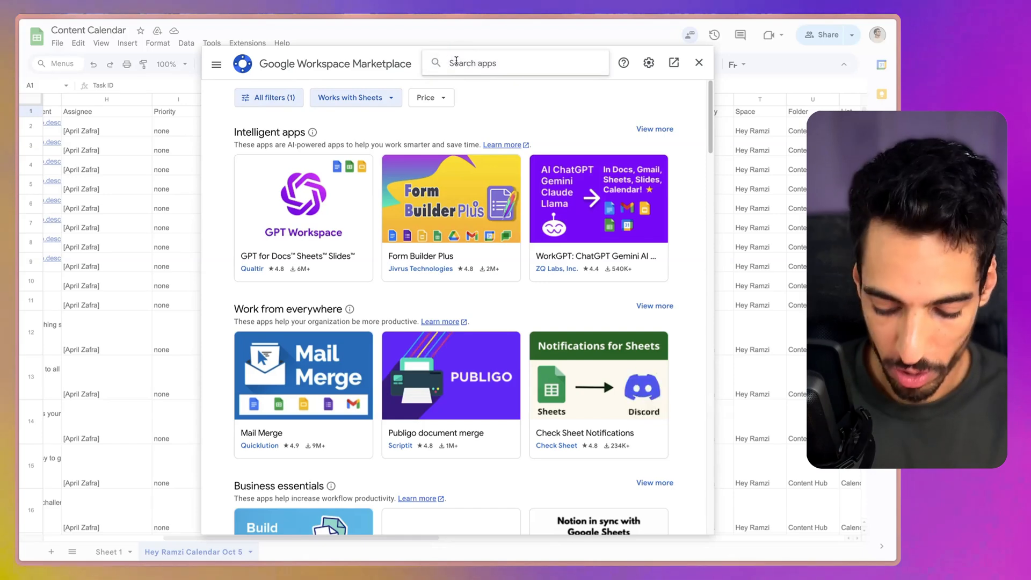
{"action": "type", "text": "clickup"}
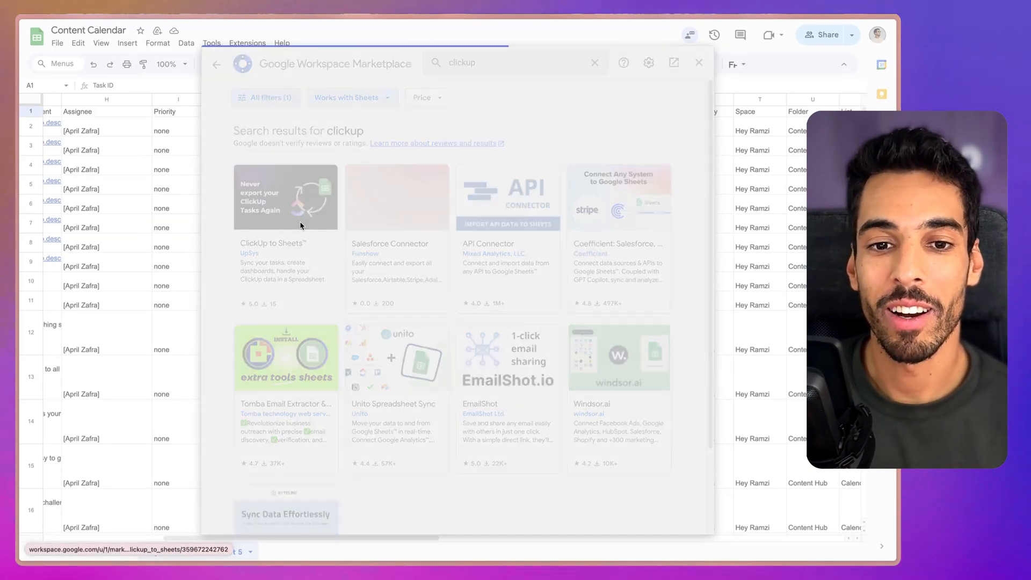
{"action": "left_click", "coordinate": [286, 198]}
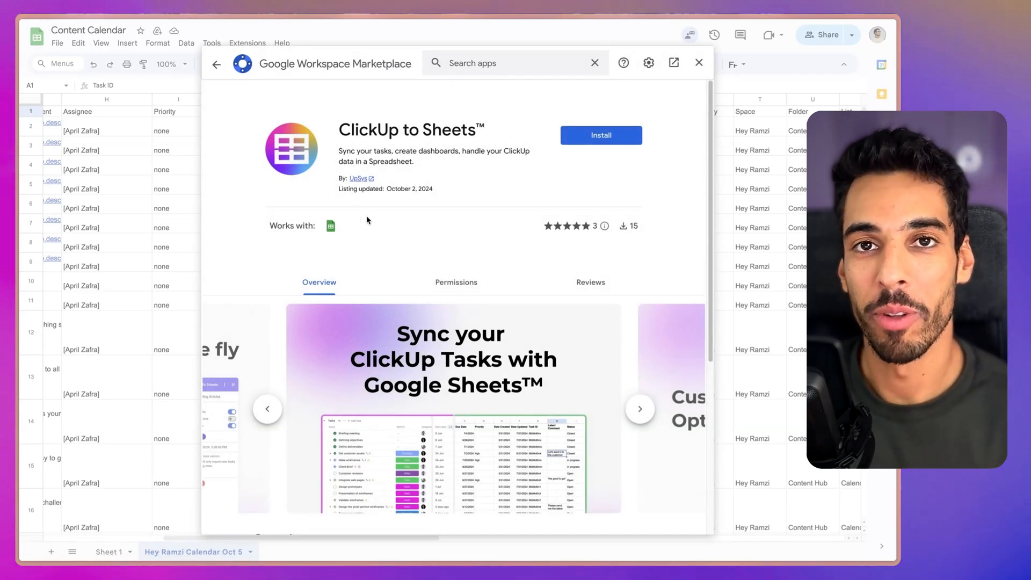
Step: Look through the add-on's preview images and start installing ClickUp to Sheets
{"action": "scroll", "scroll_direction": "down", "scroll_amount": 3}
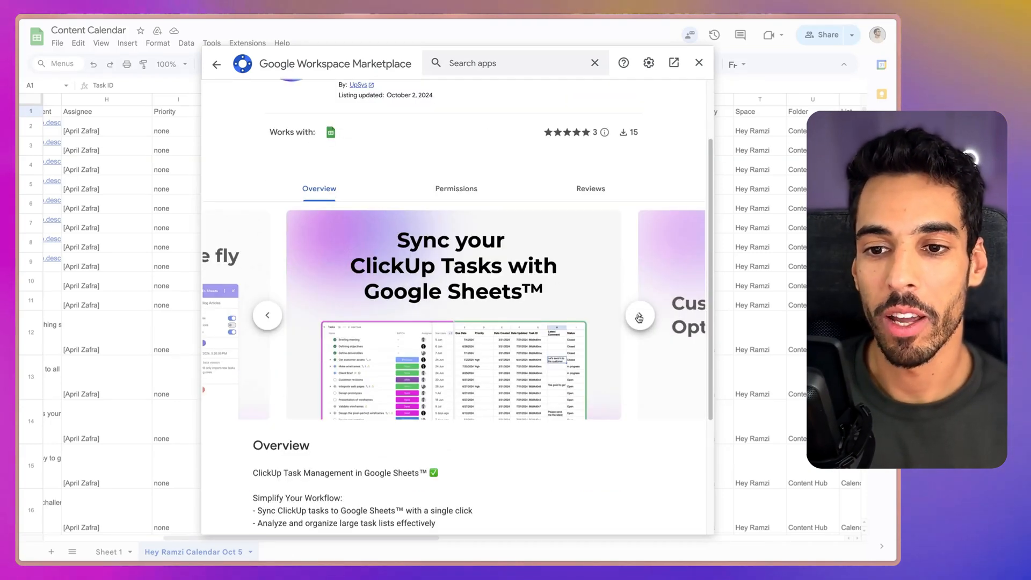
{"action": "left_click", "coordinate": [639, 316]}
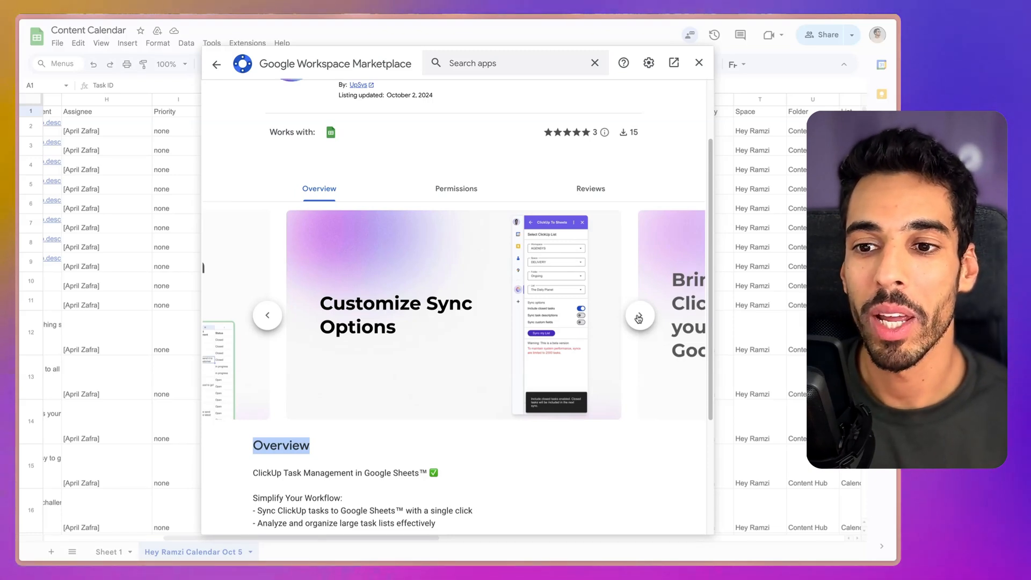
{"action": "left_click", "coordinate": [639, 315]}
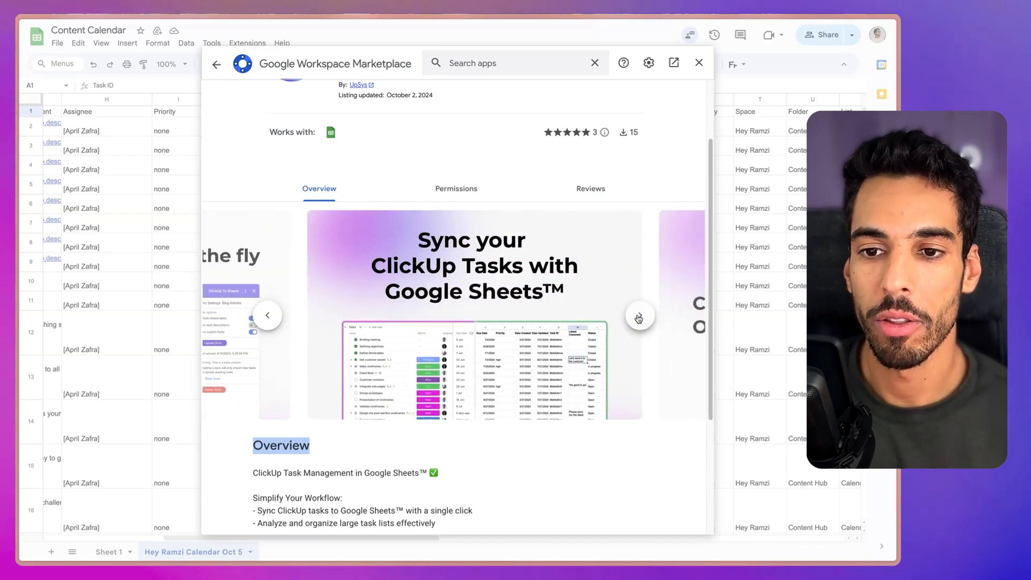
{"action": "left_click", "coordinate": [638, 315]}
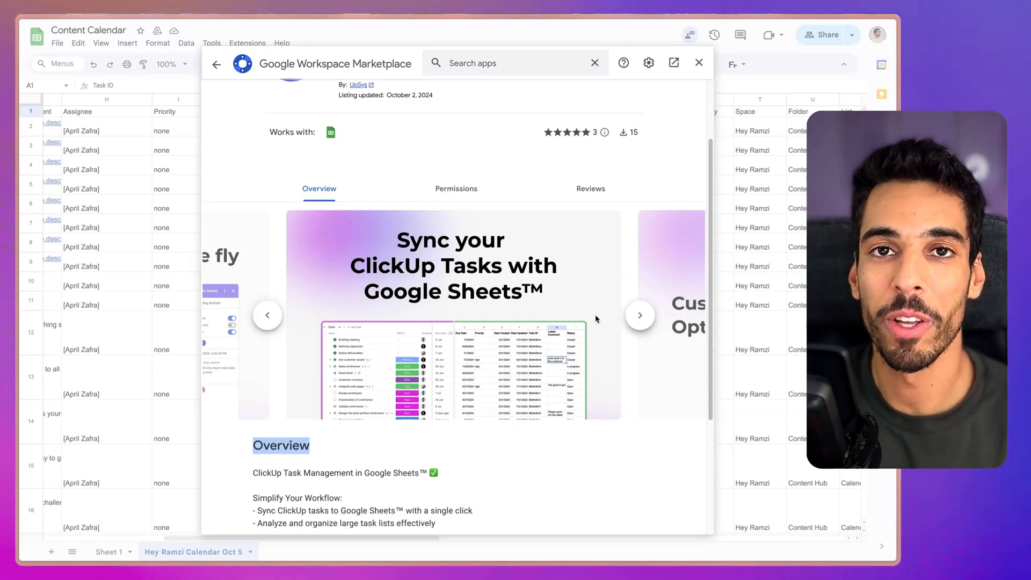
{"action": "scroll", "scroll_direction": "down", "scroll_amount": 3}
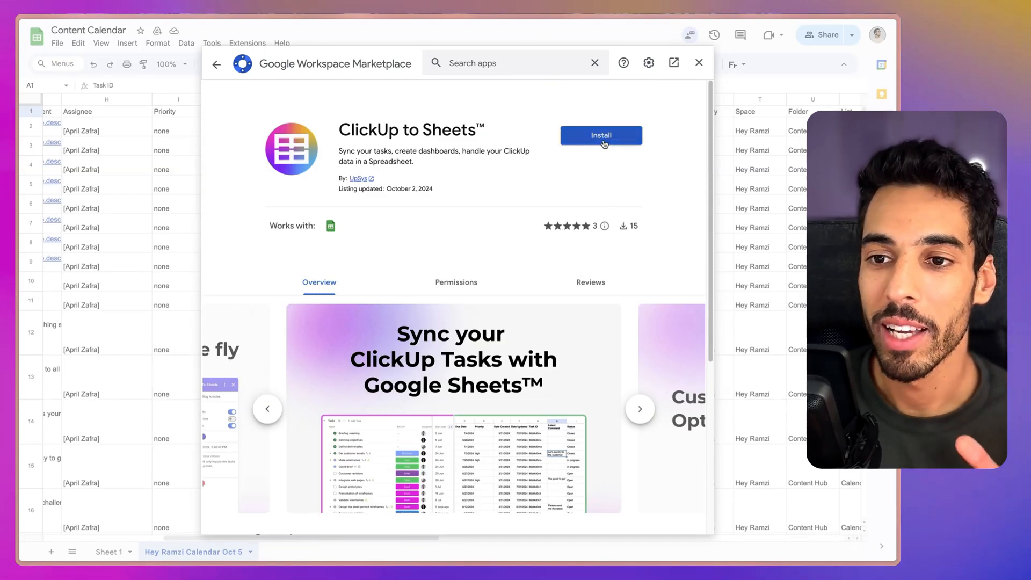
{"action": "left_click", "coordinate": [600, 136]}
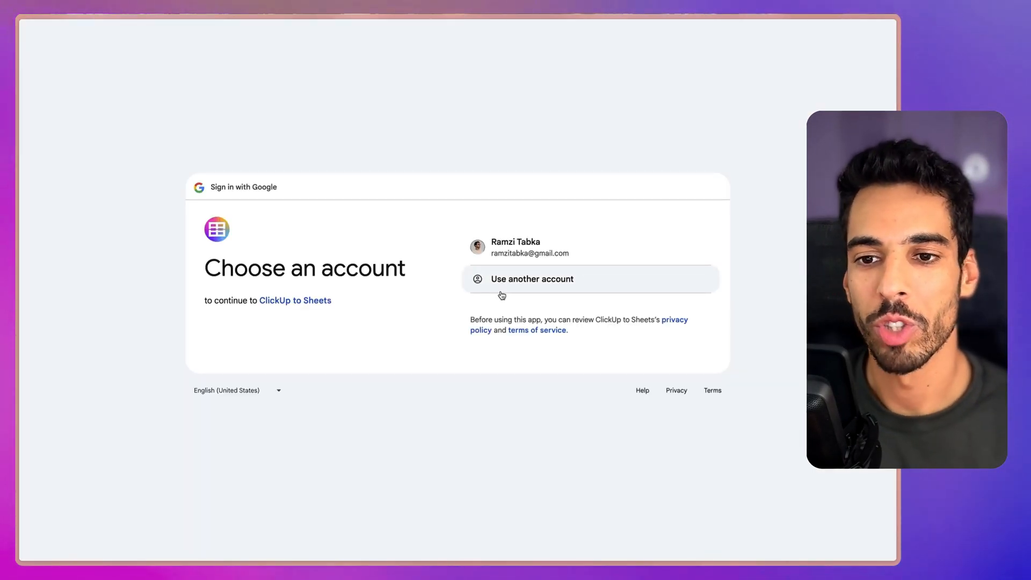
Step: Sign in with the Google account, allow access, finish the install notices and return to the sheet
{"action": "left_click", "coordinate": [520, 247]}
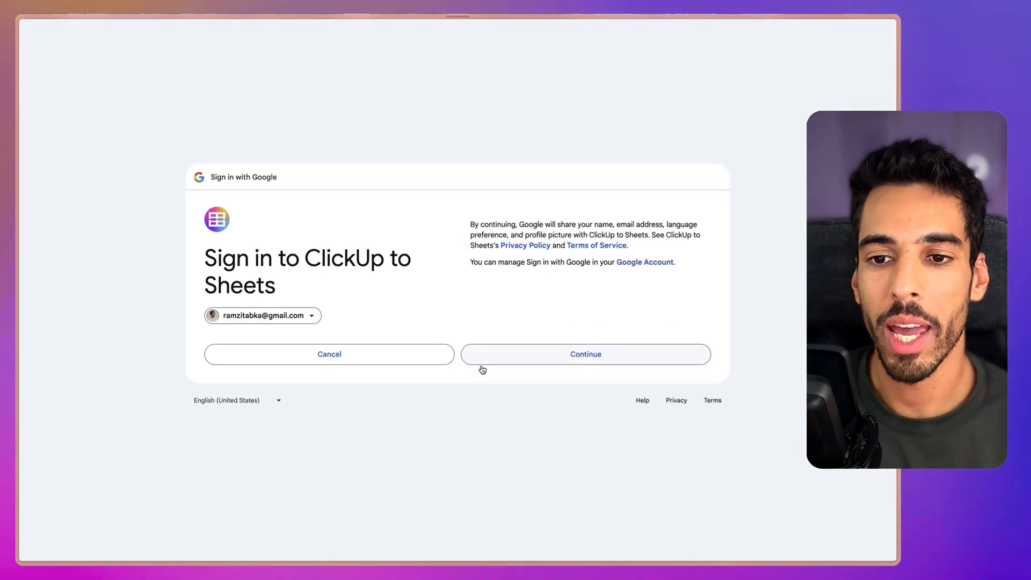
{"action": "left_click", "coordinate": [585, 354]}
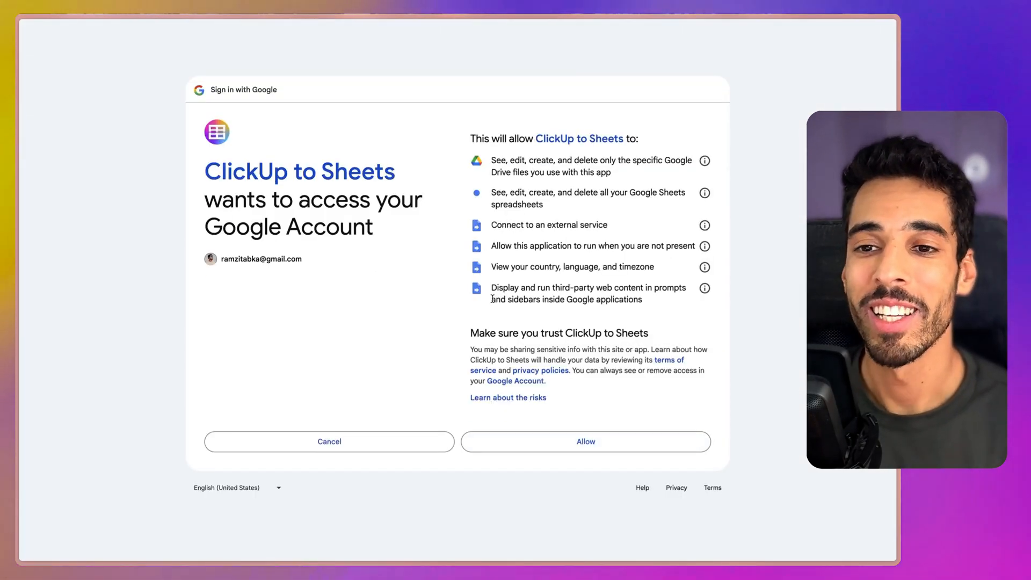
{"action": "left_click", "coordinate": [584, 442]}
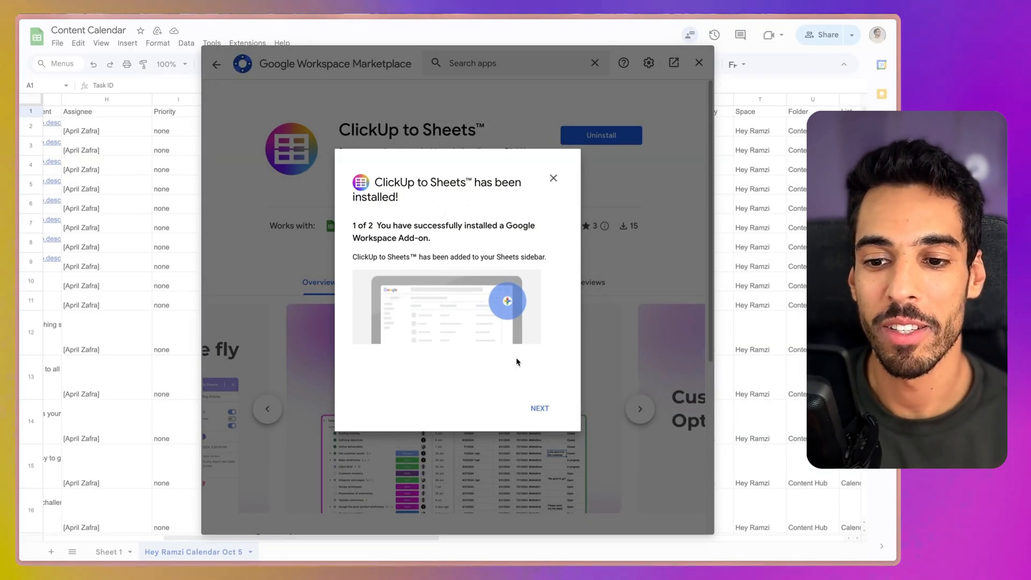
{"action": "left_click", "coordinate": [539, 408]}
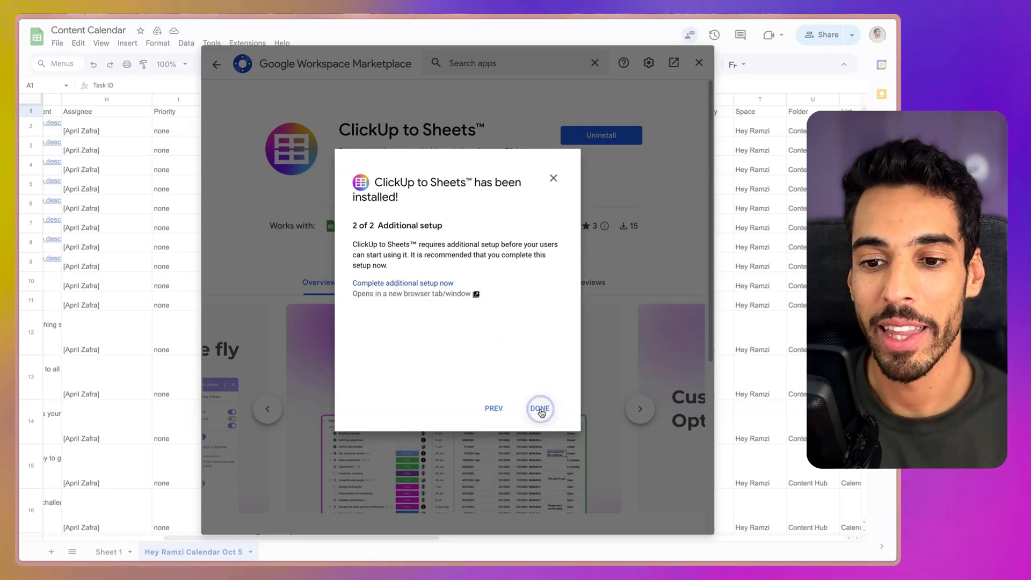
{"action": "left_click", "coordinate": [539, 408]}
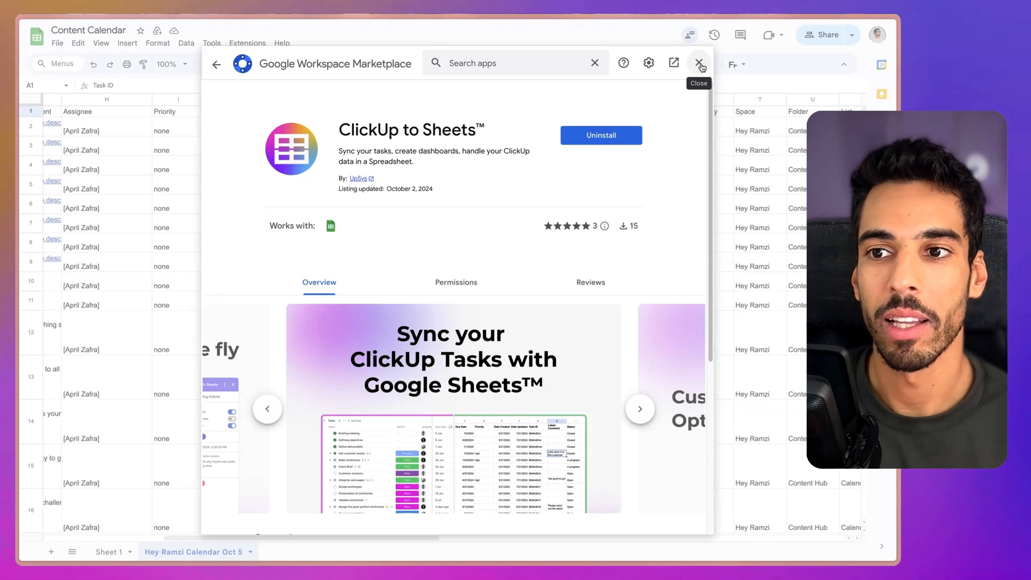
{"action": "left_click", "coordinate": [700, 64]}
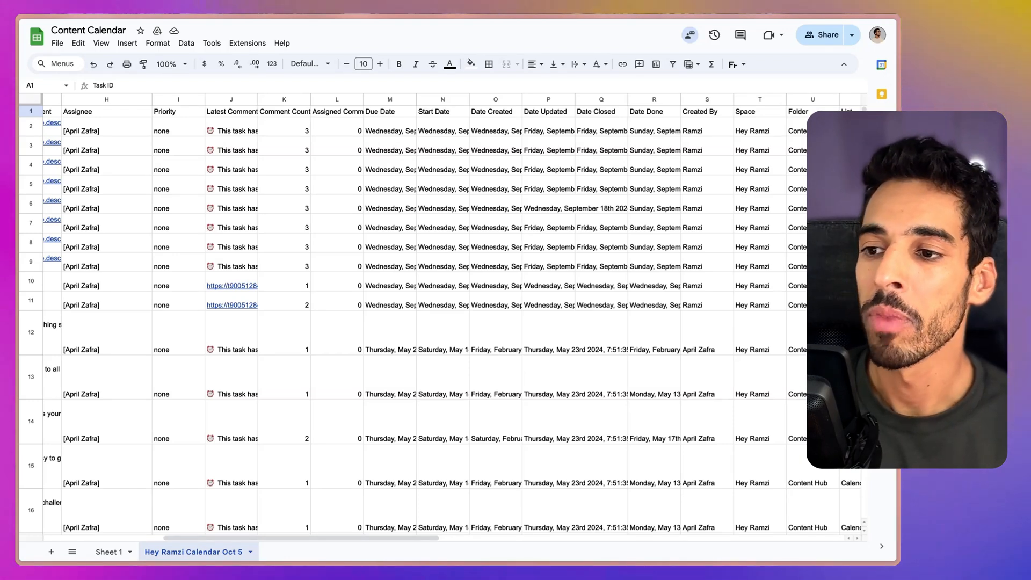
Step: Connect the UpSys workspace to the ClickUp to Sheets add-on from its sidebar
{"action": "scroll", "scroll_direction": "right", "scroll_amount": 3}
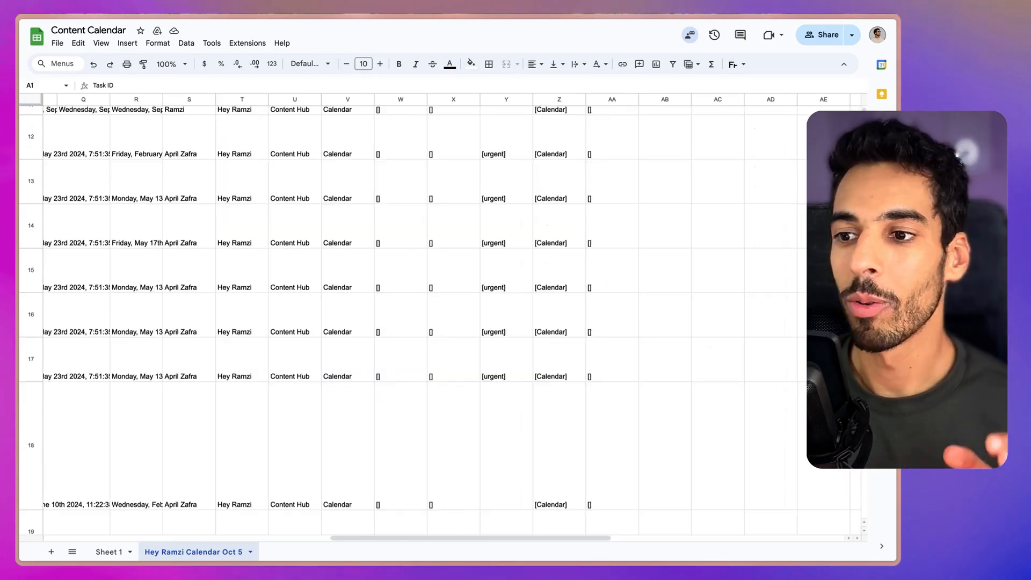
{"action": "left_click", "coordinate": [724, 228]}
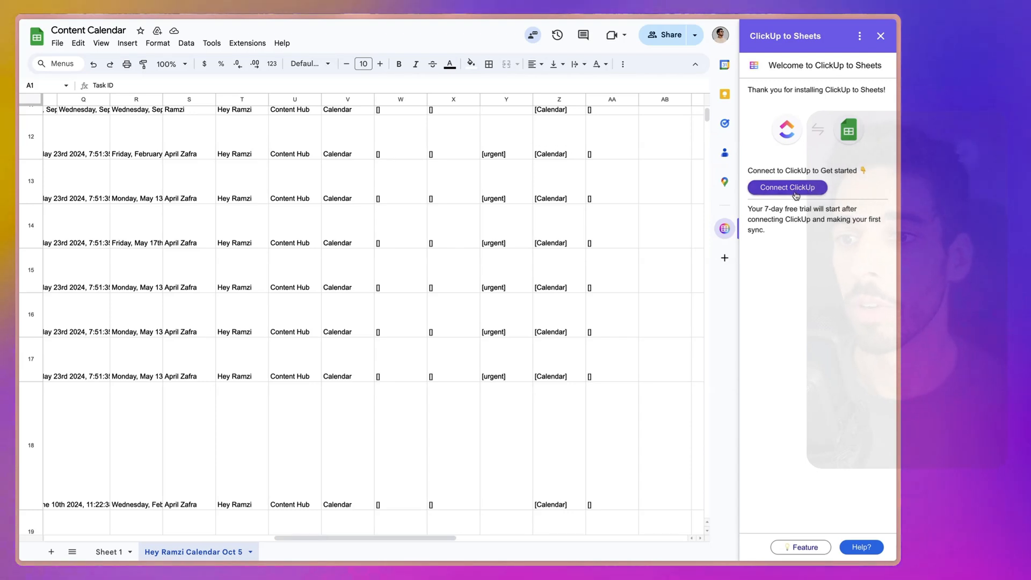
{"action": "left_click", "coordinate": [787, 187]}
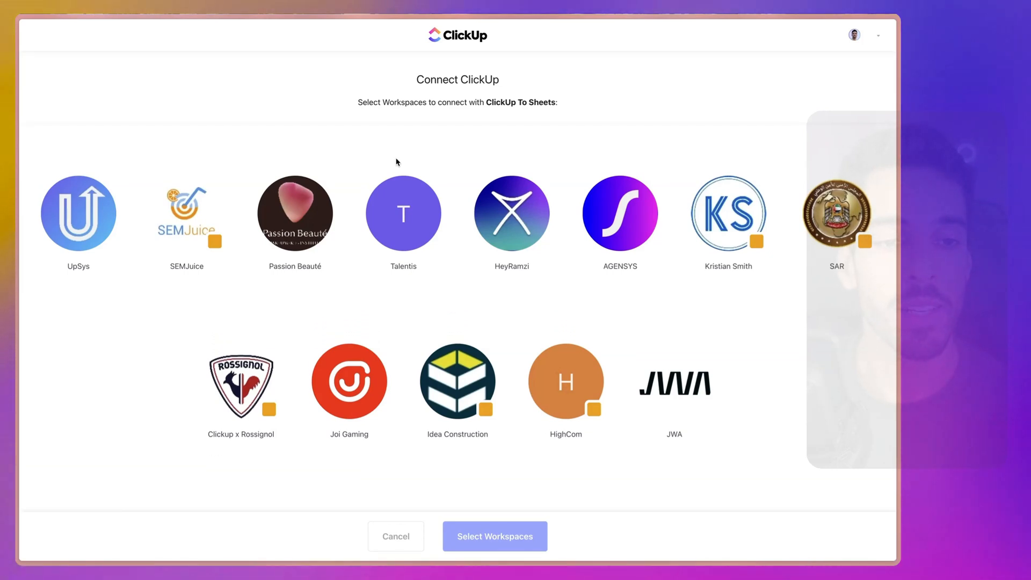
{"action": "mouse_move", "coordinate": [102, 209]}
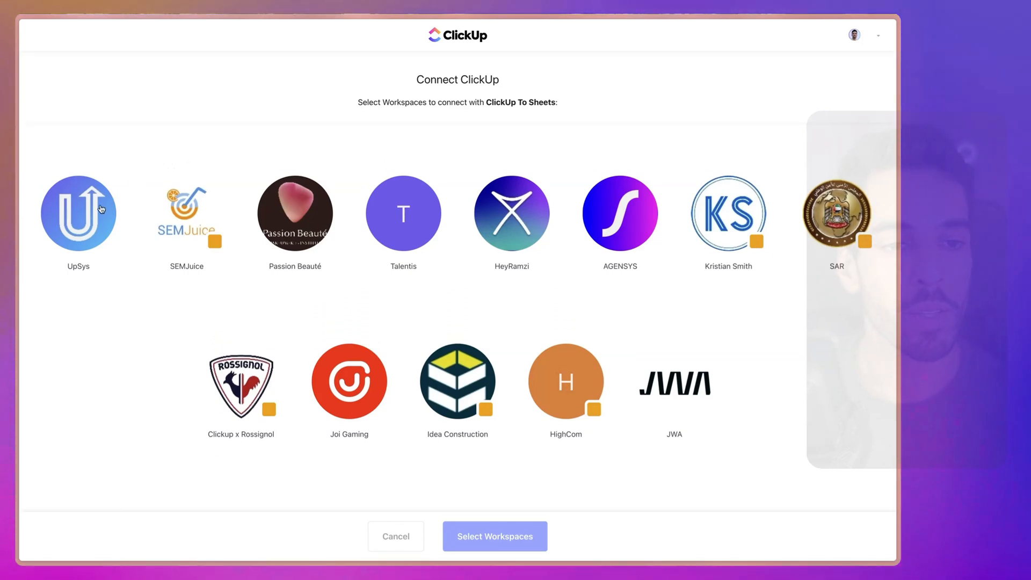
{"action": "left_click", "coordinate": [512, 213]}
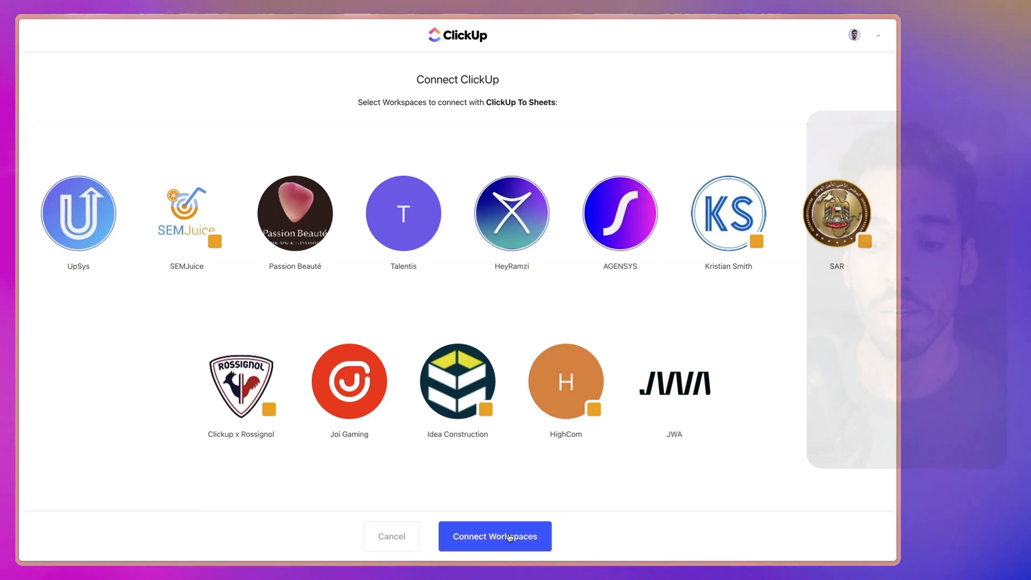
{"action": "left_click", "coordinate": [495, 536]}
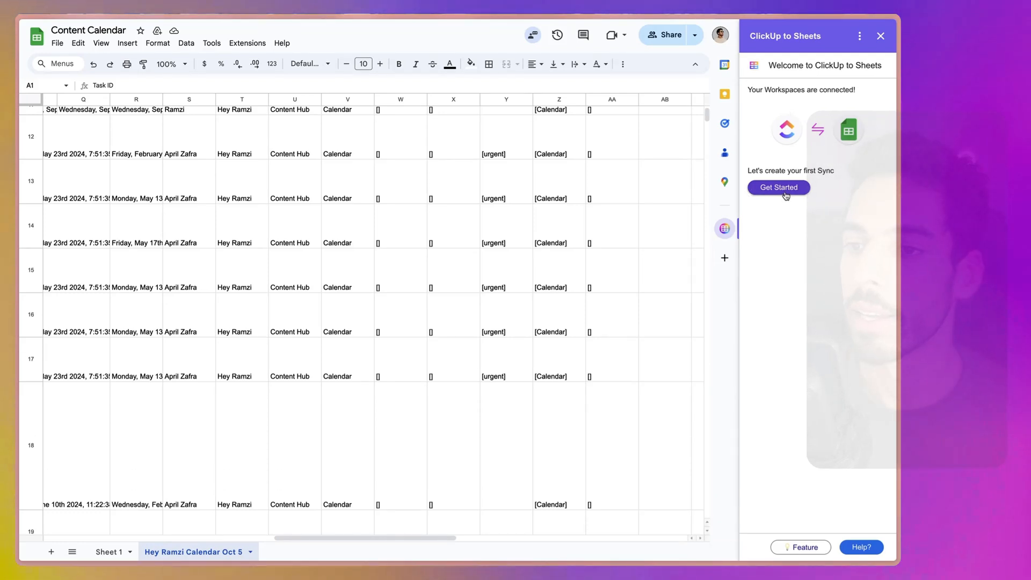
Step: Start a new sync and choose the HeyRamzi workspace and Hey Ramzi space
{"action": "left_click", "coordinate": [779, 187]}
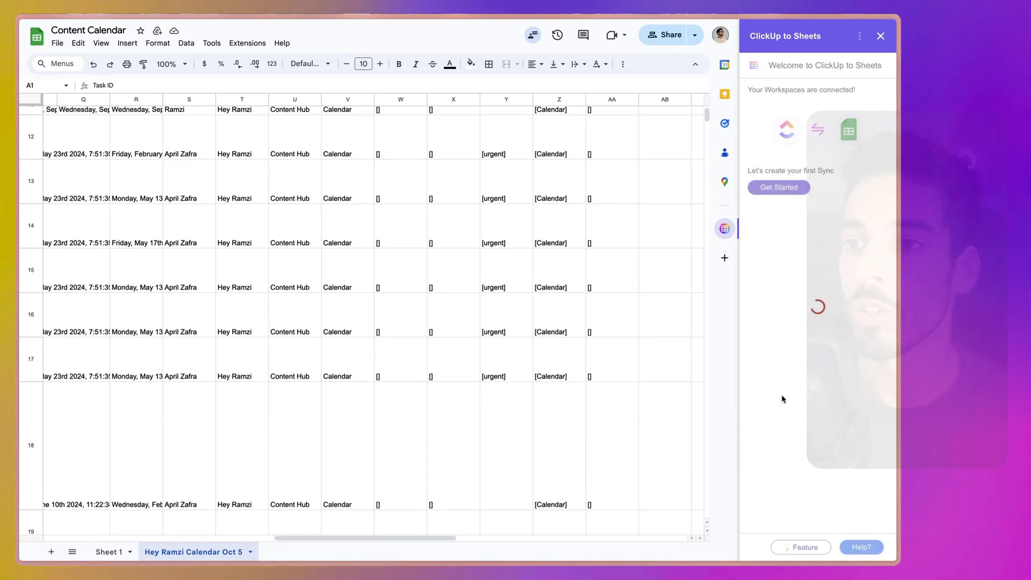
{"action": "left_click", "coordinate": [778, 186]}
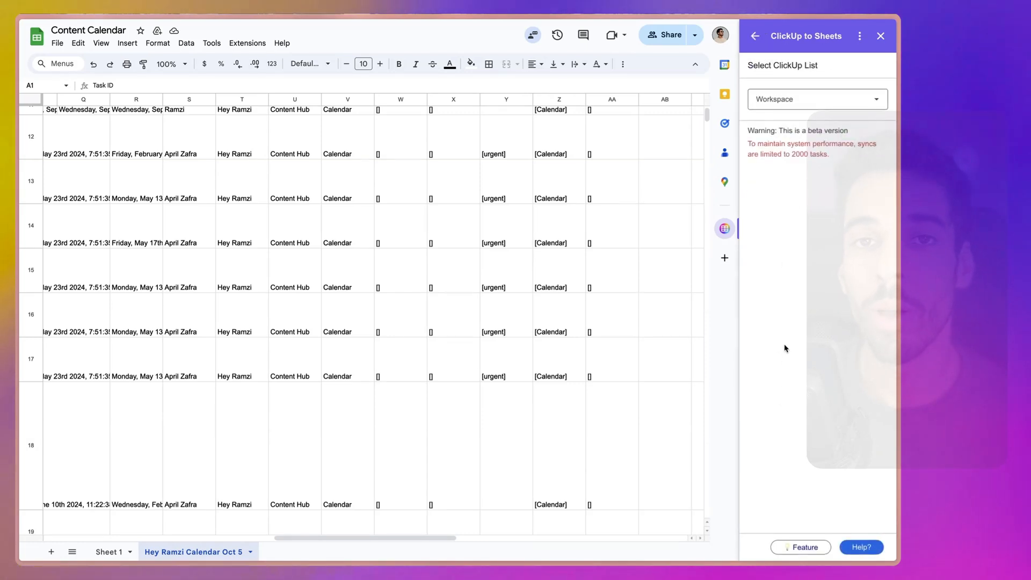
{"action": "left_click", "coordinate": [818, 98]}
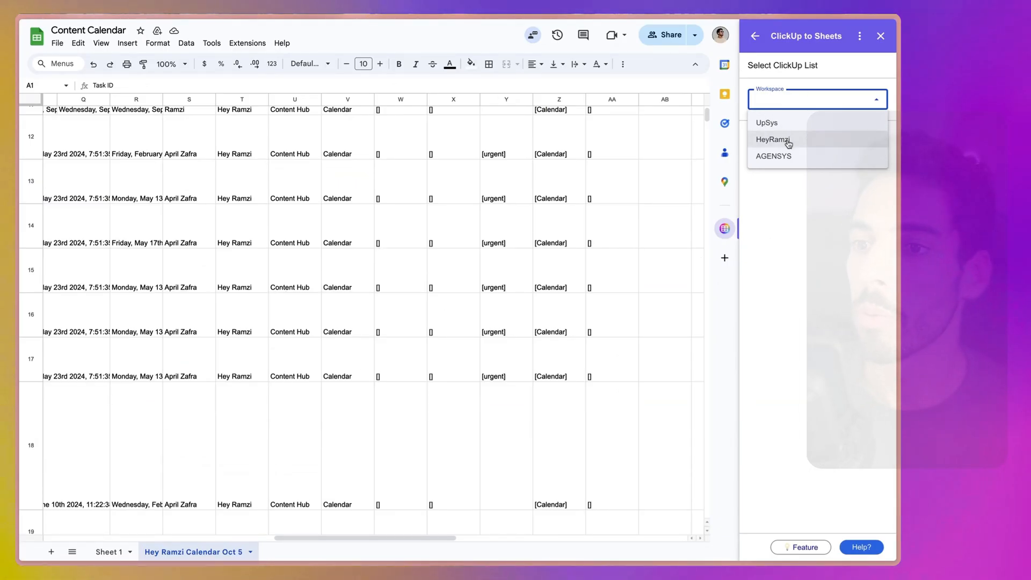
{"action": "left_click", "coordinate": [774, 140]}
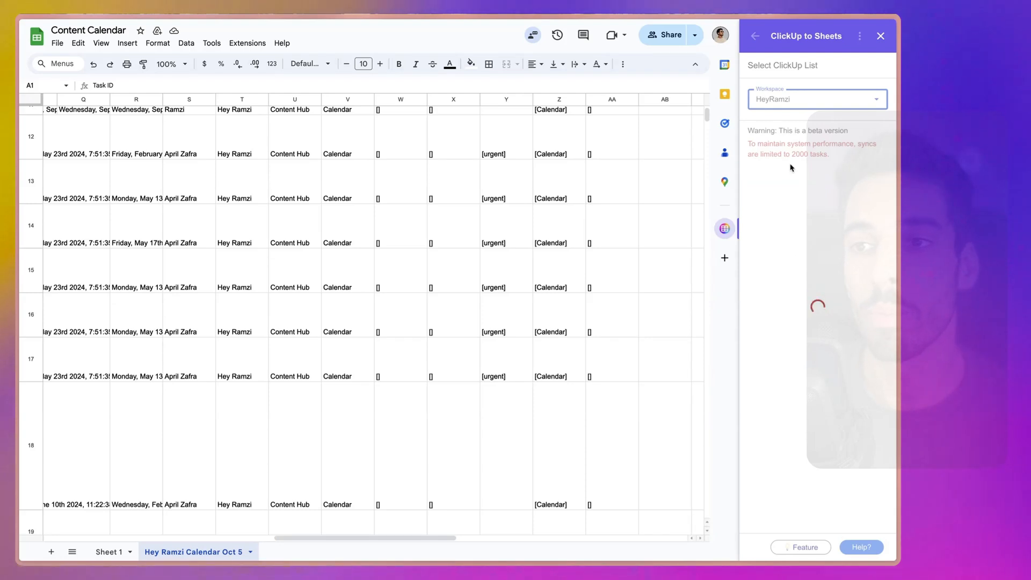
{"action": "left_click", "coordinate": [816, 99]}
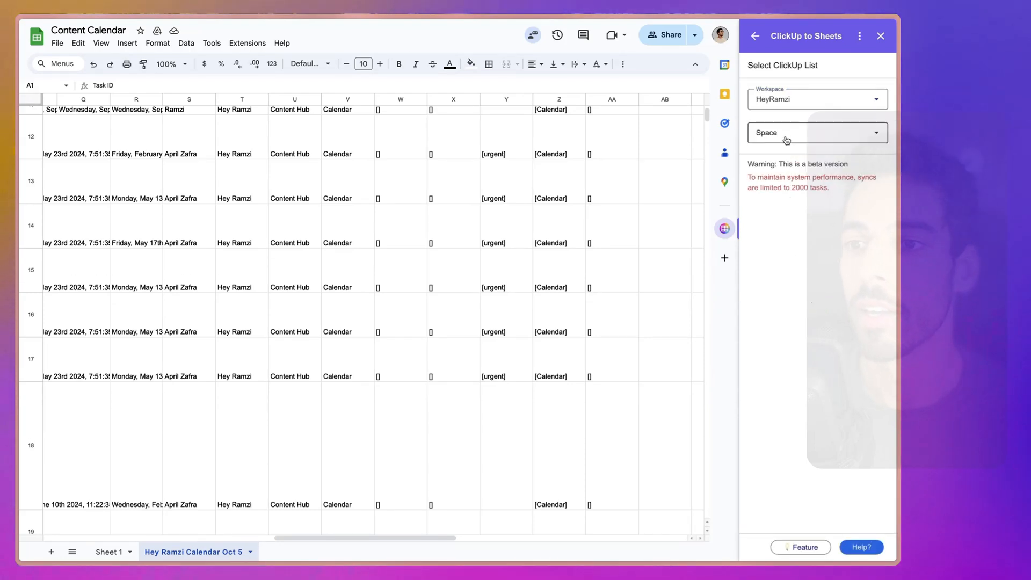
{"action": "left_click", "coordinate": [815, 133]}
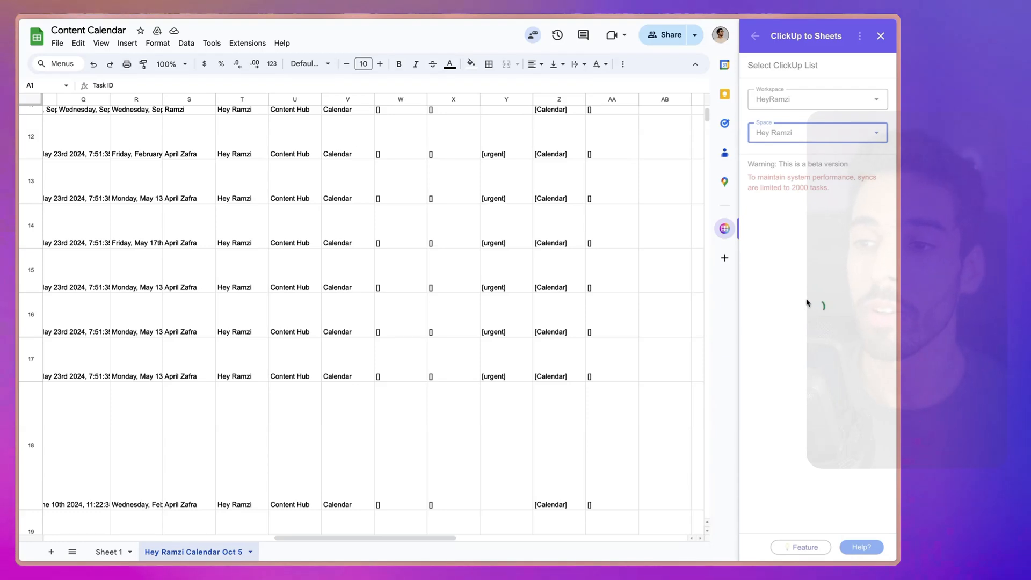
Step: Choose the Content Hub folder and its Calendar list as the list to sync
{"action": "left_click", "coordinate": [816, 165]}
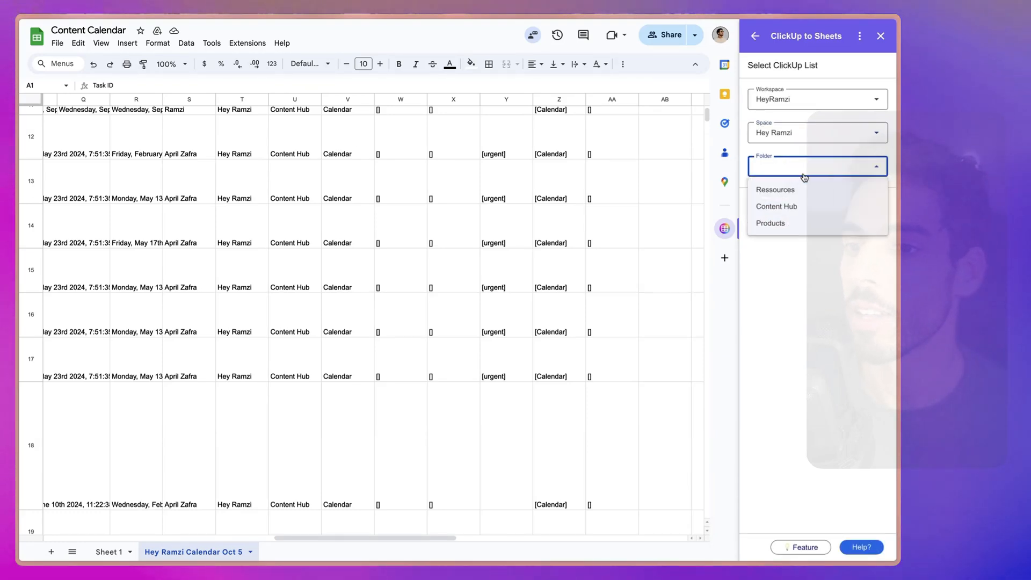
{"action": "left_click", "coordinate": [776, 206]}
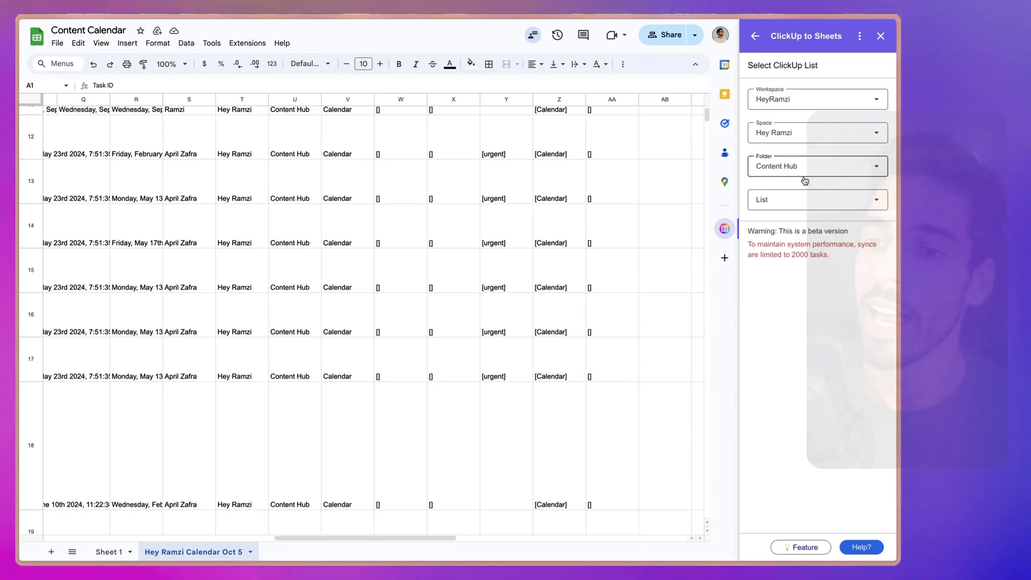
{"action": "left_click", "coordinate": [817, 200]}
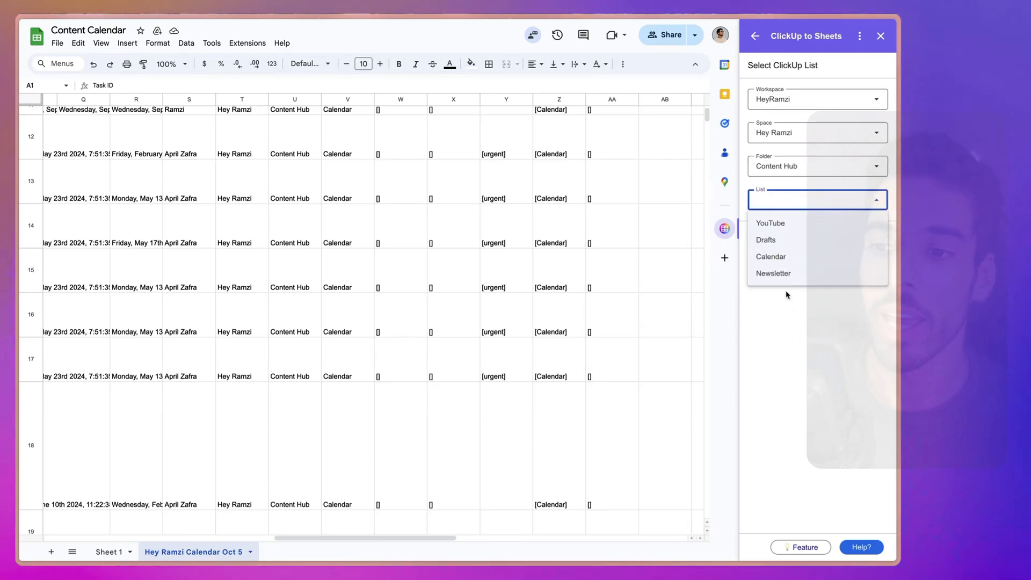
{"action": "left_click", "coordinate": [770, 257]}
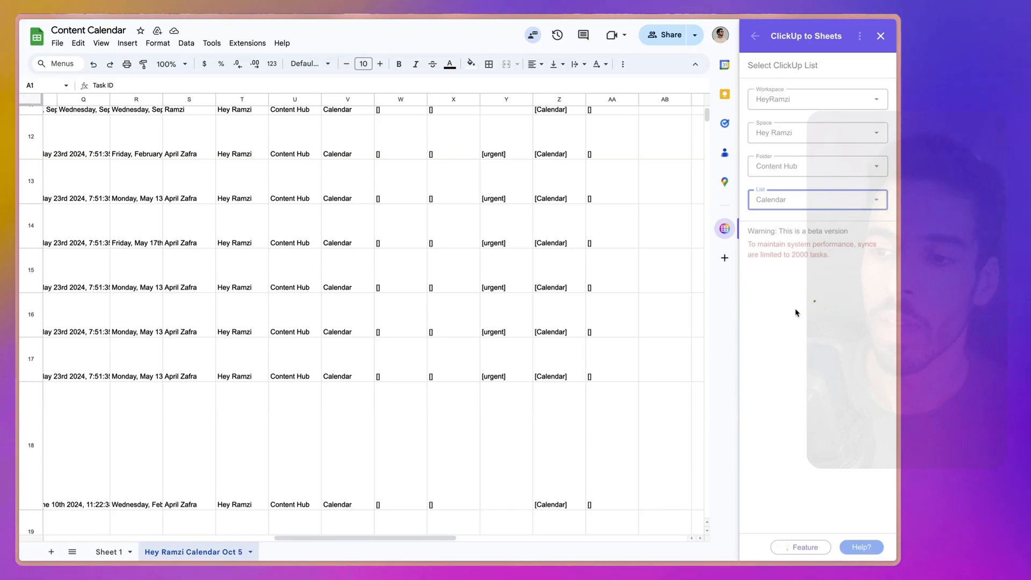
{"action": "left_click", "coordinate": [818, 200]}
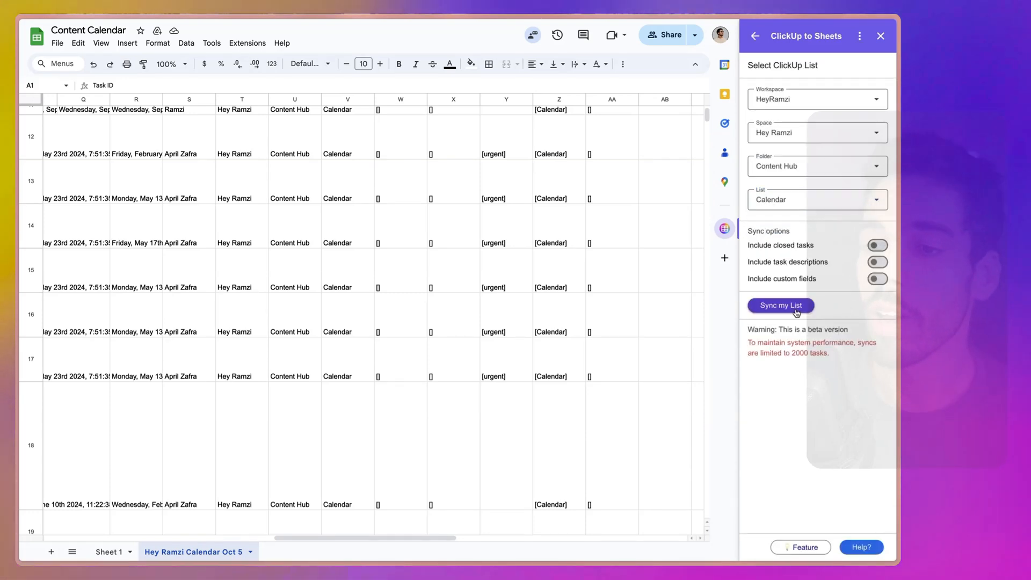
Step: Enable Include closed tasks and Include task descriptions, then sync the Calendar list
{"action": "left_click", "coordinate": [876, 245]}
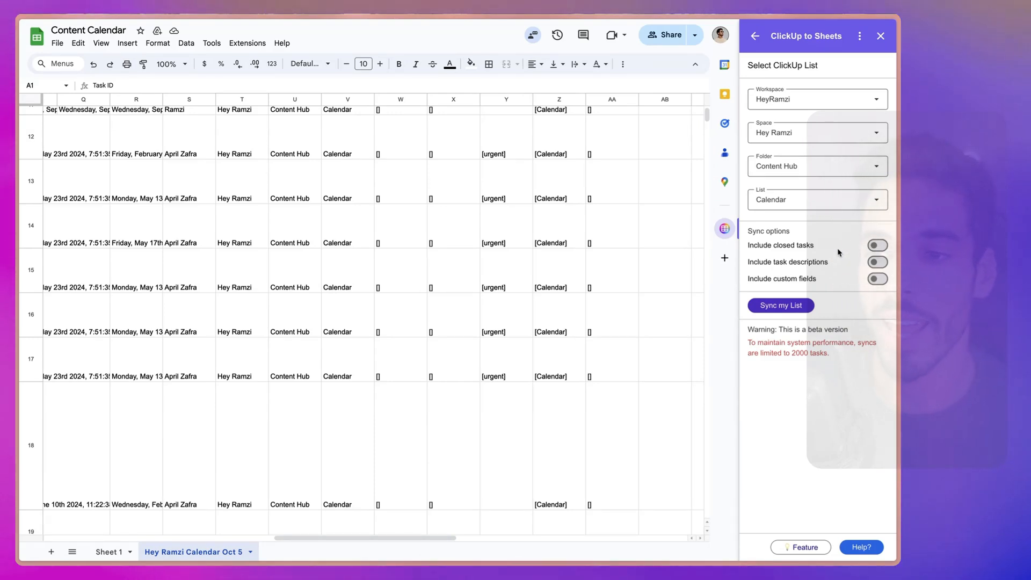
{"action": "mouse_move", "coordinate": [839, 281]}
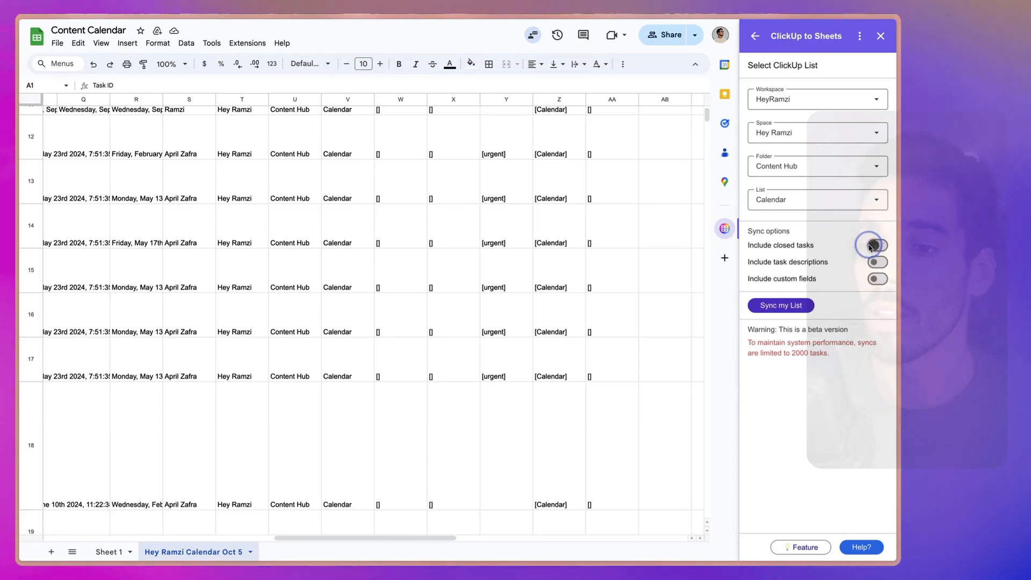
{"action": "left_click", "coordinate": [876, 245]}
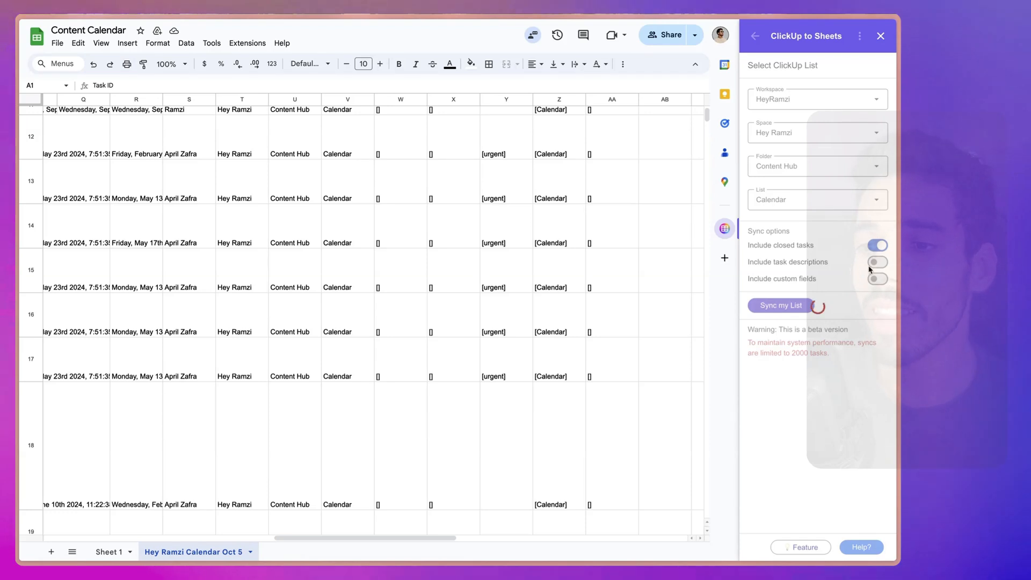
{"action": "left_click", "coordinate": [877, 262]}
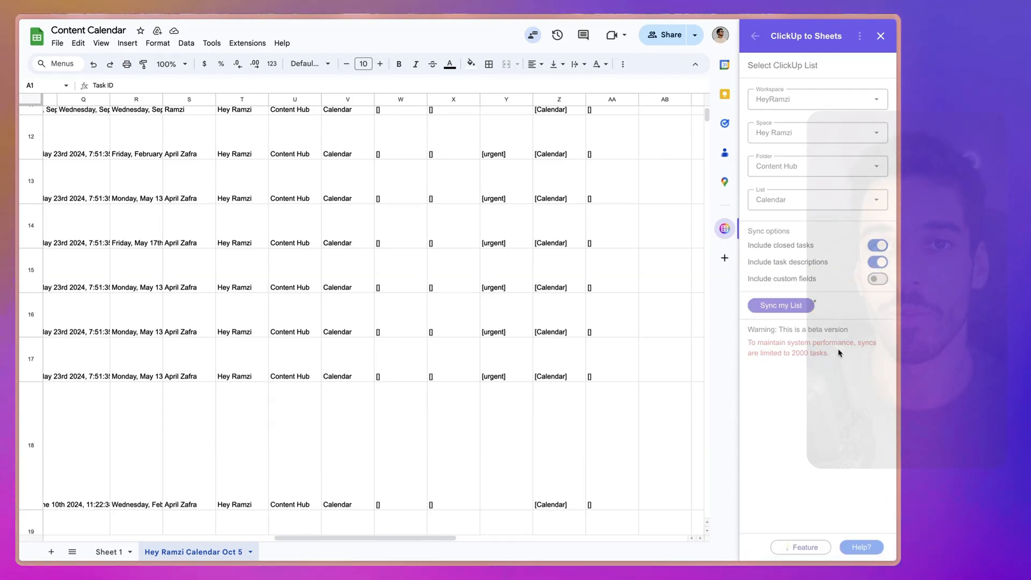
{"action": "left_click", "coordinate": [877, 263]}
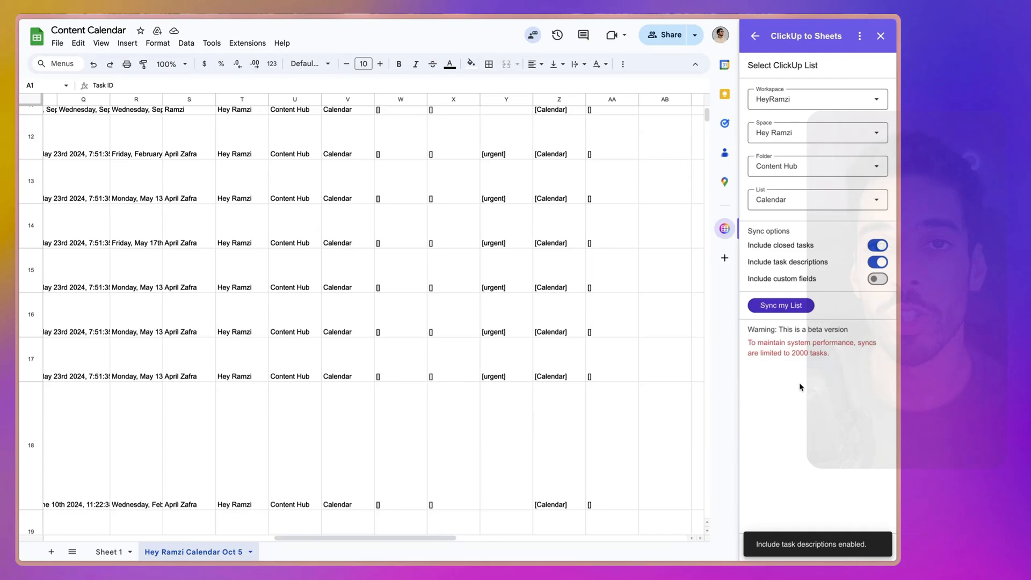
{"action": "mouse_move", "coordinate": [806, 408]}
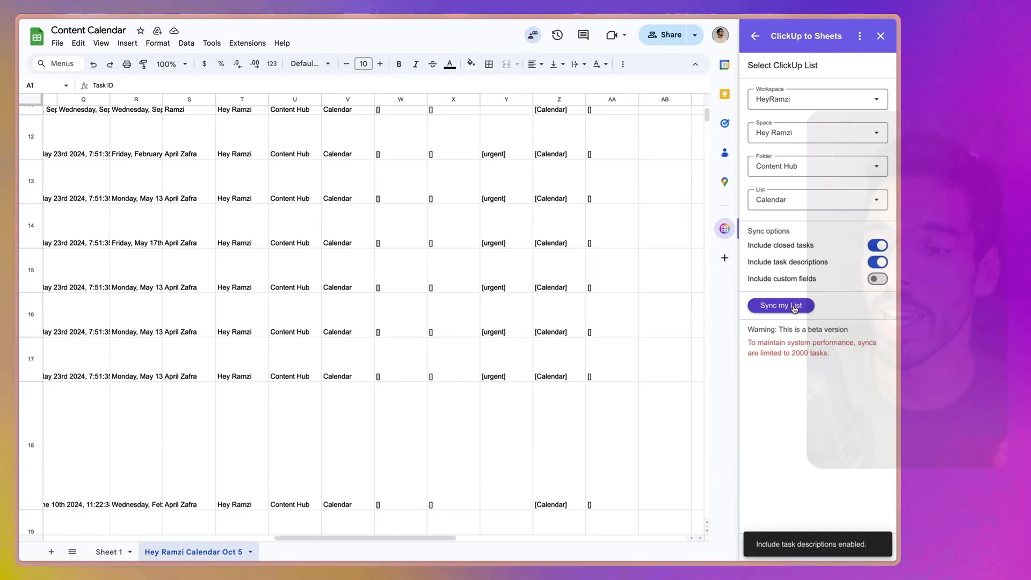
{"action": "left_click", "coordinate": [781, 305]}
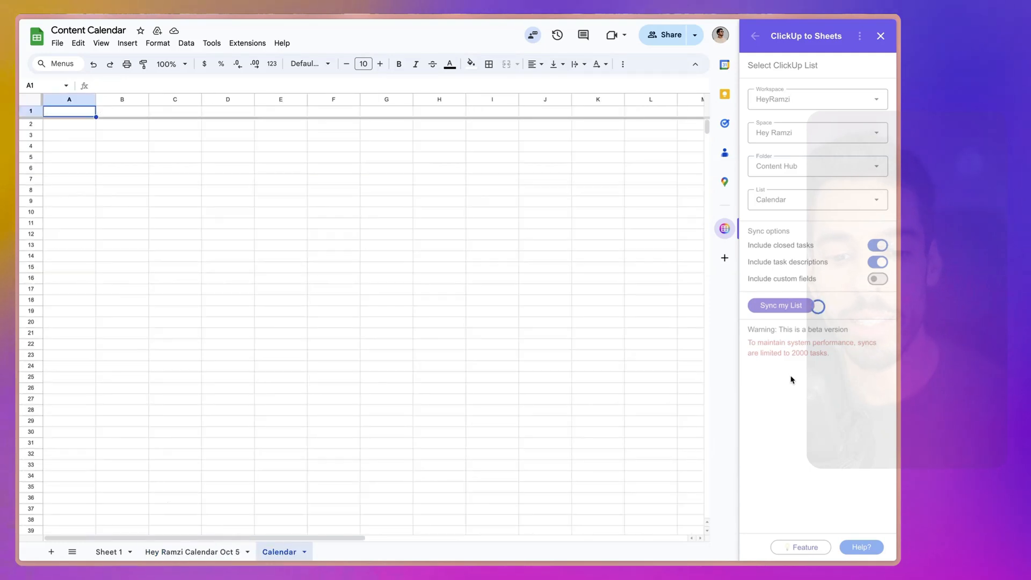
Step: Wait out the sync, glance at the Hey Ramzi Calendar Oct 5 tab, and return to the filled Calendar sheet
{"action": "left_click", "coordinate": [779, 305]}
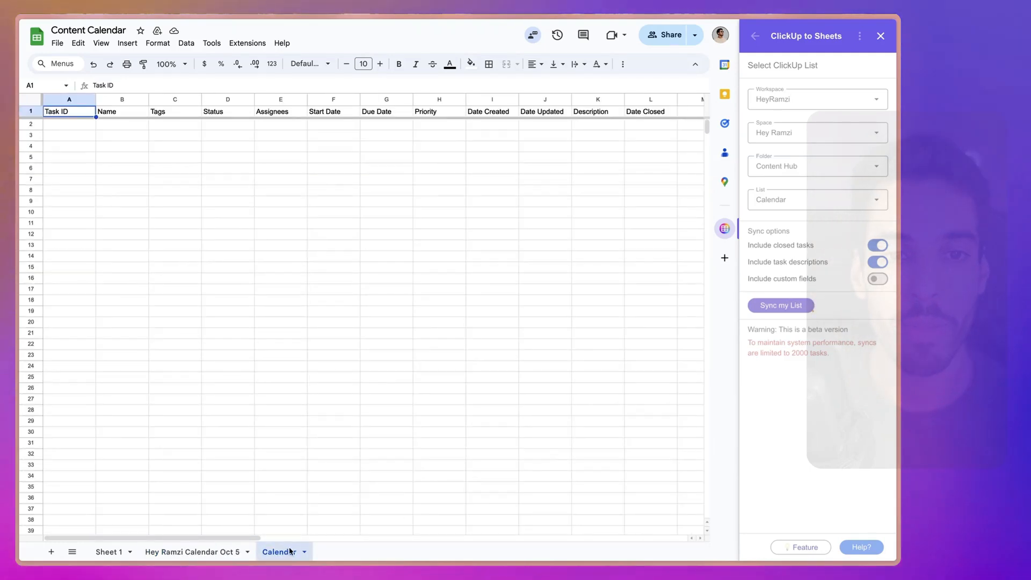
{"action": "left_click", "coordinate": [780, 305]}
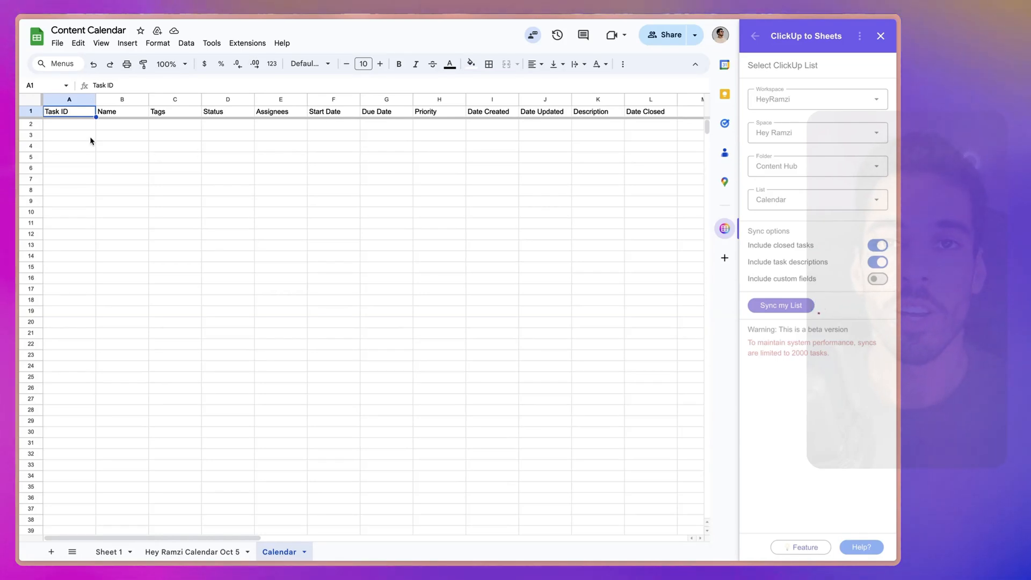
{"action": "left_click", "coordinate": [780, 305]}
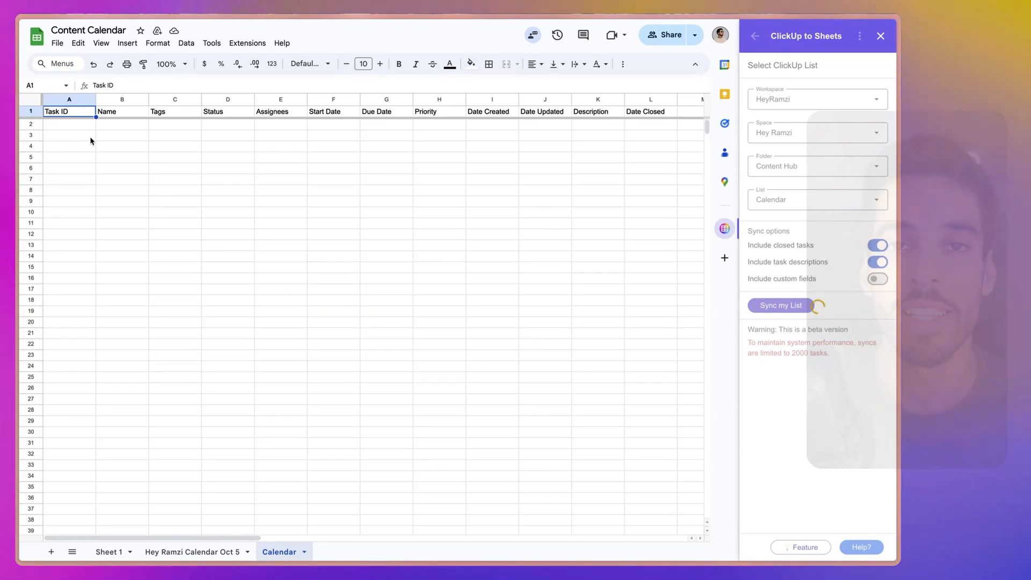
{"action": "left_click", "coordinate": [779, 305]}
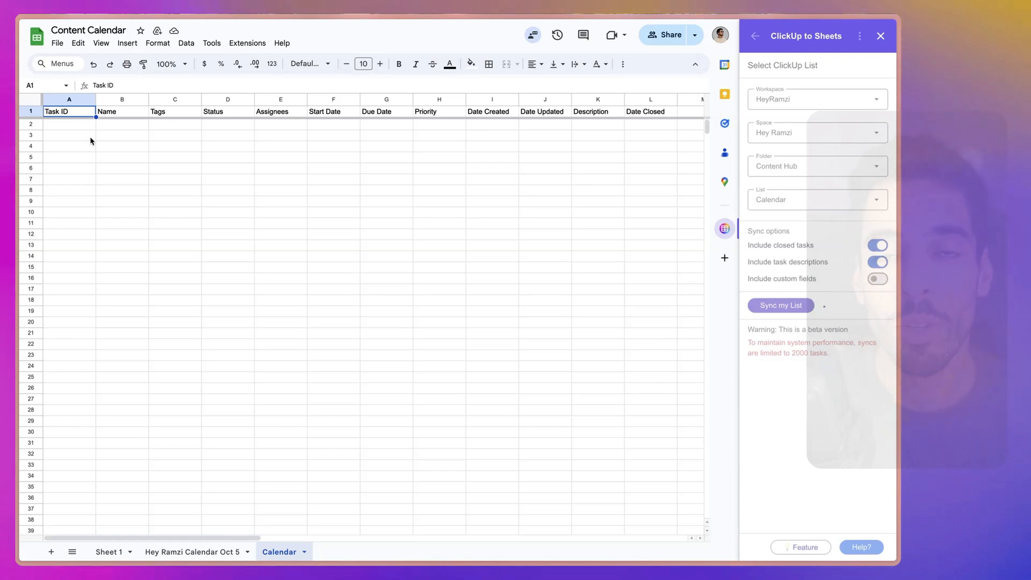
{"action": "left_click", "coordinate": [779, 305]}
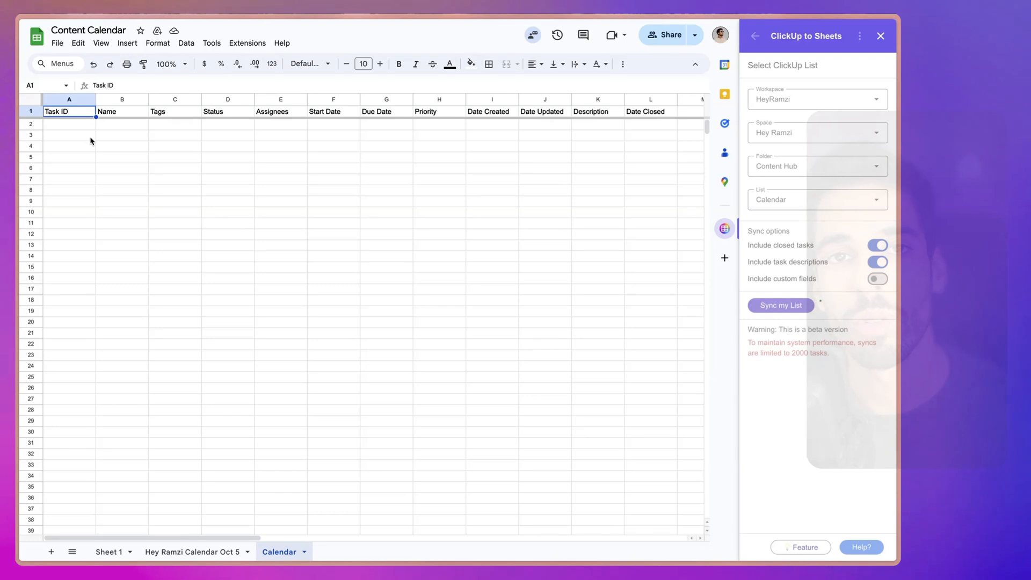
{"action": "left_click", "coordinate": [780, 305]}
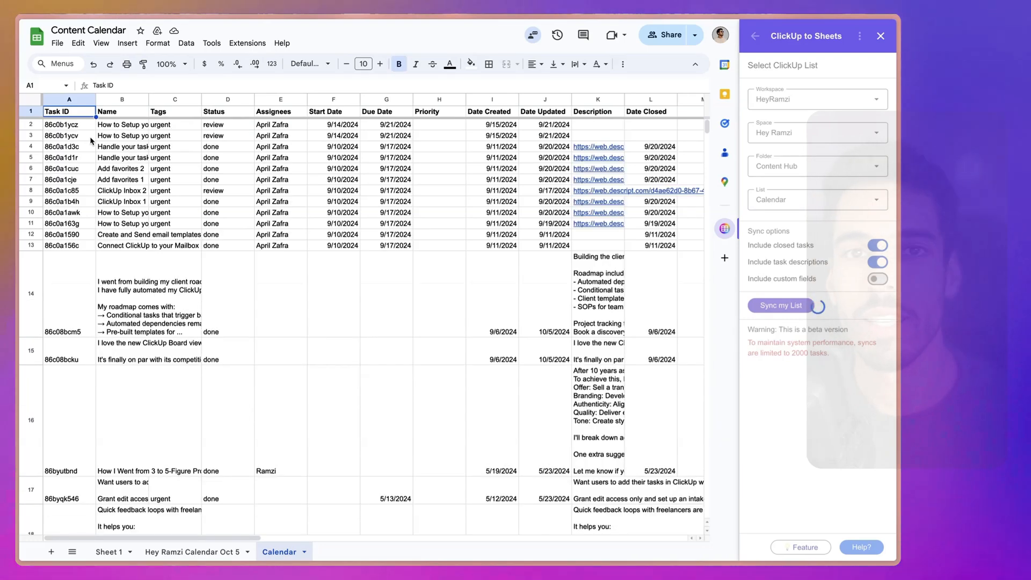
{"action": "left_click", "coordinate": [780, 305]}
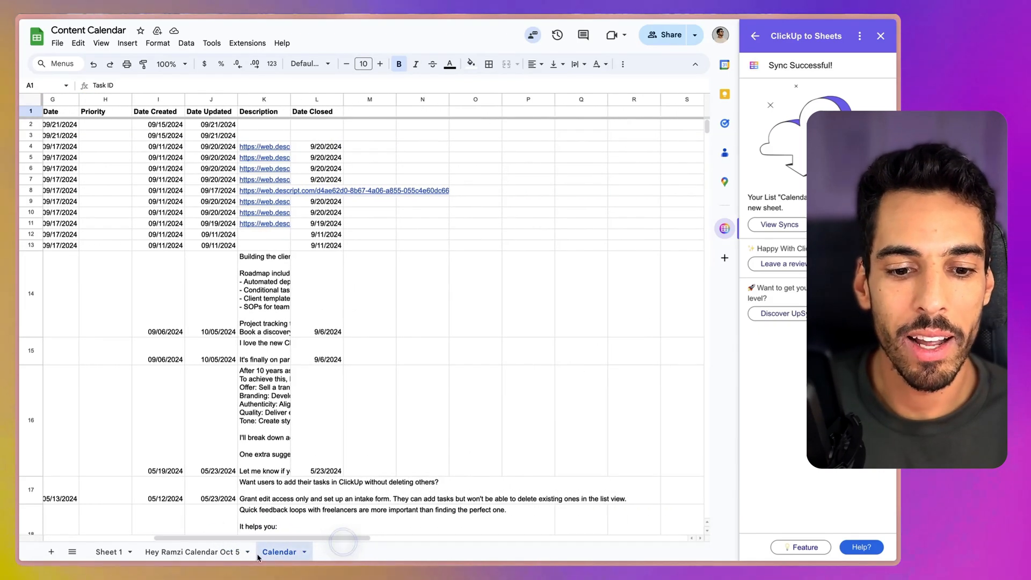
{"action": "left_click", "coordinate": [191, 552]}
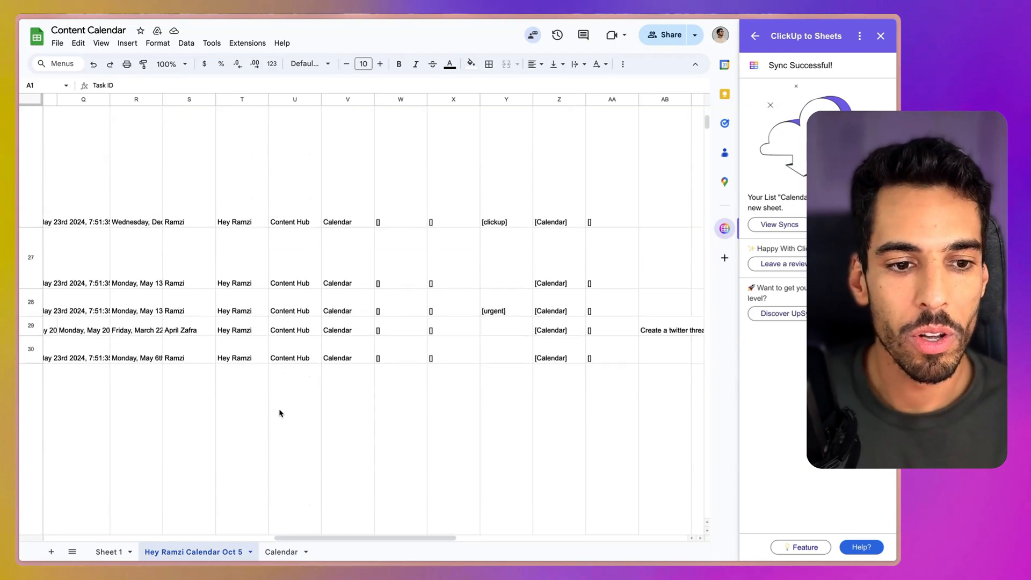
{"action": "left_click", "coordinate": [280, 552]}
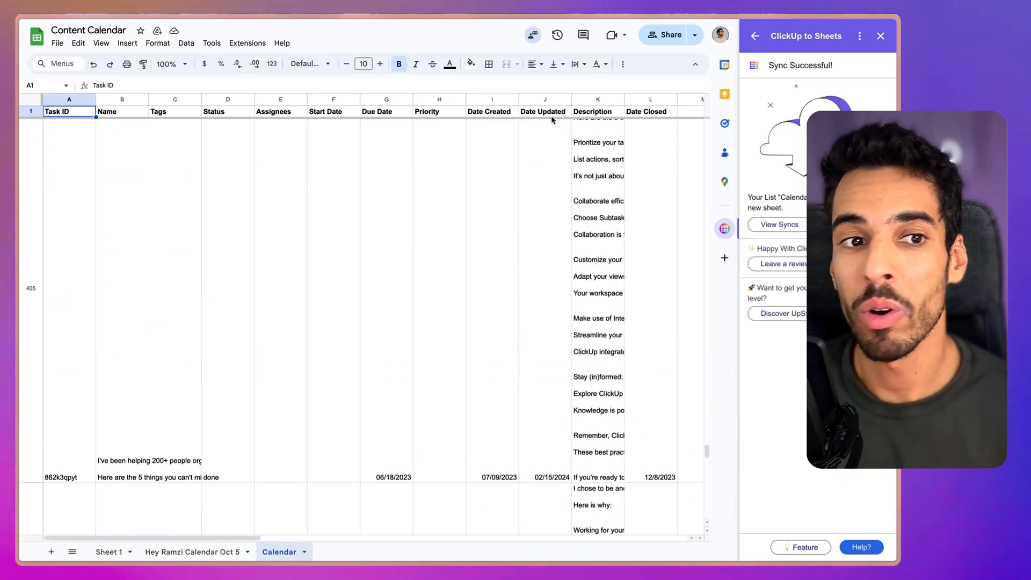
{"action": "scroll", "scroll_direction": "down", "scroll_amount": 3}
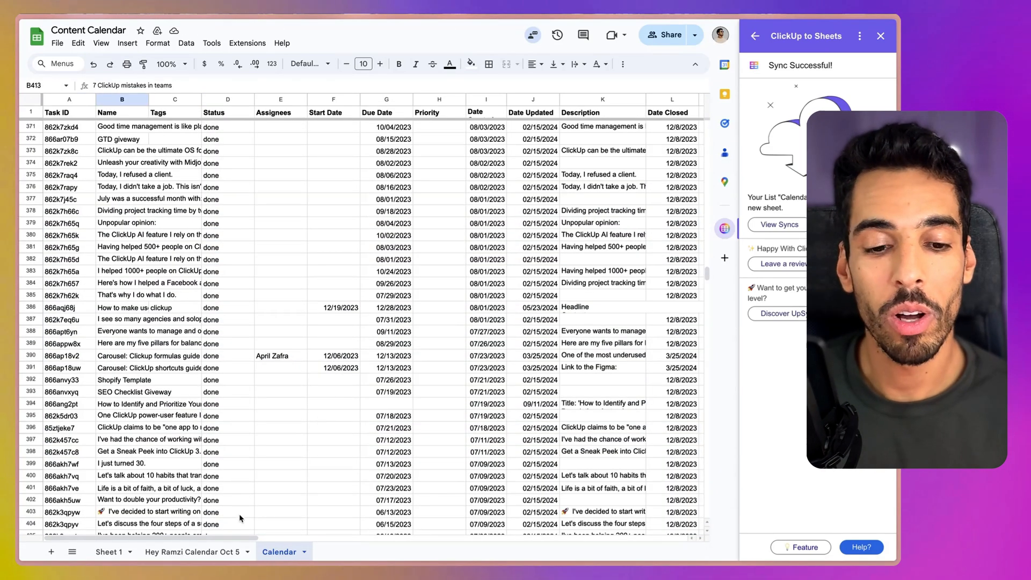
{"action": "left_click", "coordinate": [192, 552]}
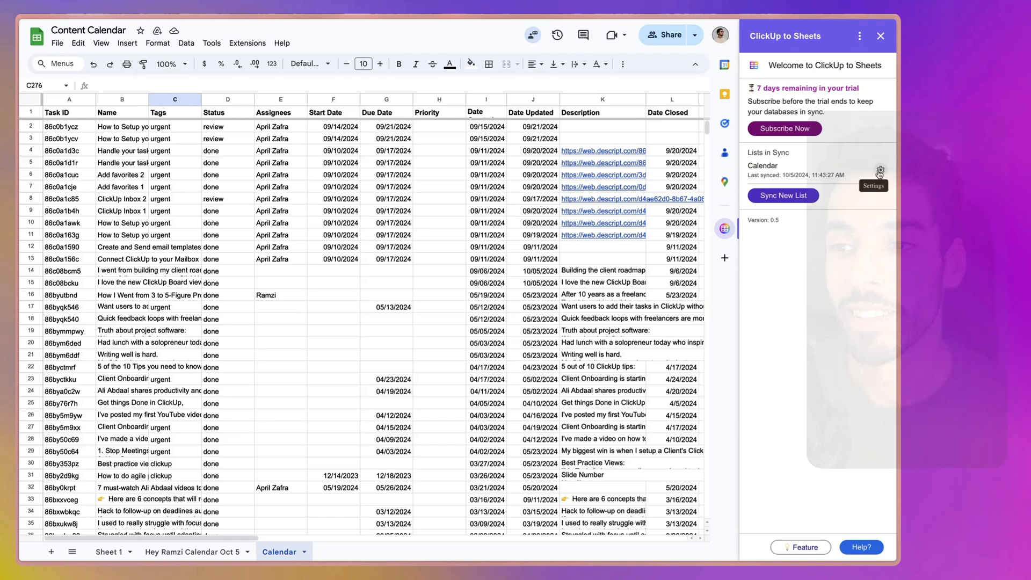
{"action": "mouse_move", "coordinate": [827, 326]}
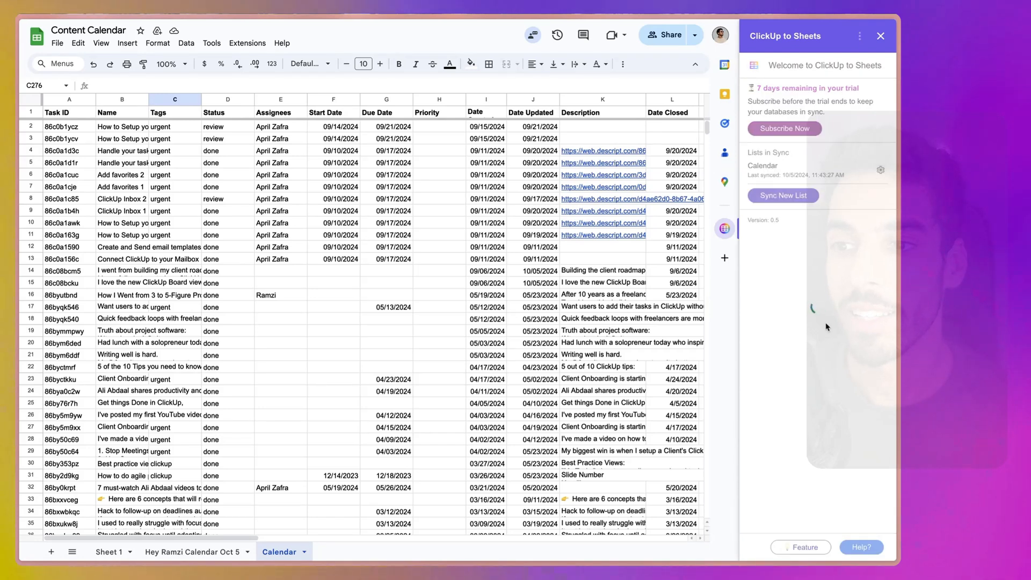
Step: Enable Include custom fields in the Calendar sync settings and update the sync
{"action": "left_click", "coordinate": [880, 170]}
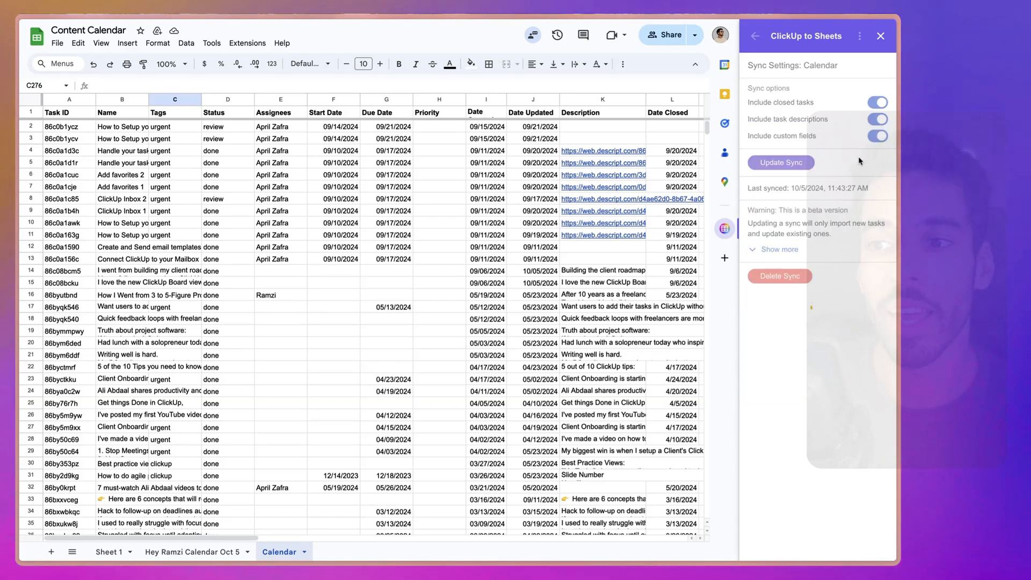
{"action": "left_click", "coordinate": [876, 137]}
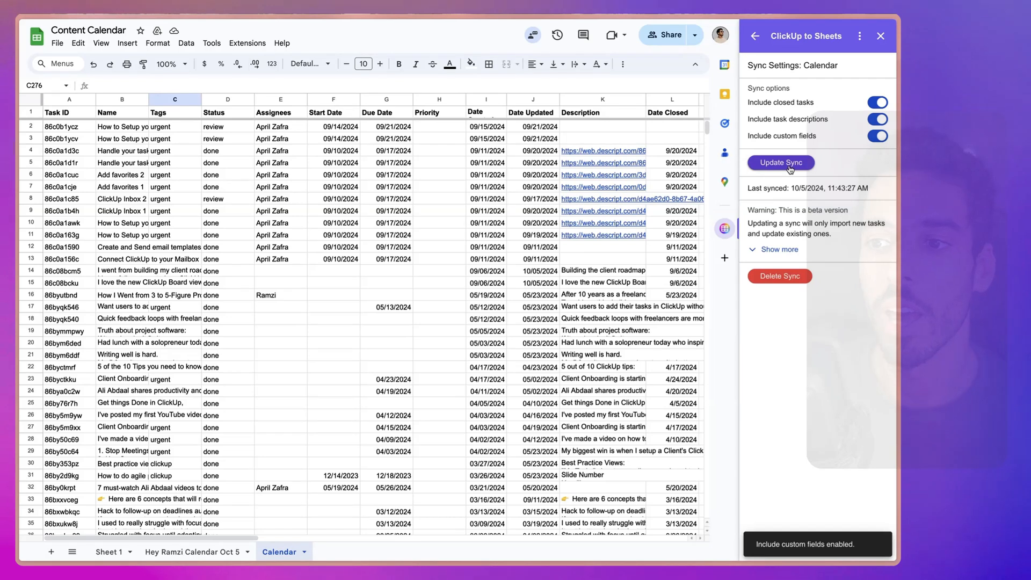
{"action": "left_click", "coordinate": [781, 162]}
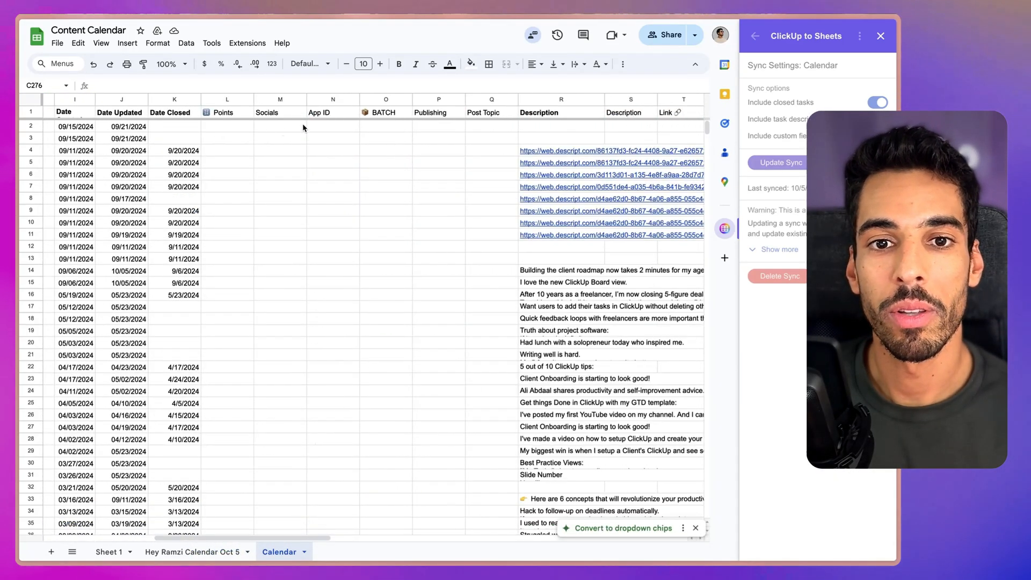
{"action": "mouse_move", "coordinate": [509, 161]}
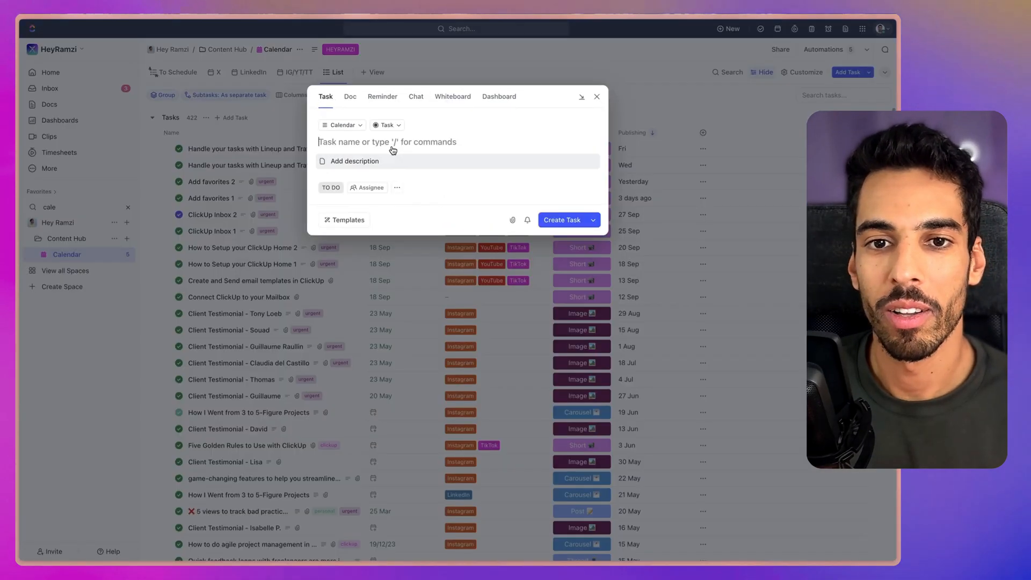
Step: Name the new task 'This is a new post example' and give it a description
{"action": "type", "text": "This is a"}
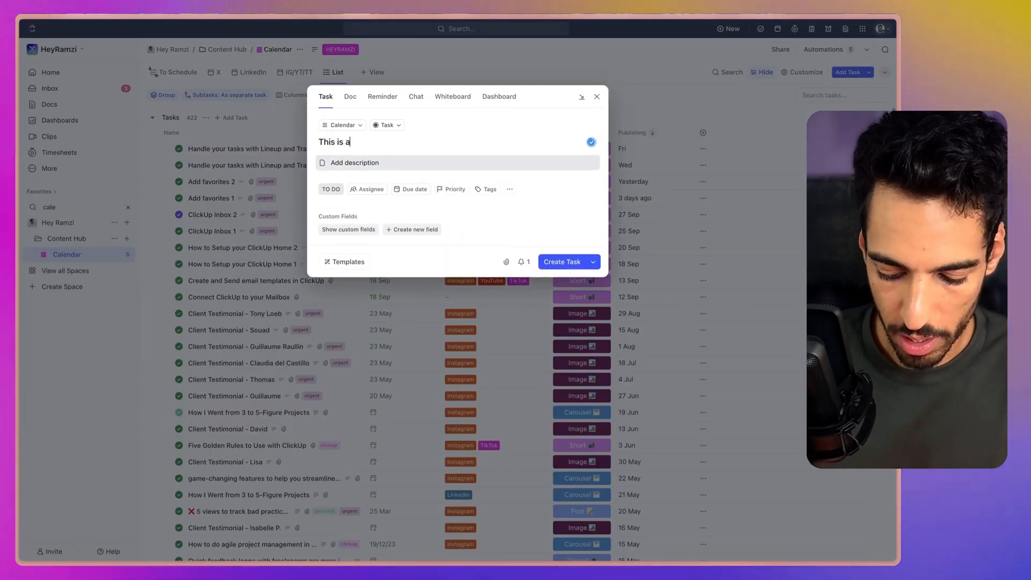
{"action": "type", "text": "new post"}
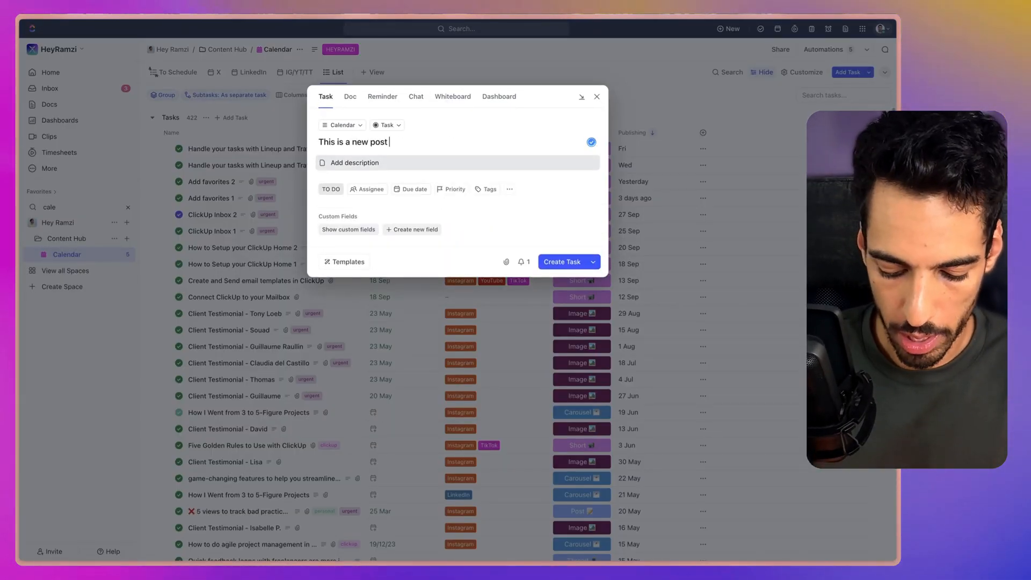
{"action": "type", "text": "example"}
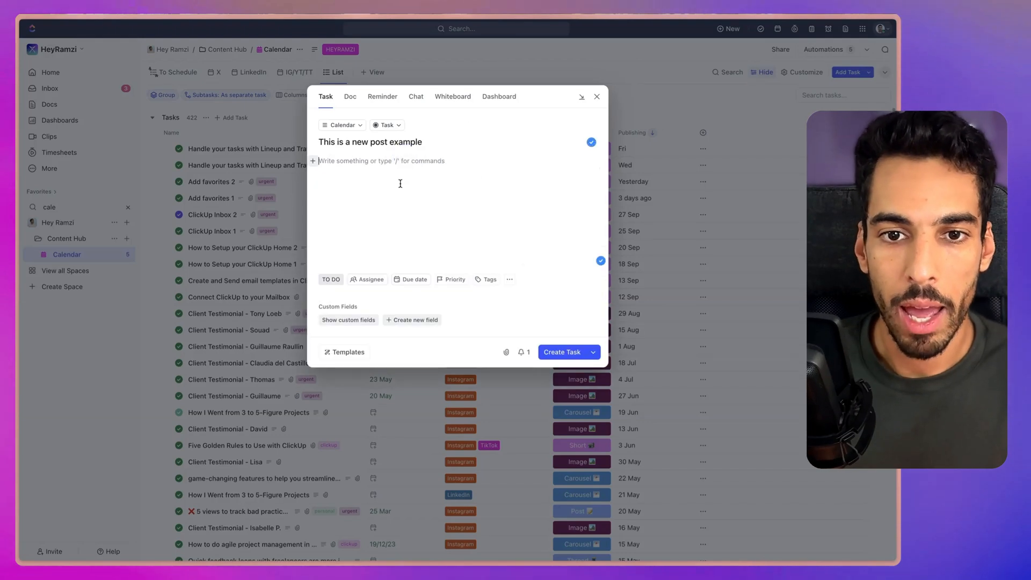
{"action": "type", "text": "Description Example"}
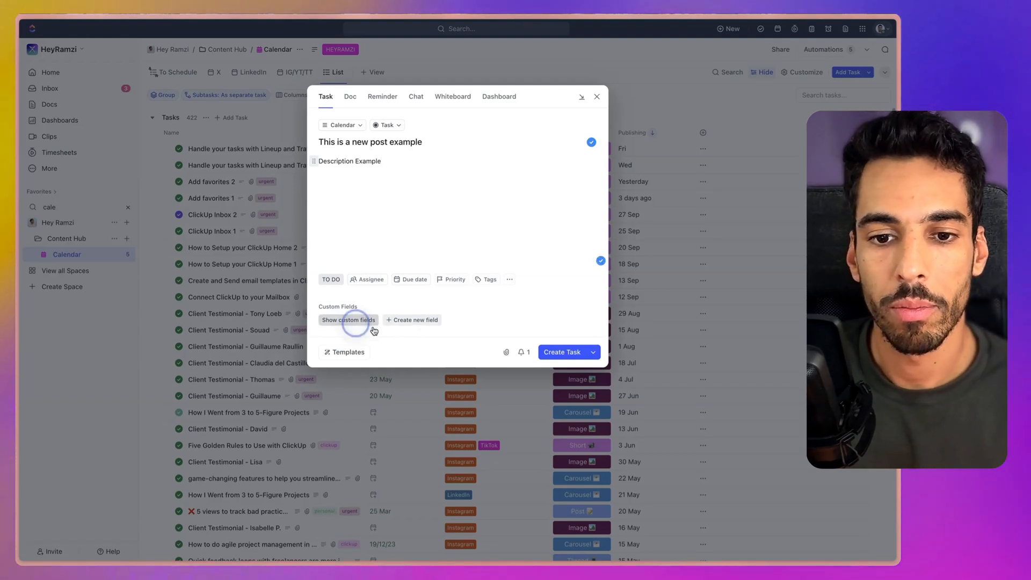
Step: Set the BATCH custom field to Now, create the task, and return to the spreadsheet
{"action": "left_click", "coordinate": [348, 320]}
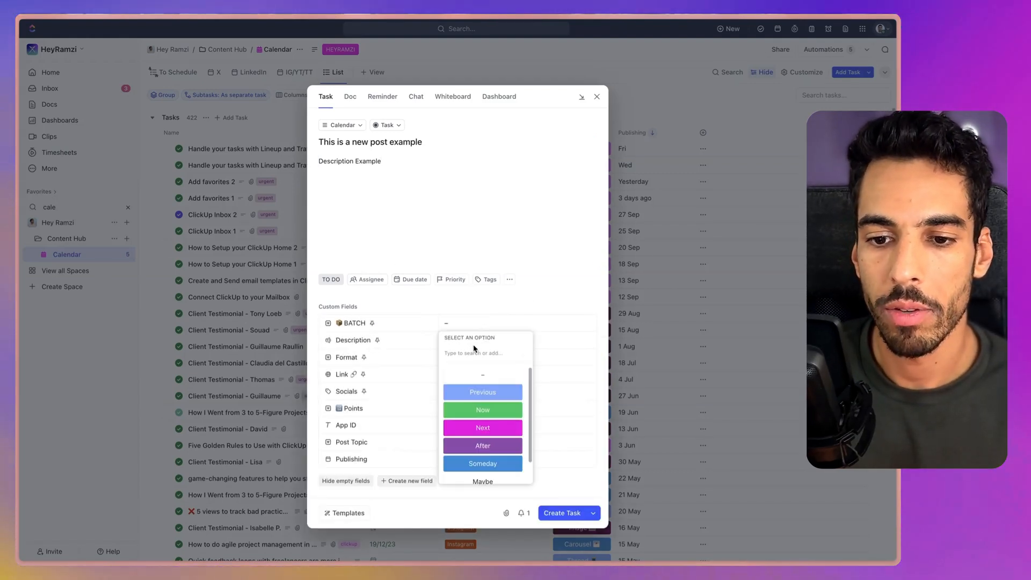
{"action": "left_click", "coordinate": [482, 409]}
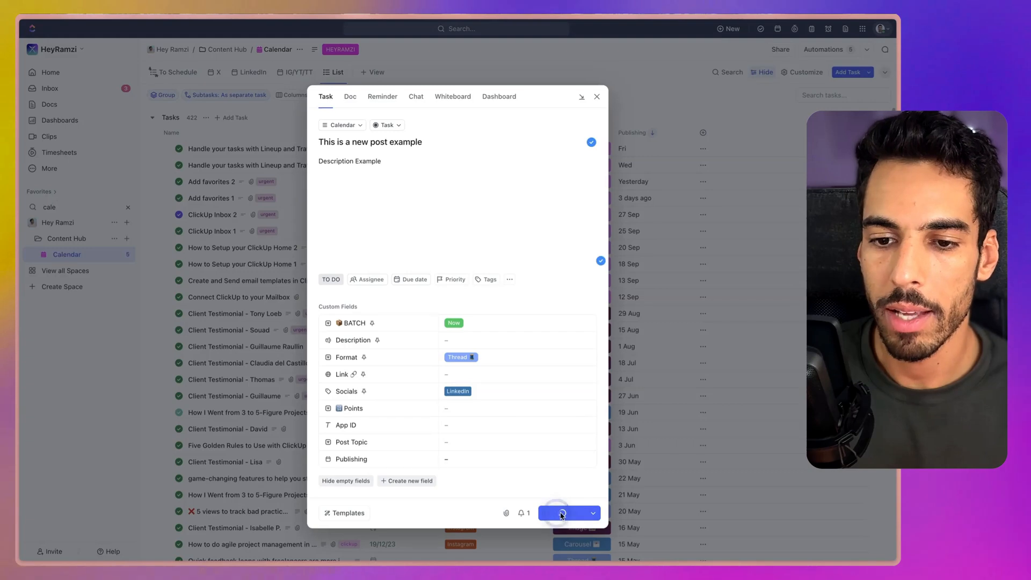
{"action": "left_click", "coordinate": [561, 514]}
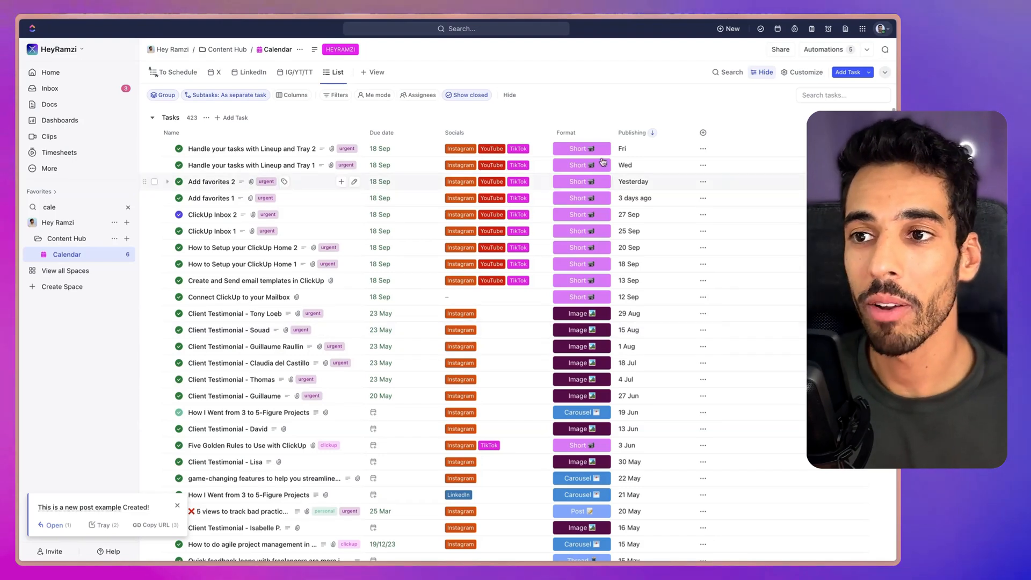
{"action": "left_click", "coordinate": [802, 72]}
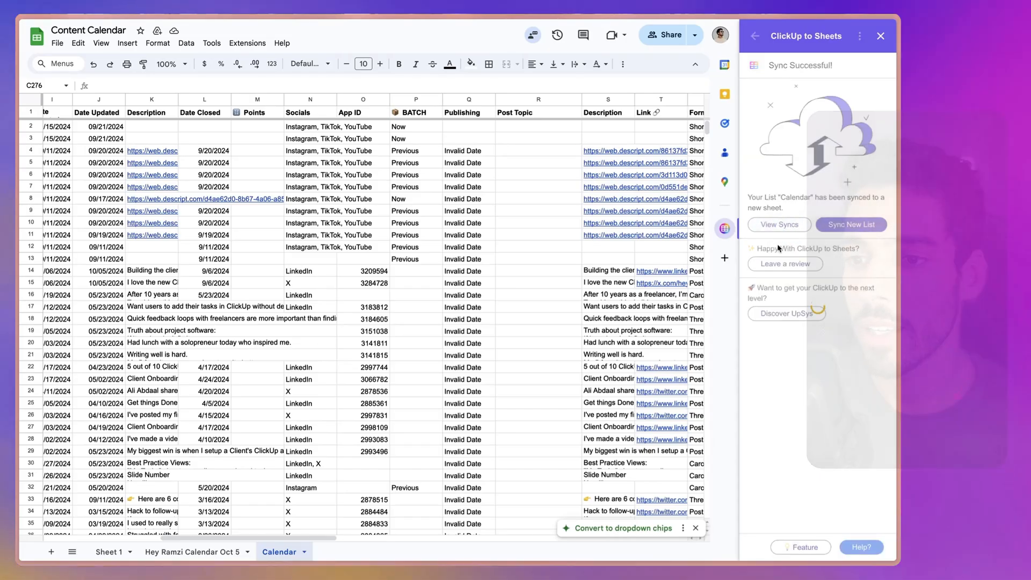
Step: Run Update Sync for the Calendar list so the new columns fill with ClickUp values
{"action": "left_click", "coordinate": [754, 36]}
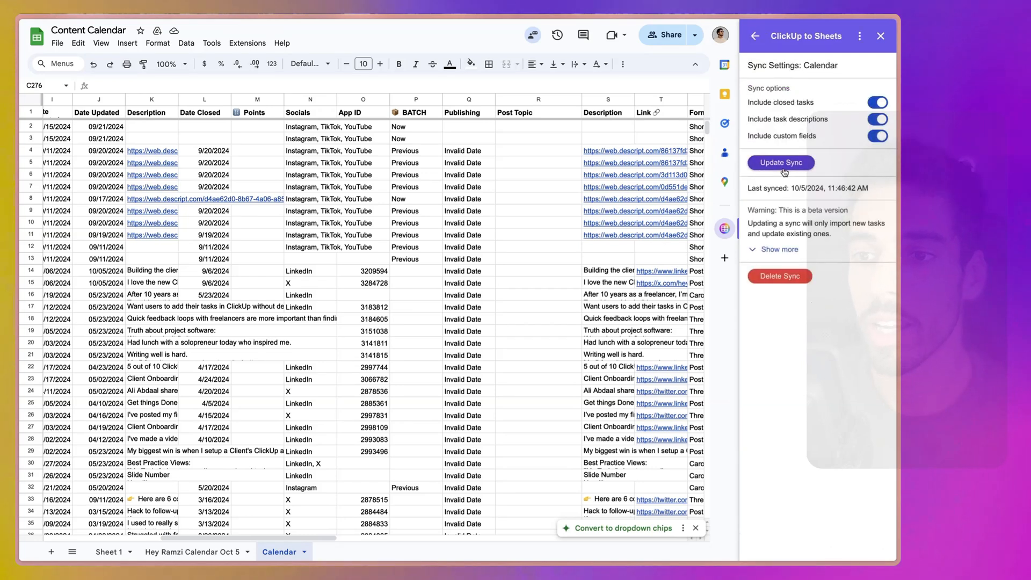
{"action": "left_click", "coordinate": [780, 162]}
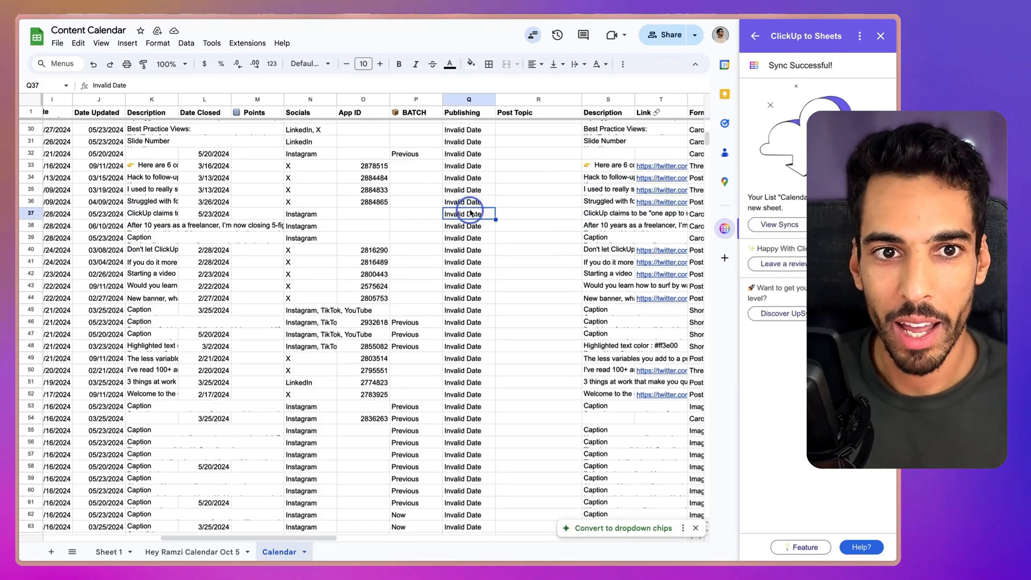
Step: Search the sheet for 'example' and step through matches to row 422
{"action": "key", "text": "ctrl+f"}
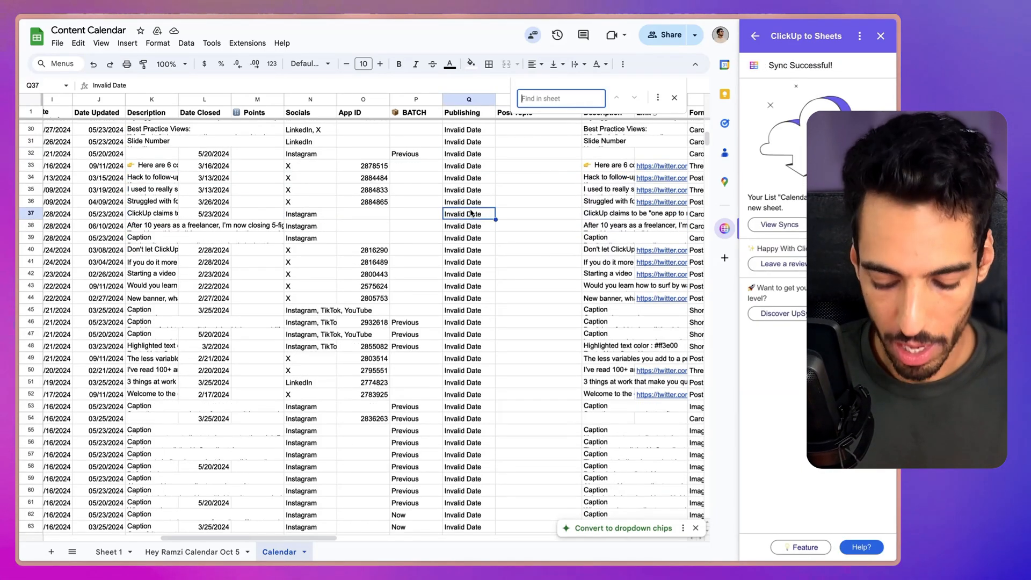
{"action": "type", "text": "example"}
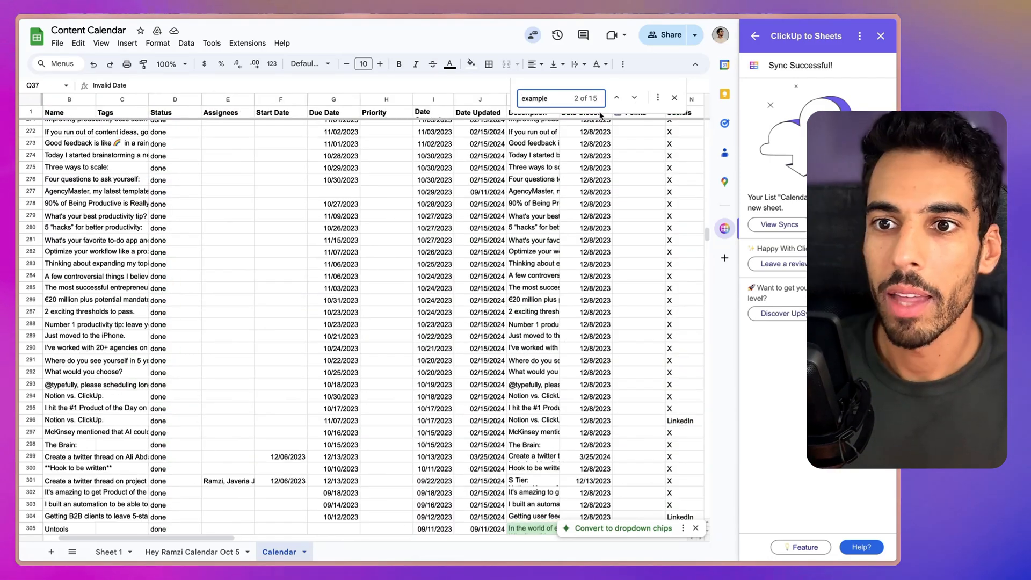
{"action": "left_click", "coordinate": [617, 98]}
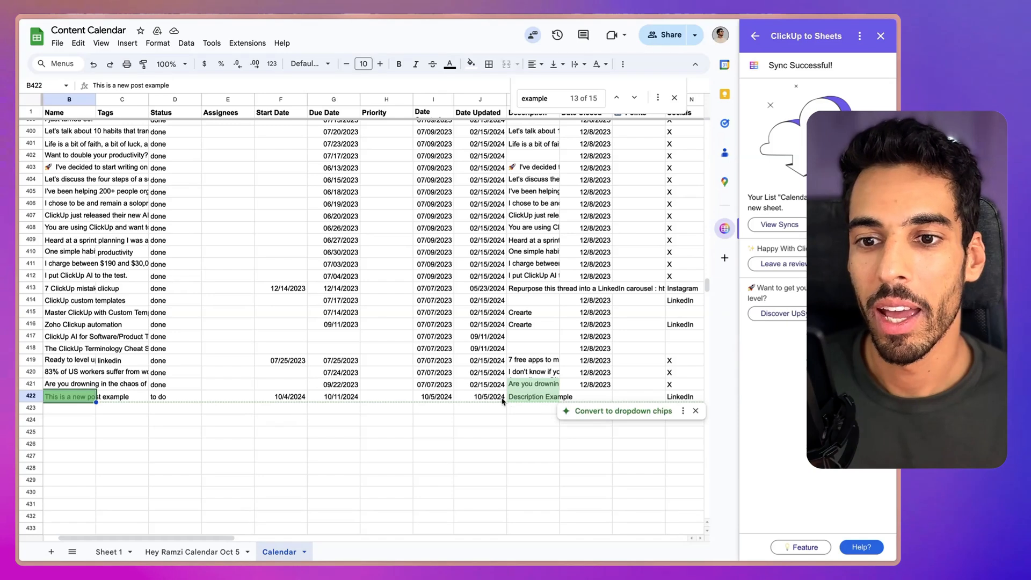
Step: Check the row's Description Example value and its BATCH Now and Thread format columns
{"action": "left_click", "coordinate": [532, 396]}
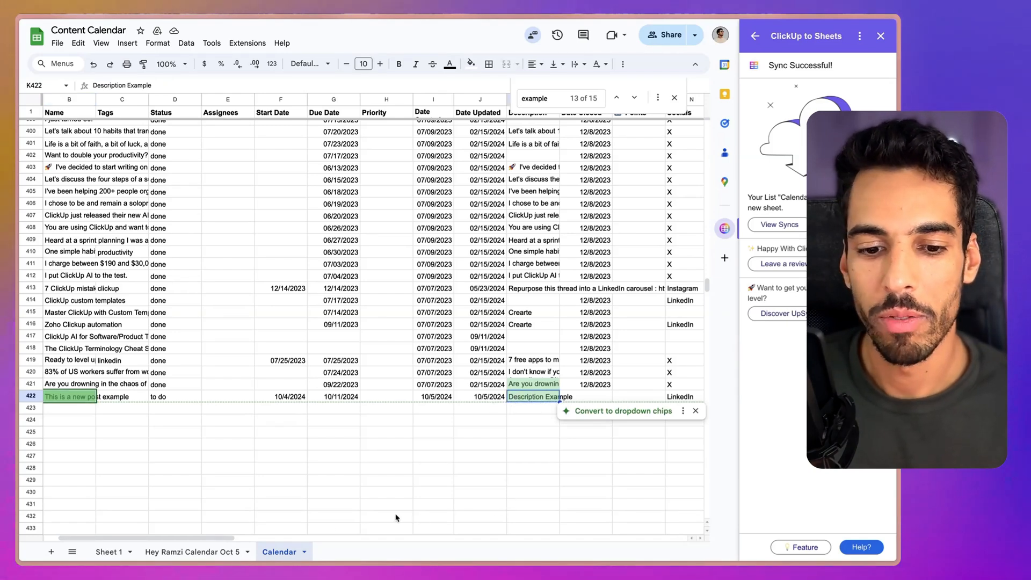
{"action": "scroll", "scroll_direction": "right", "scroll_amount": 3}
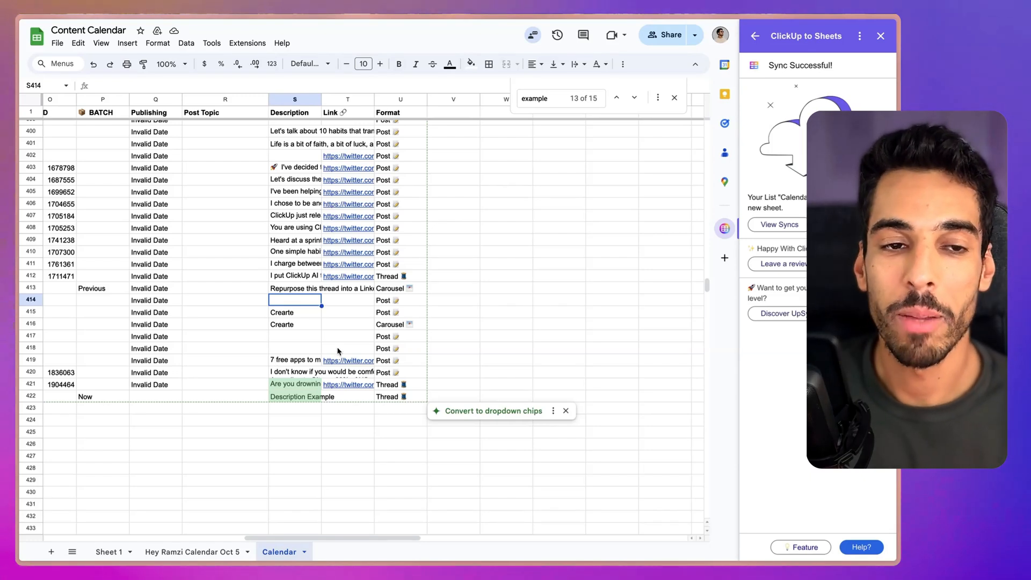
{"action": "mouse_move", "coordinate": [662, 254]}
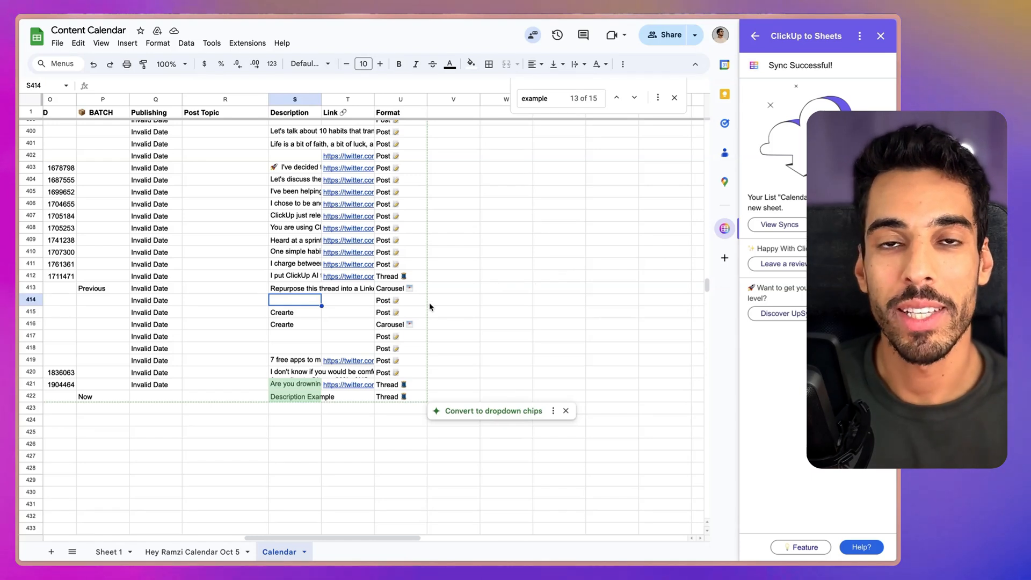
{"action": "mouse_move", "coordinate": [476, 295]}
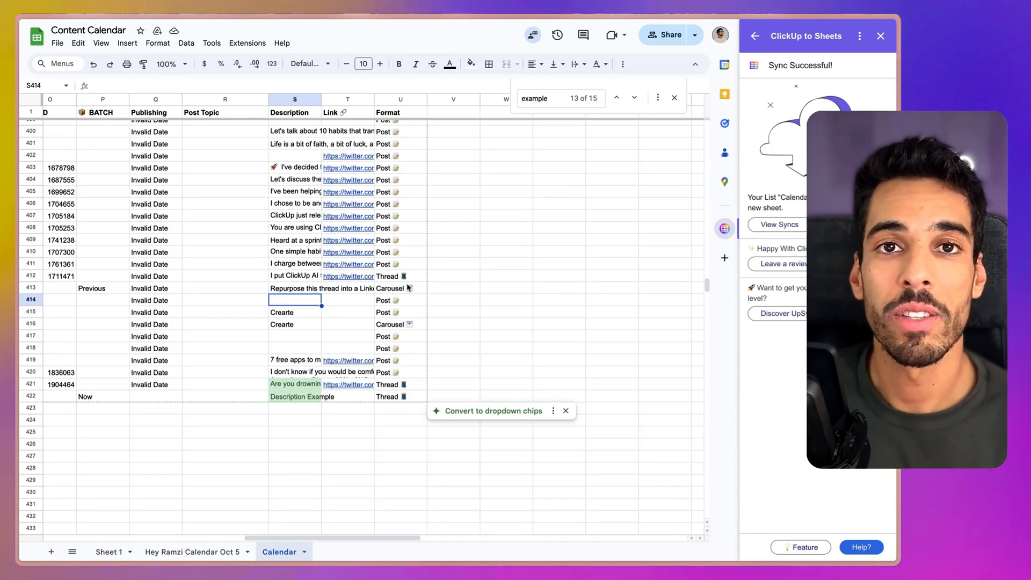
{"action": "scroll", "scroll_direction": "down", "scroll_amount": 3}
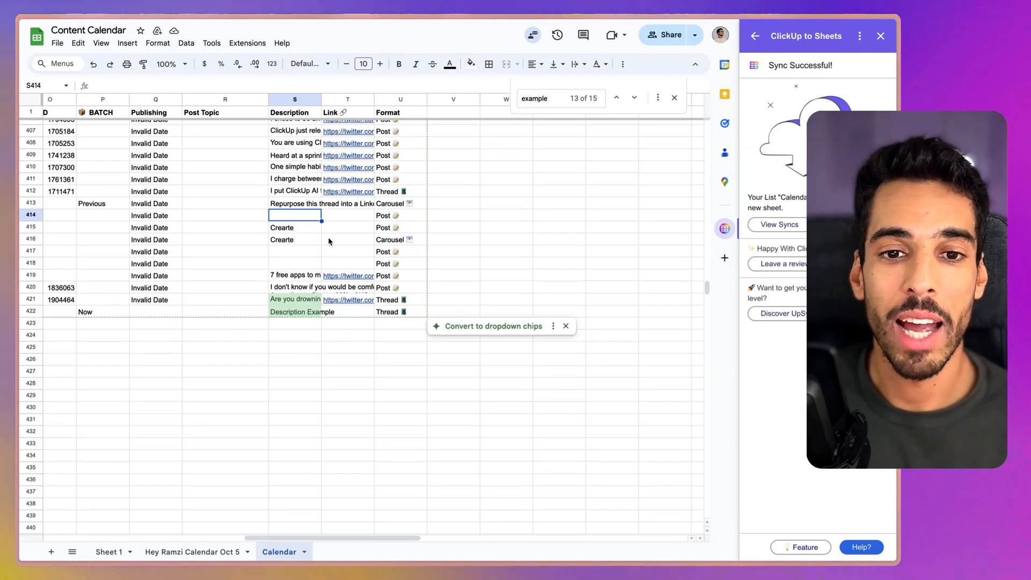
{"action": "mouse_move", "coordinate": [313, 235]}
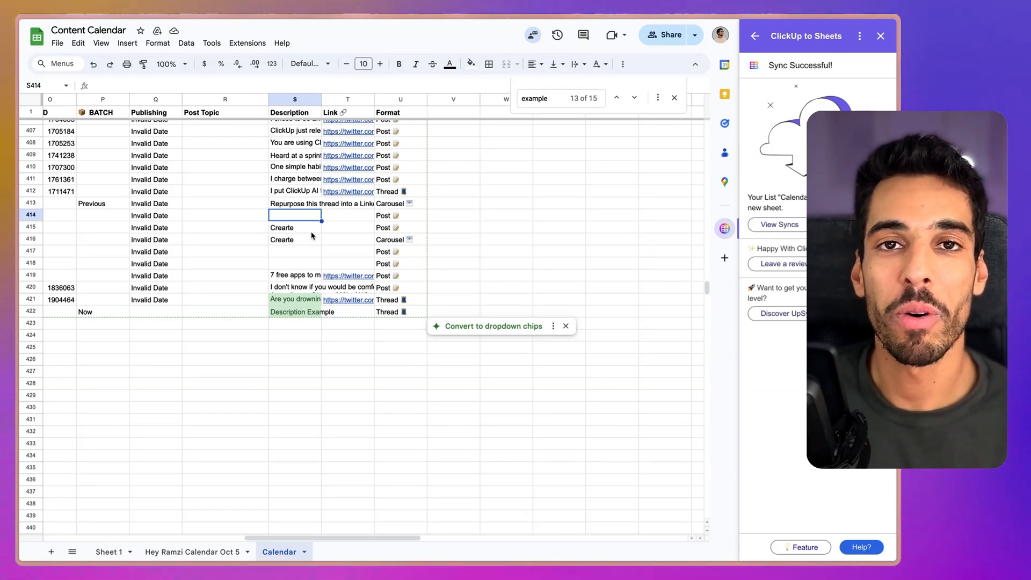
{"action": "mouse_move", "coordinate": [228, 421]}
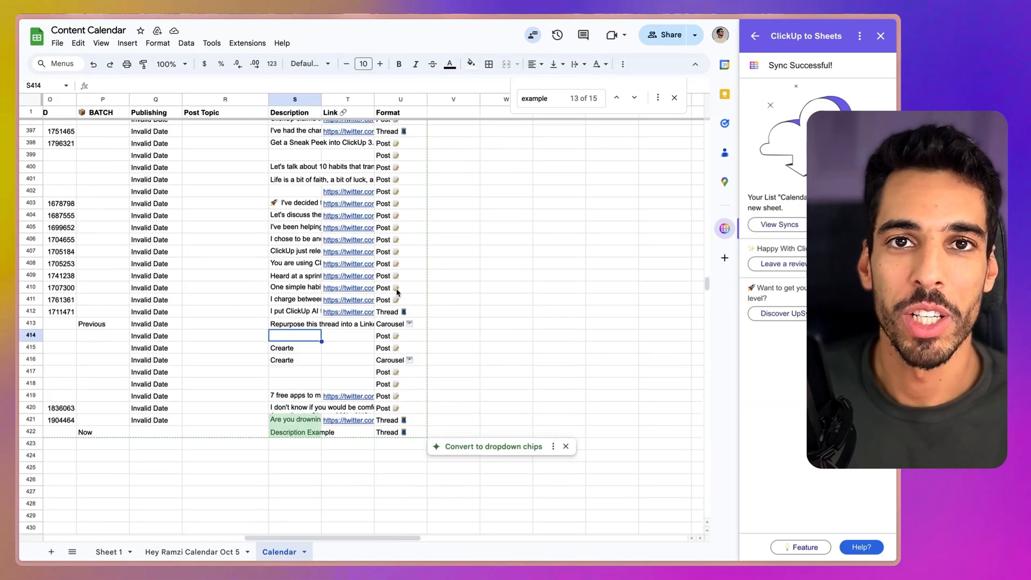
Step: Convert the column to dropdown chips and set row 357's BATCH value
{"action": "left_click", "coordinate": [494, 447]}
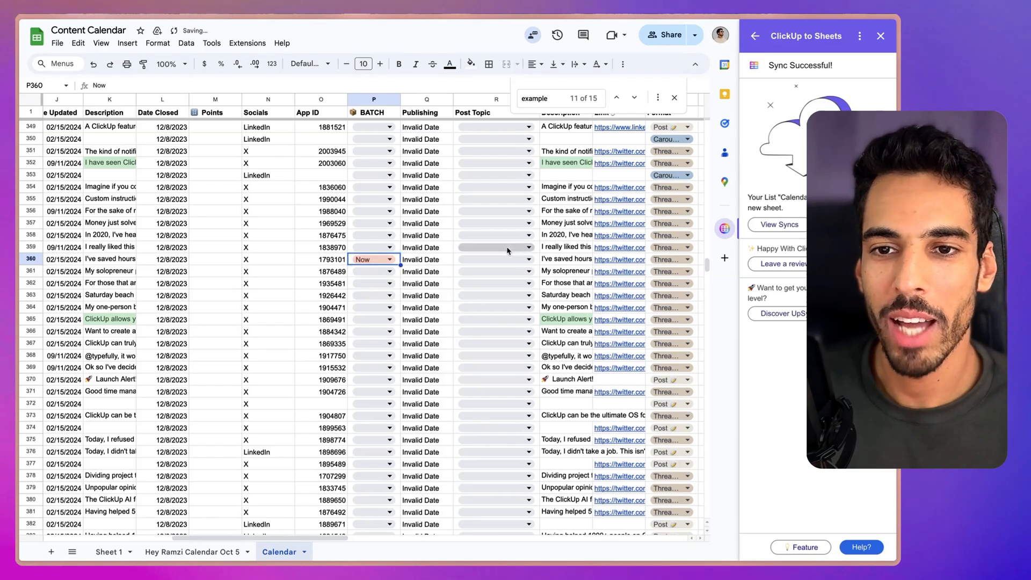
{"action": "left_click", "coordinate": [389, 223]}
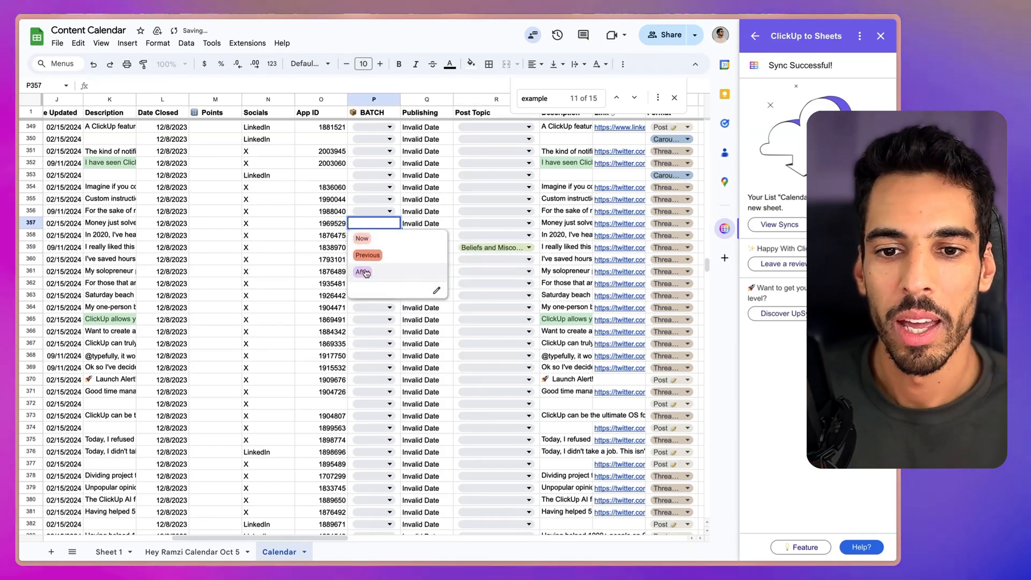
{"action": "left_click", "coordinate": [362, 272]}
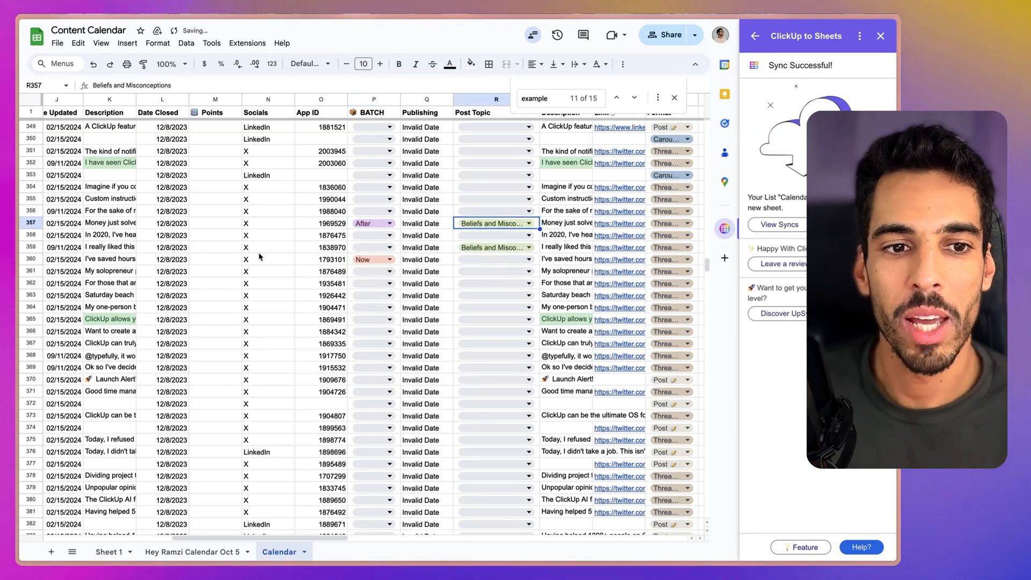
{"action": "scroll", "scroll_direction": "up", "scroll_amount": 3}
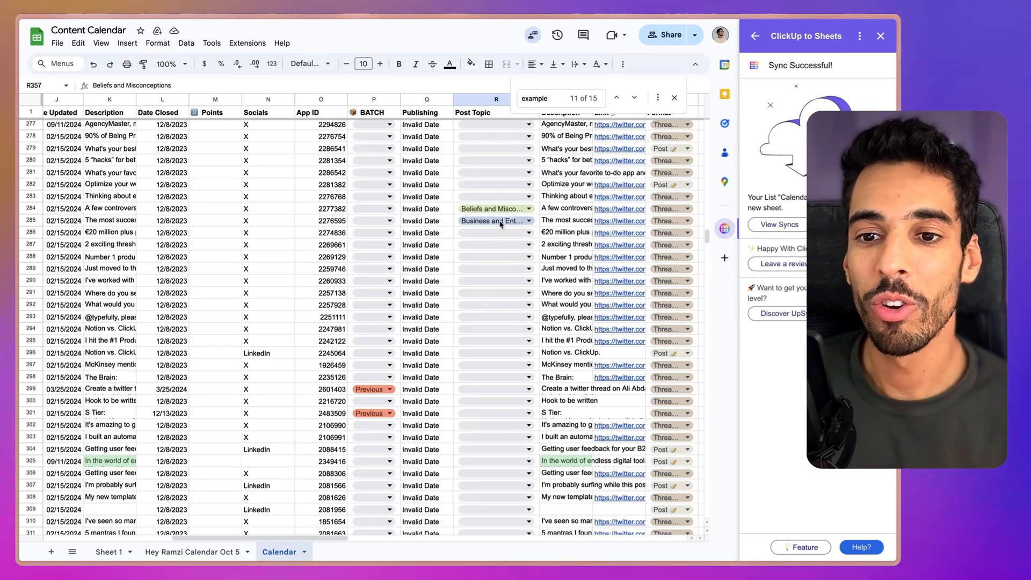
Step: Set row 285's Post Topic to Business and Entrepreneurship and show the synced lists
{"action": "left_click", "coordinate": [496, 221]}
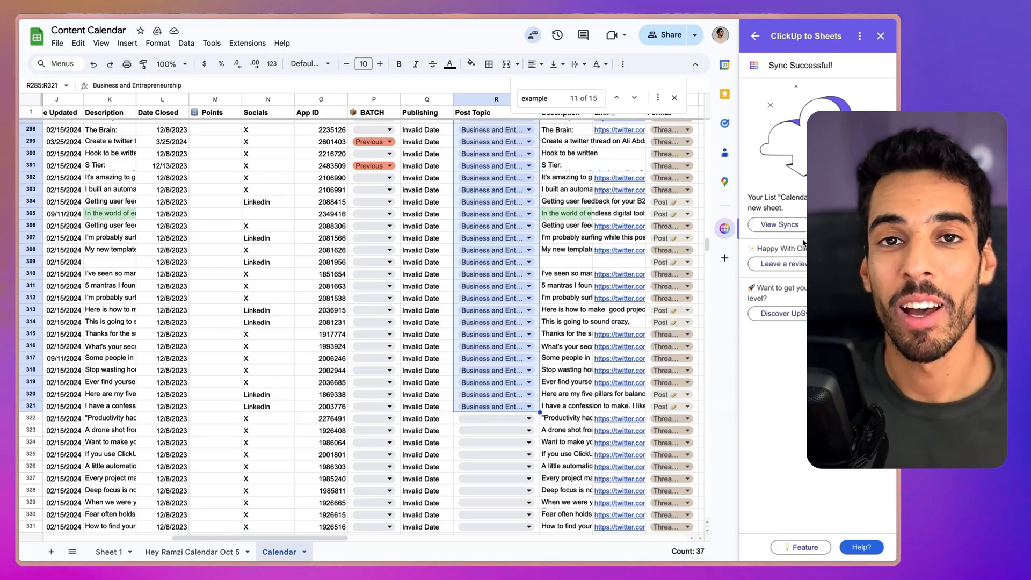
{"action": "left_click", "coordinate": [564, 213]}
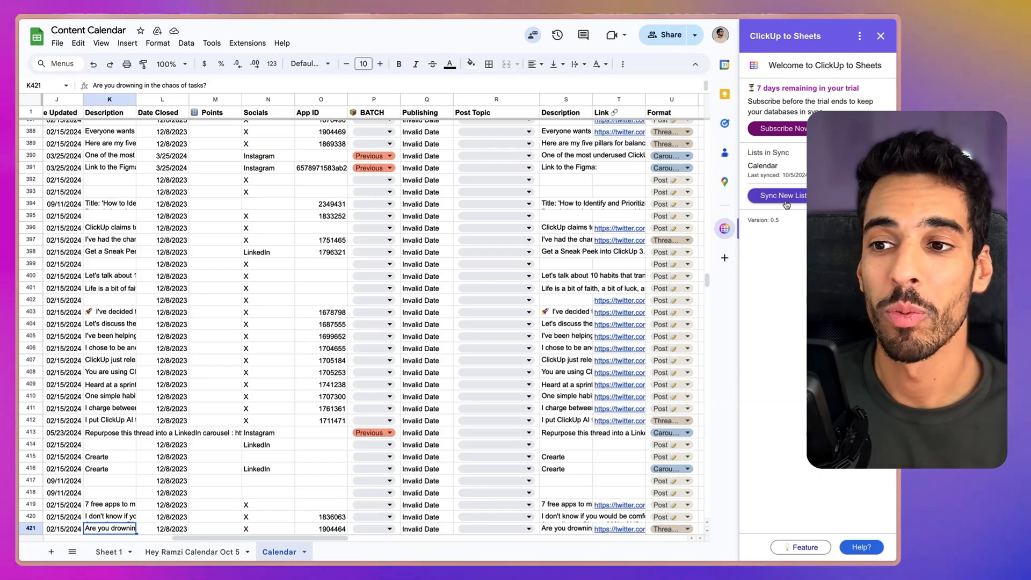
Step: Start a new list sync and choose workspace AGENSYS and space DELIVERY
{"action": "left_click", "coordinate": [783, 196]}
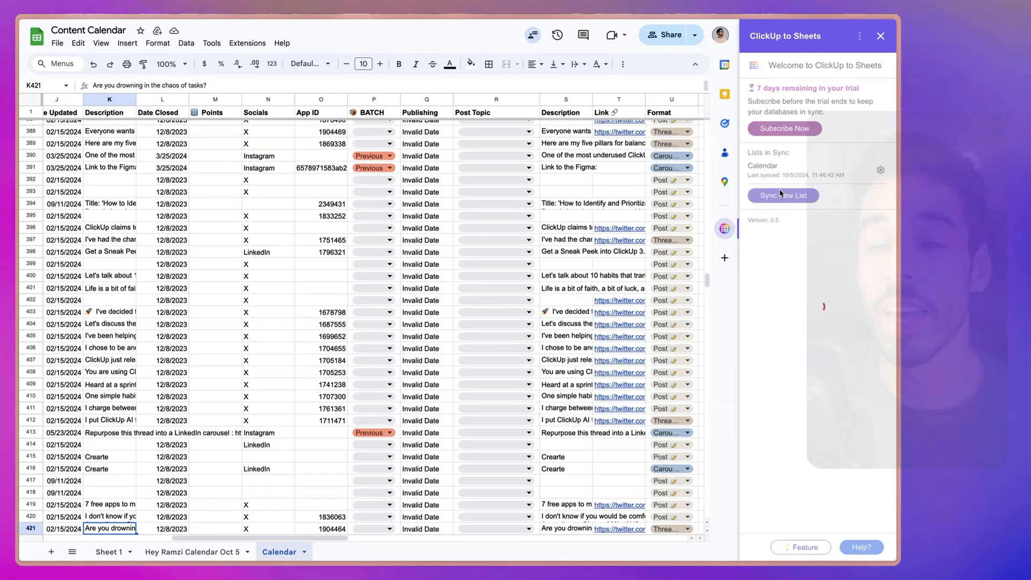
{"action": "left_click", "coordinate": [782, 195]}
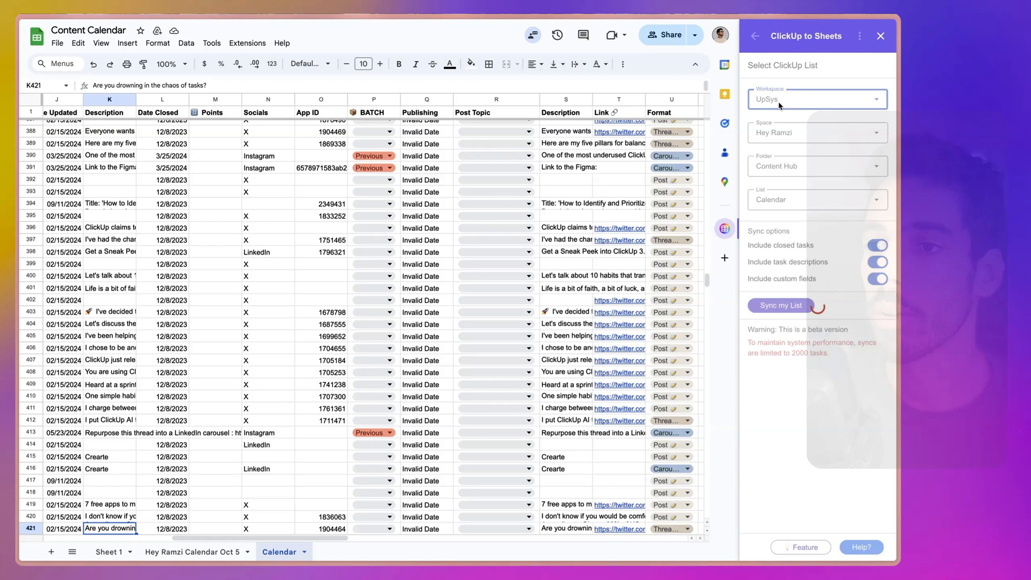
{"action": "left_click", "coordinate": [816, 99]}
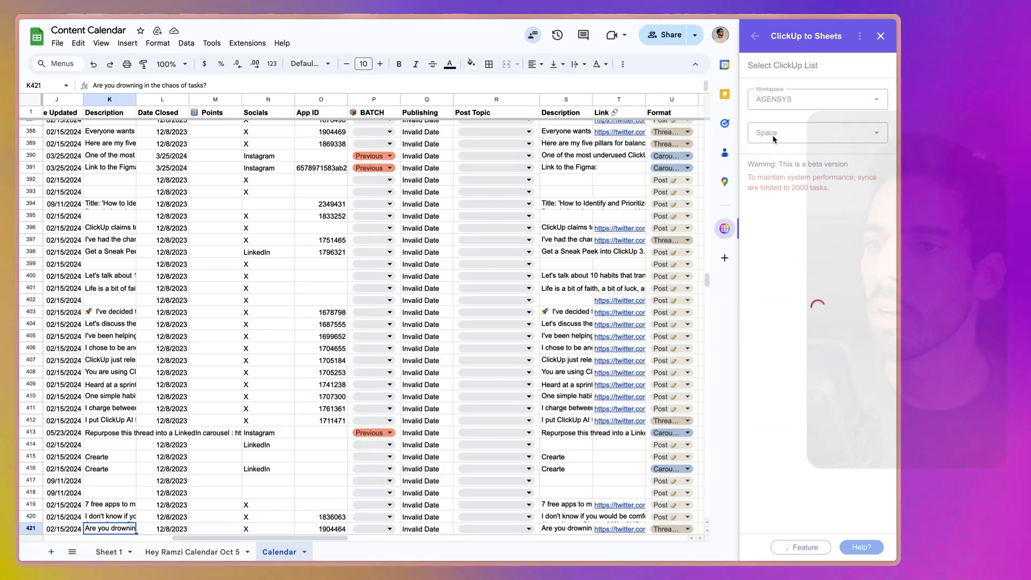
{"action": "left_click", "coordinate": [815, 133]}
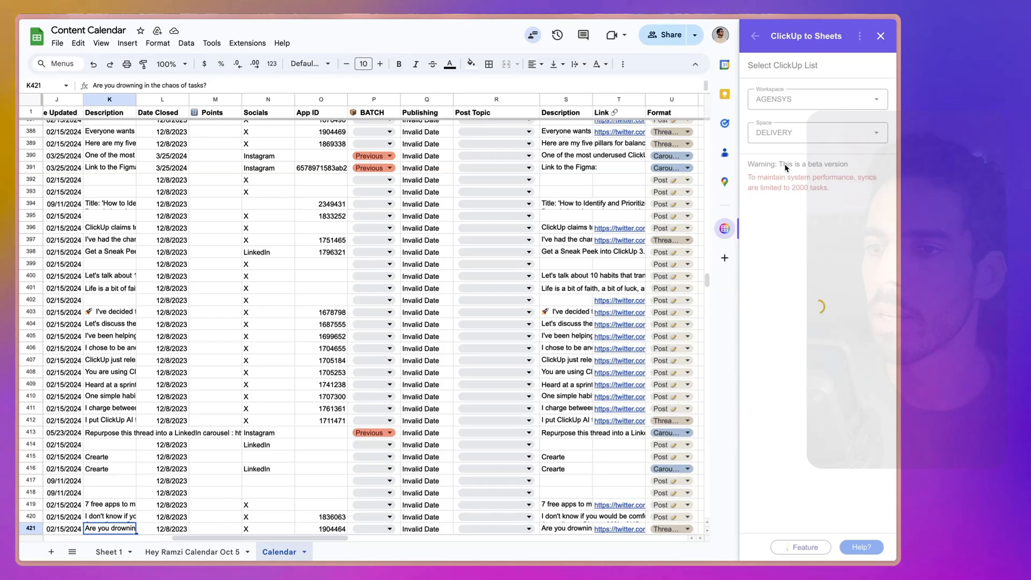
Step: Choose folder Ongoing and the Gringotts Wizarding Bank list
{"action": "left_click", "coordinate": [817, 165]}
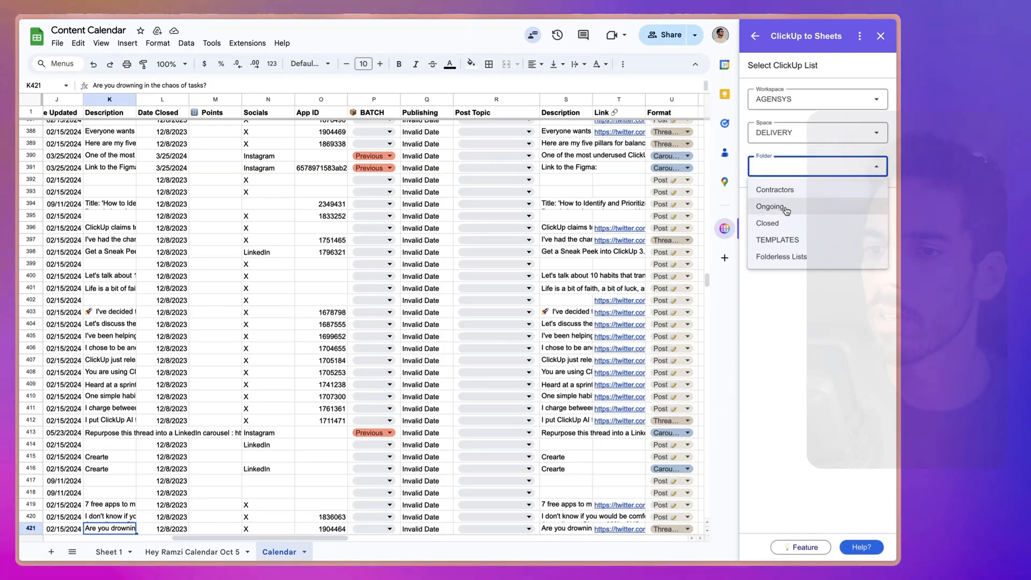
{"action": "left_click", "coordinate": [771, 206]}
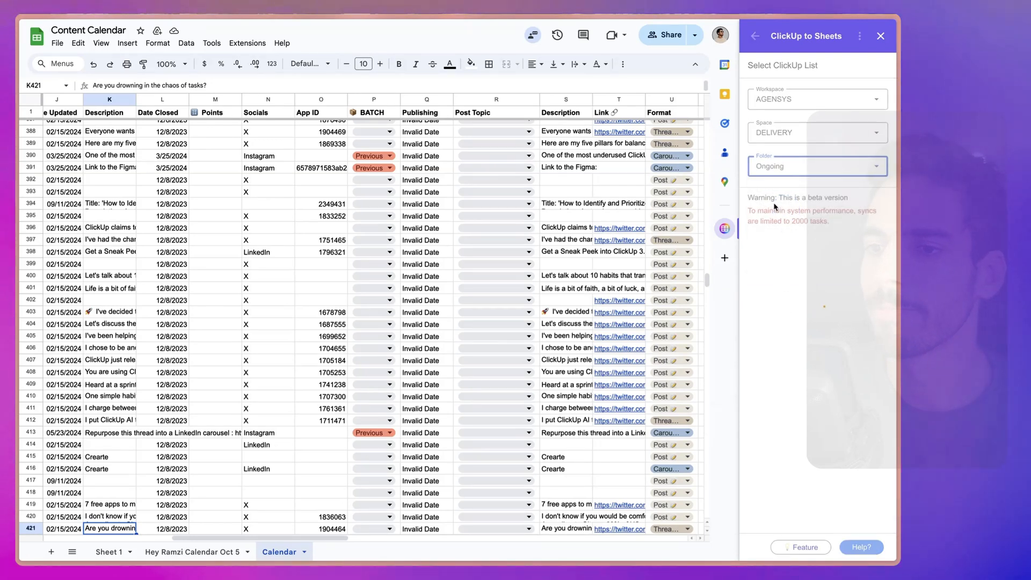
{"action": "left_click", "coordinate": [815, 199]}
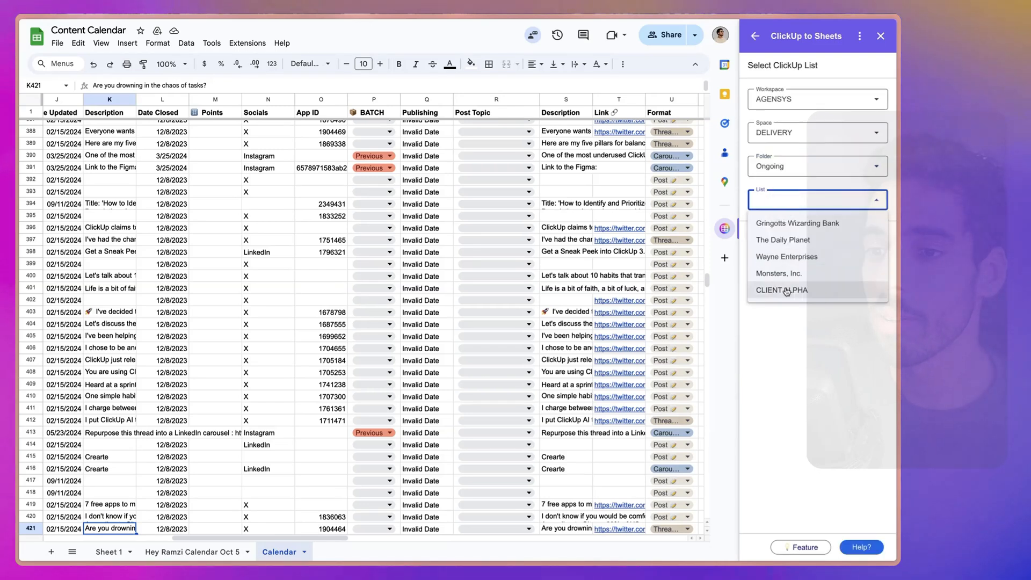
{"action": "left_click", "coordinate": [796, 223]}
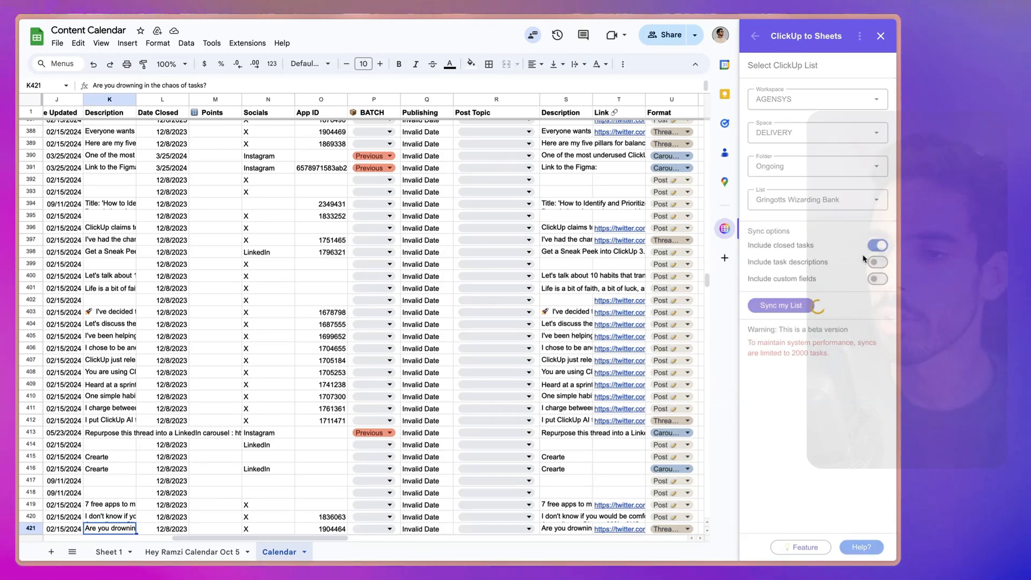
Step: Toggle the sync options to include task descriptions and custom fields
{"action": "left_click", "coordinate": [876, 262]}
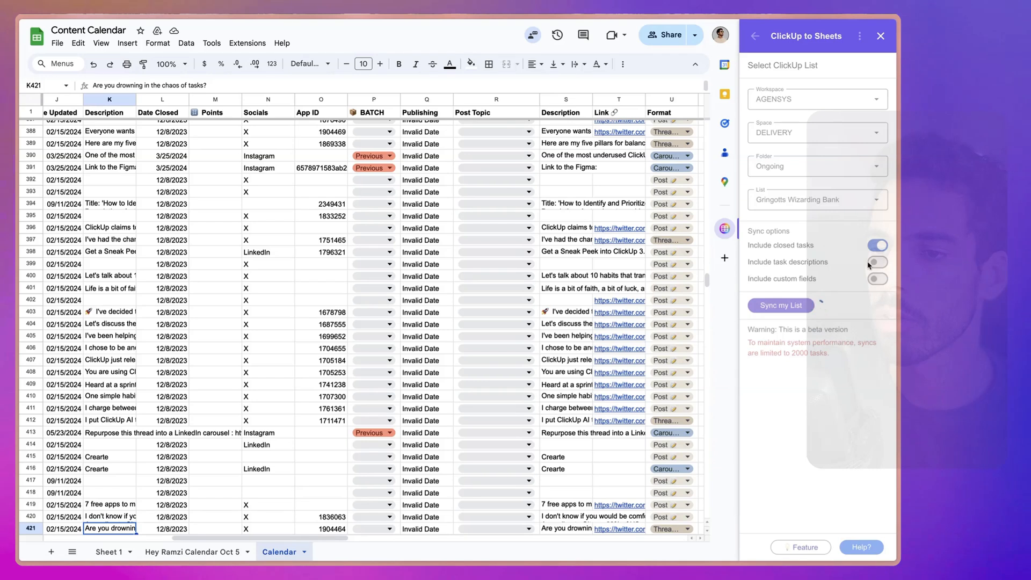
{"action": "left_click", "coordinate": [877, 262]}
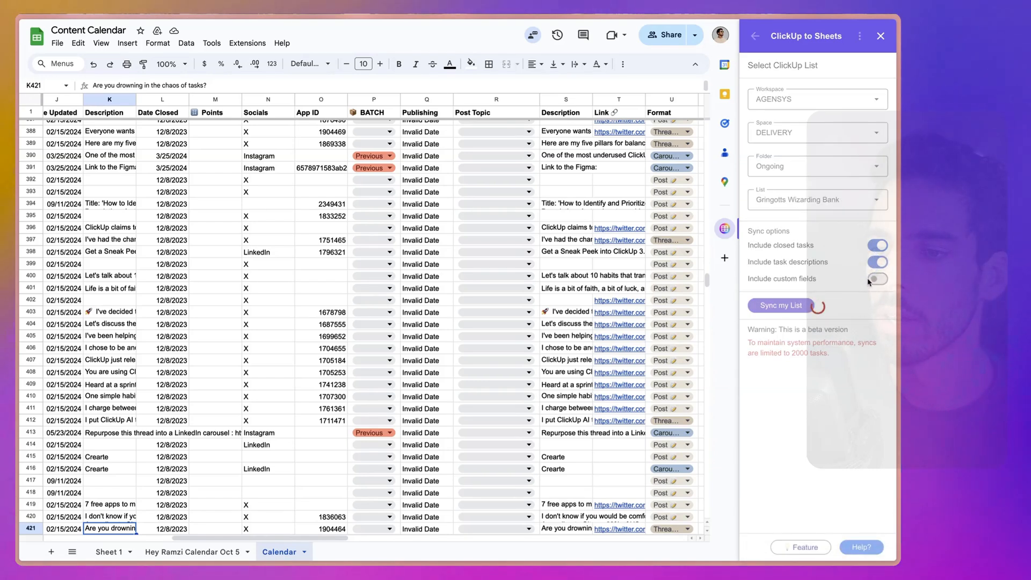
{"action": "left_click", "coordinate": [876, 278]}
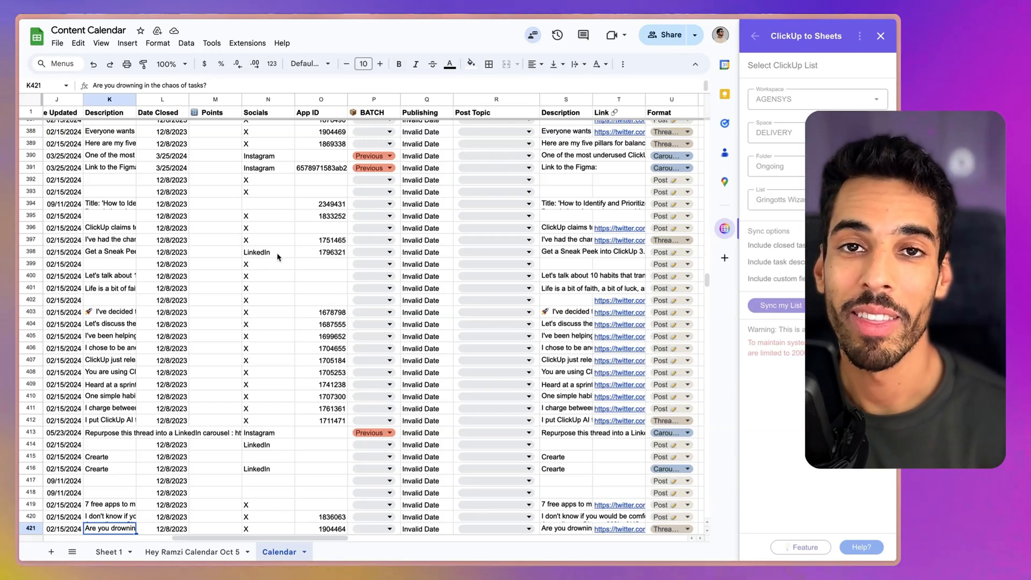
Step: Import the Gringotts Wizarding Bank tasks into a new tab with custom field columns like Equipe and Phase
{"action": "left_click", "coordinate": [366, 552]}
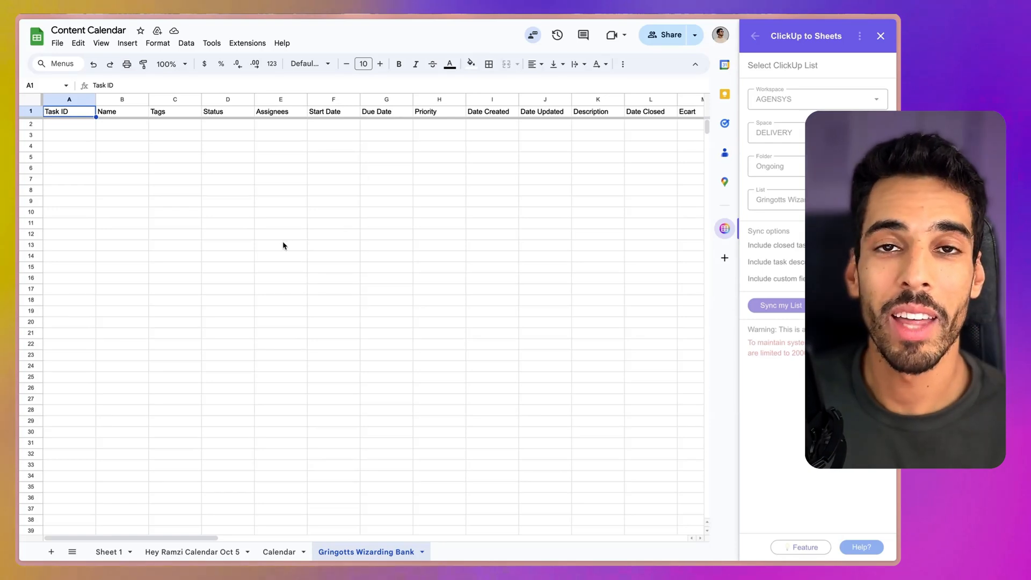
{"action": "left_click", "coordinate": [780, 305]}
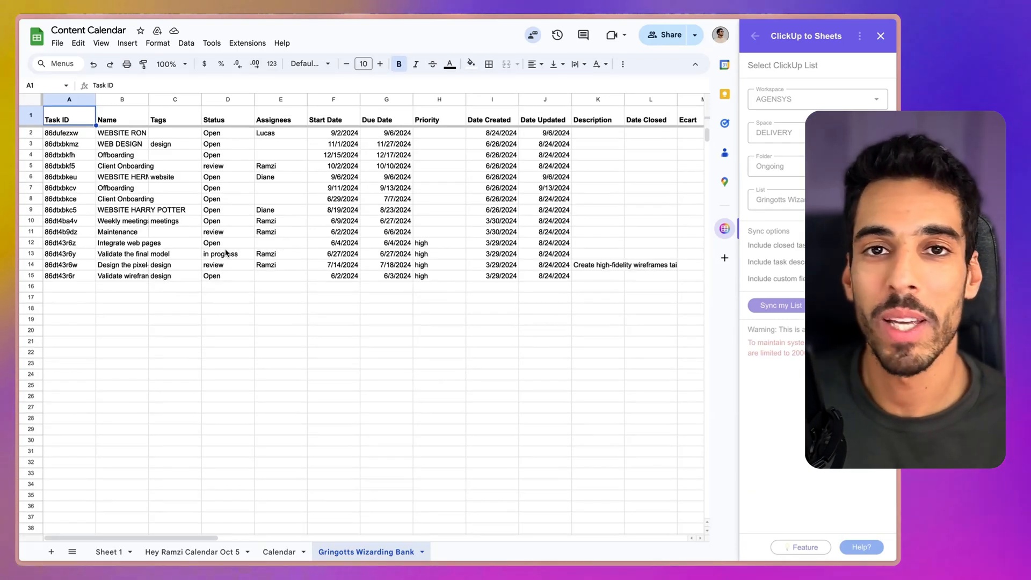
{"action": "left_click", "coordinate": [778, 305]}
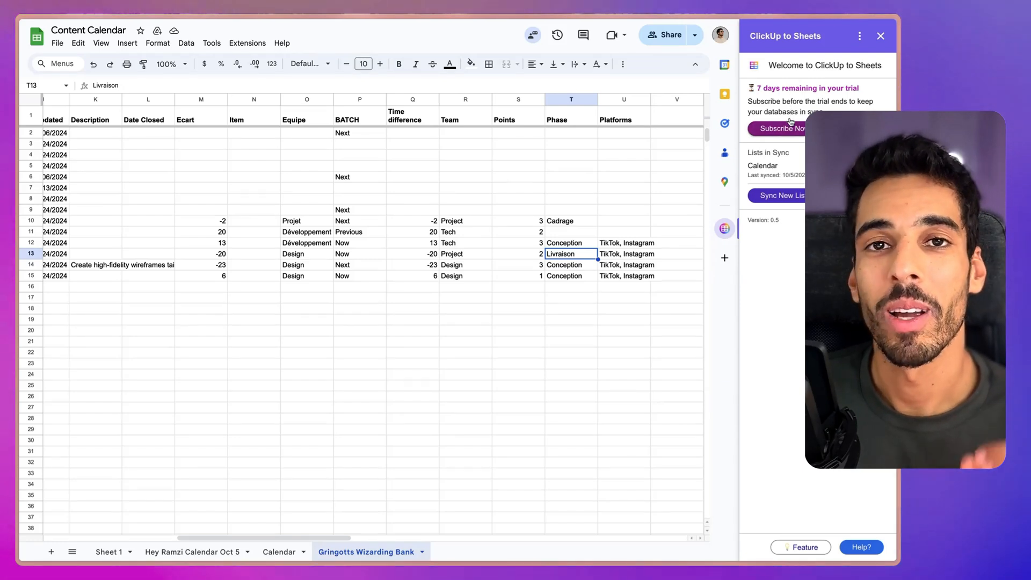
{"action": "mouse_move", "coordinate": [735, 148]}
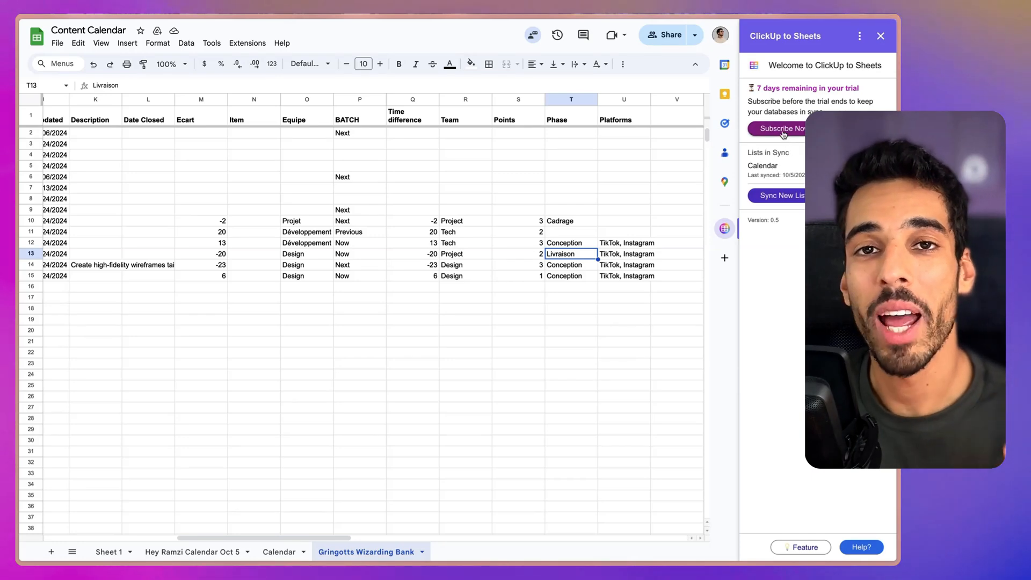
Step: Show the Pro Plan pricing, checking $9 monthly then $7 per month billed yearly
{"action": "left_click", "coordinate": [777, 128]}
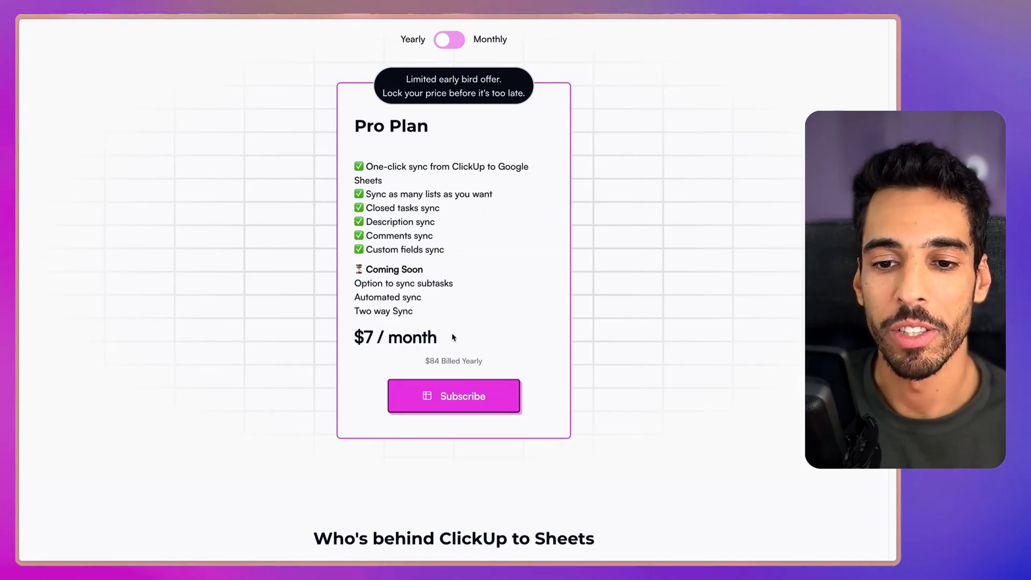
{"action": "mouse_move", "coordinate": [455, 396]}
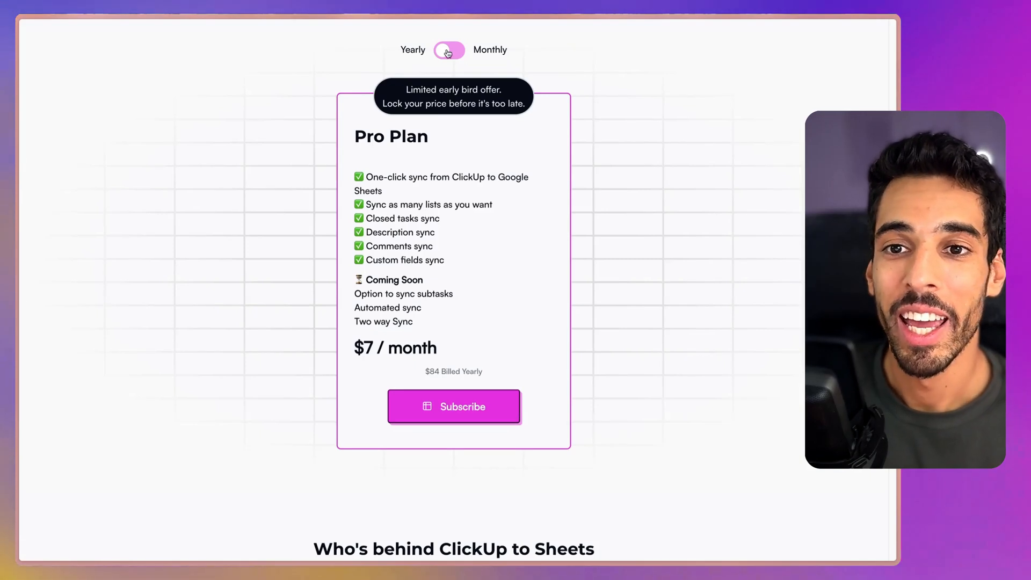
{"action": "left_click", "coordinate": [449, 51]}
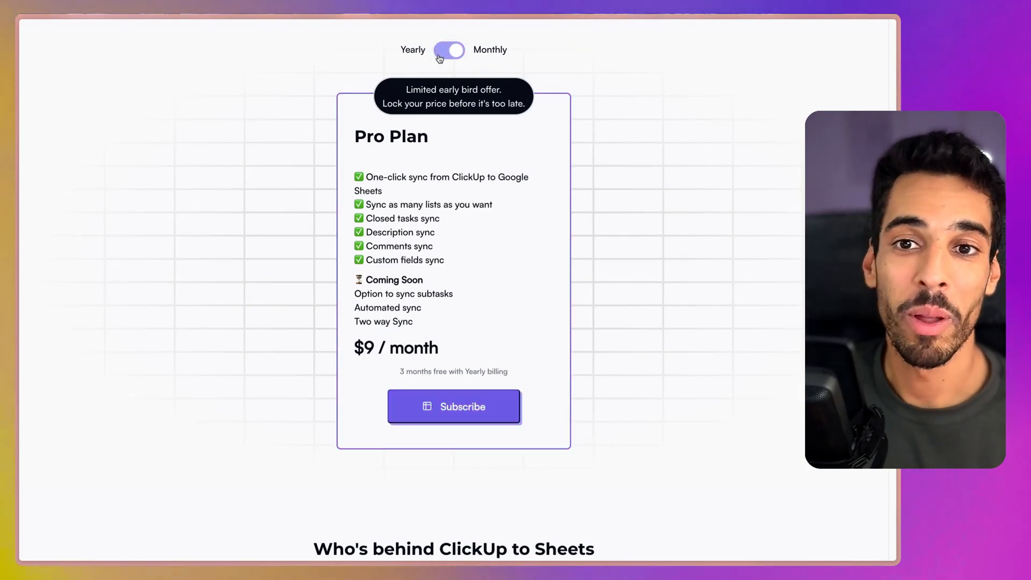
{"action": "left_click", "coordinate": [449, 50]}
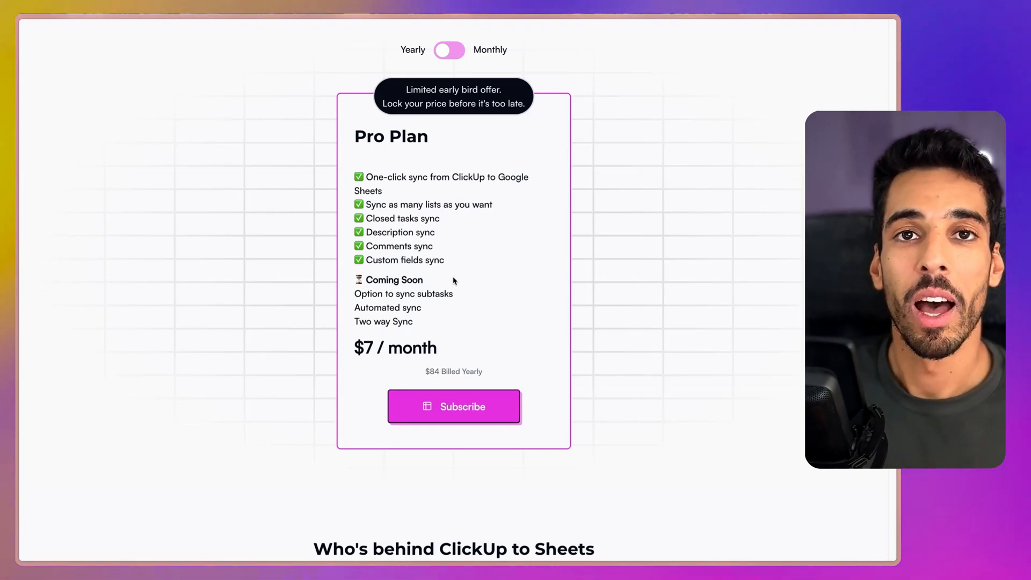
{"action": "mouse_move", "coordinate": [469, 267]}
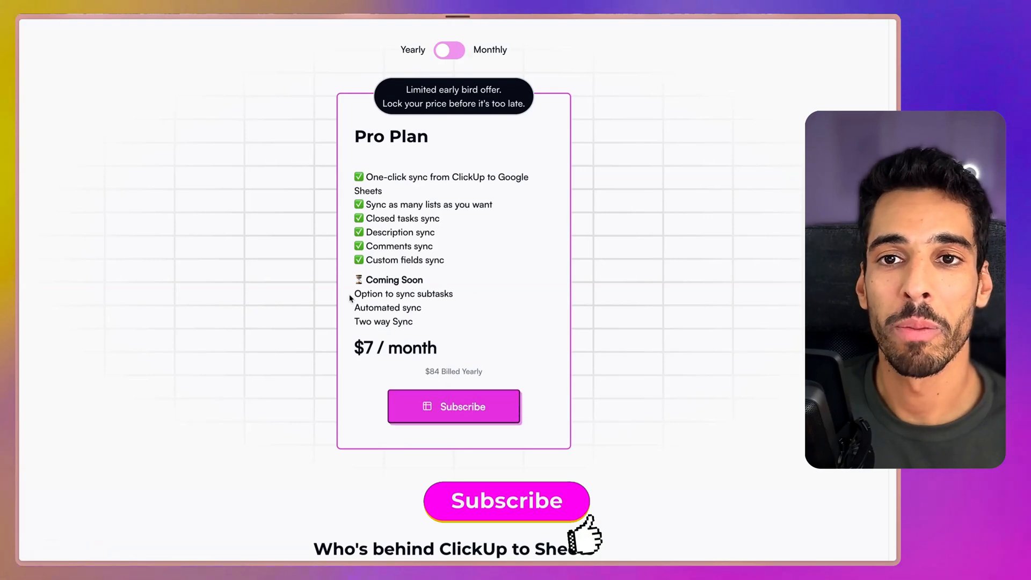
{"action": "left_click", "coordinate": [453, 406]}
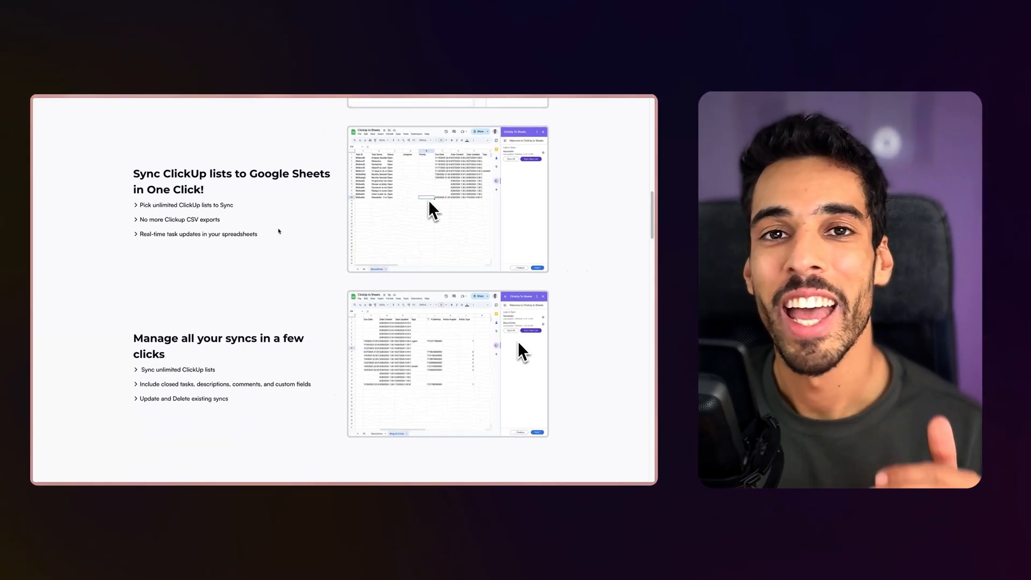
Step: Scroll the homepage to the feature sections on syncing ClickUp lists into Google Sheets
{"action": "scroll", "scroll_direction": "down", "scroll_amount": 3}
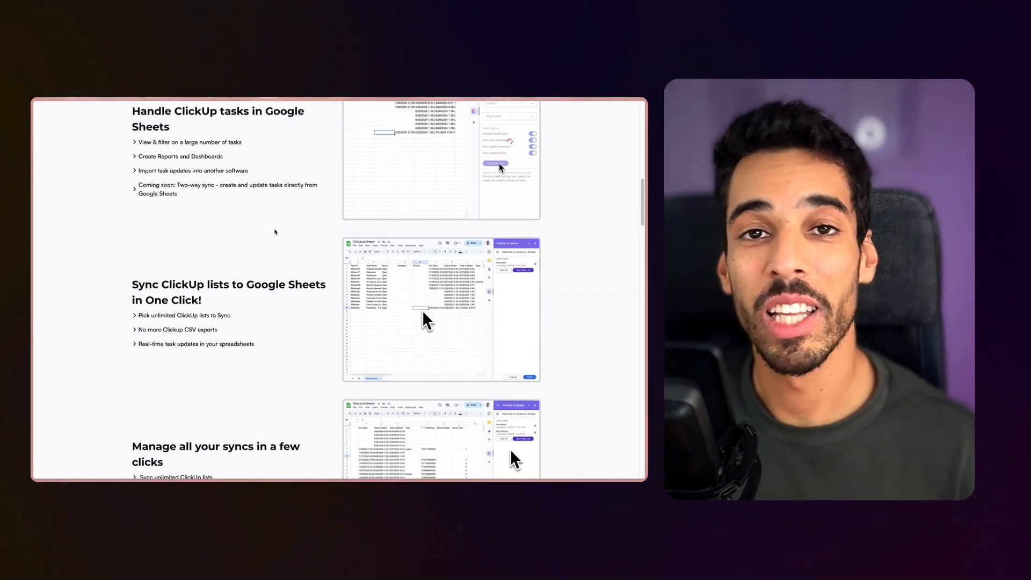